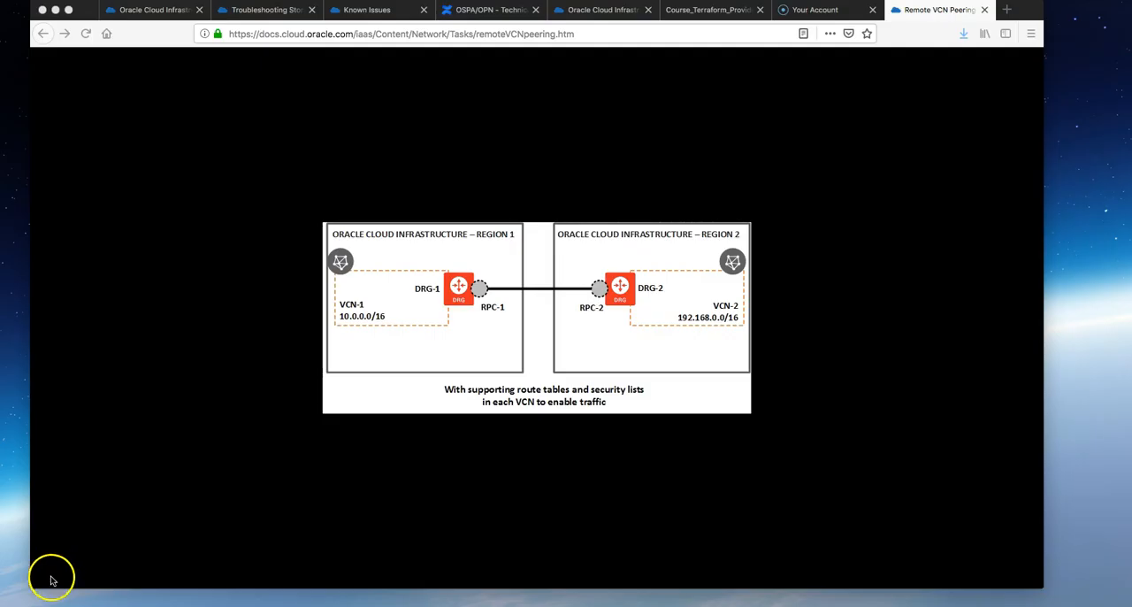
mouse_move(230, 446)
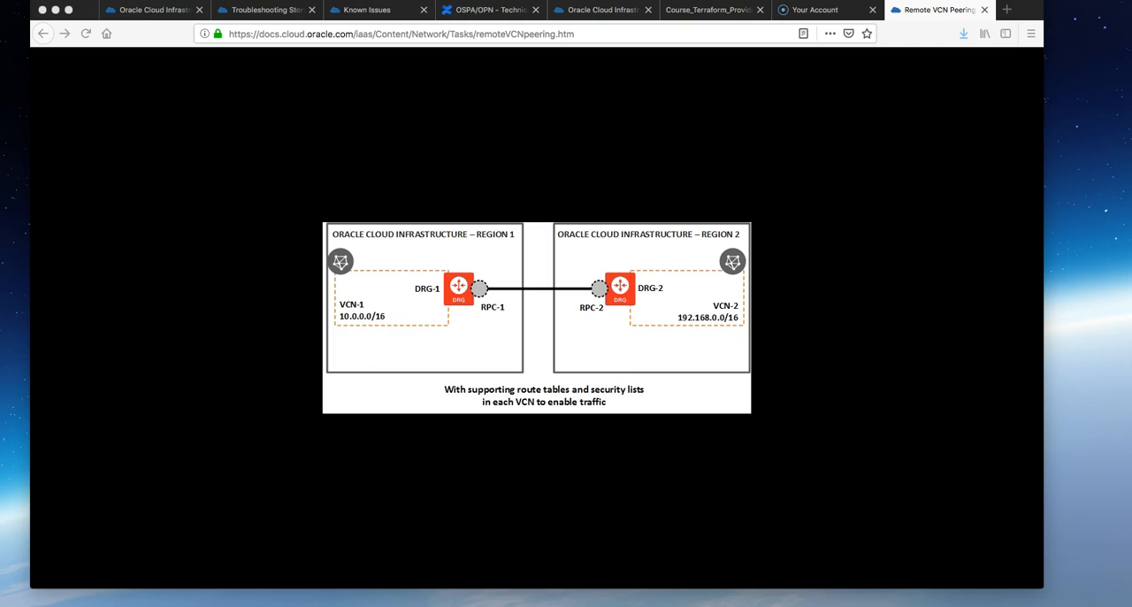
mouse_move(446, 438)
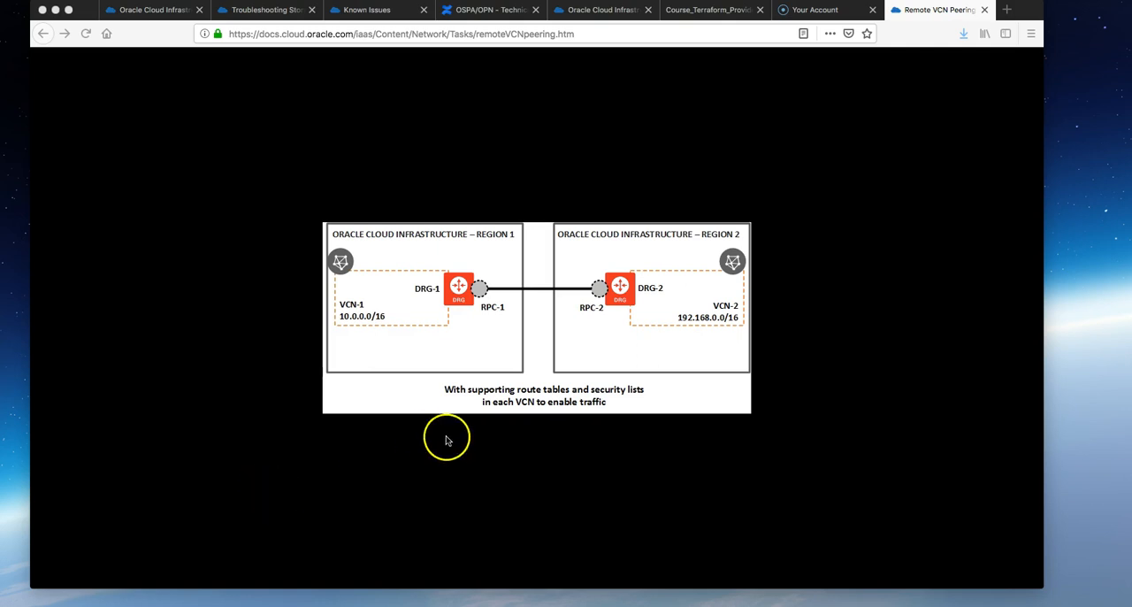
mouse_move(428, 297)
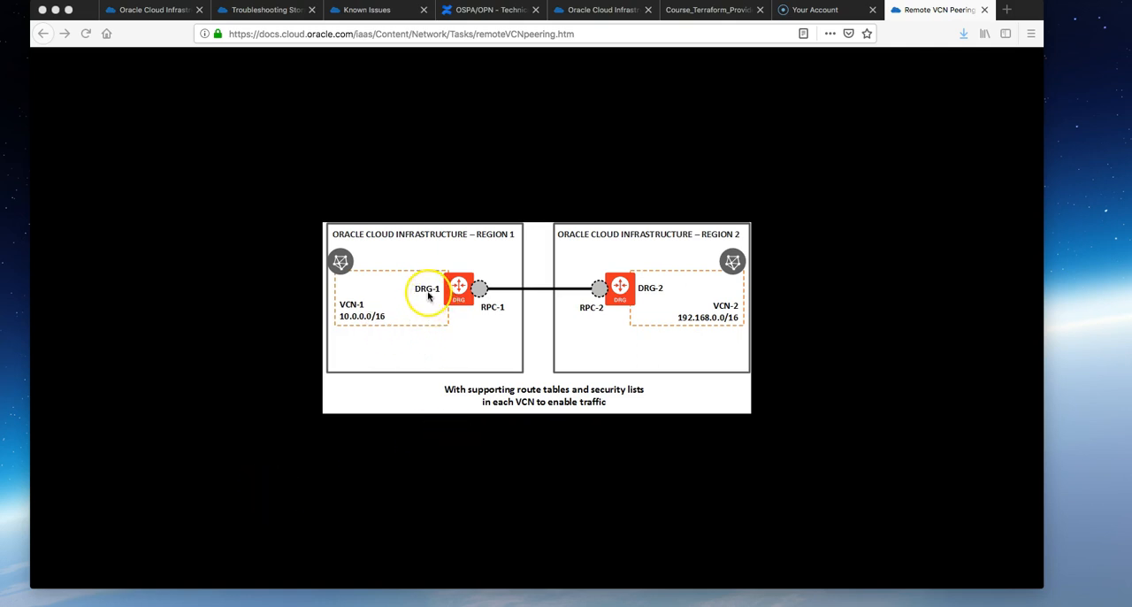
mouse_move(486, 312)
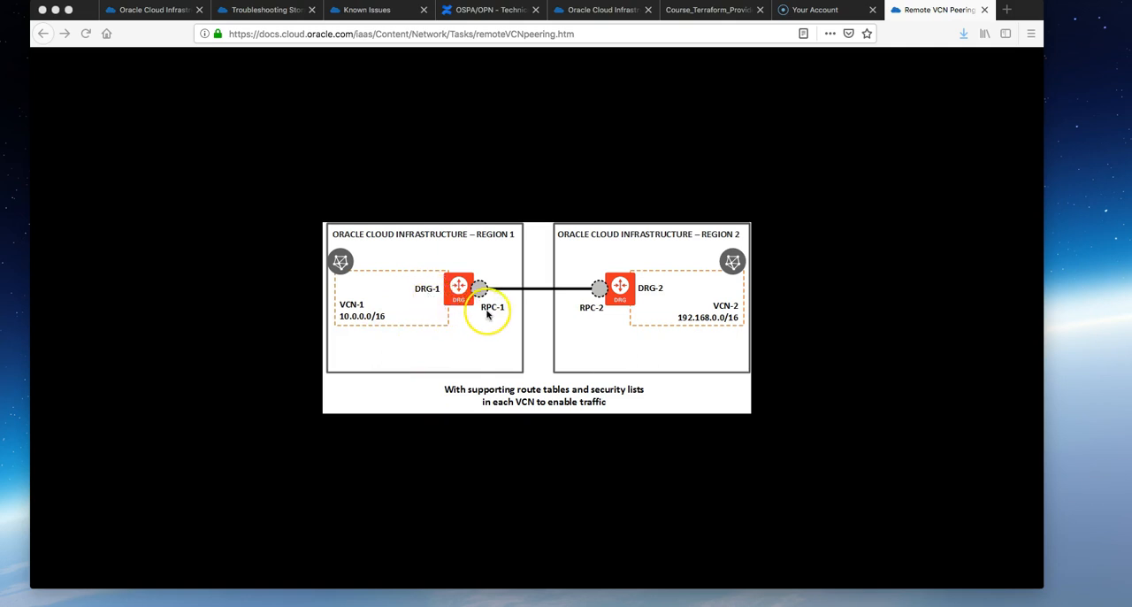
mouse_move(598, 322)
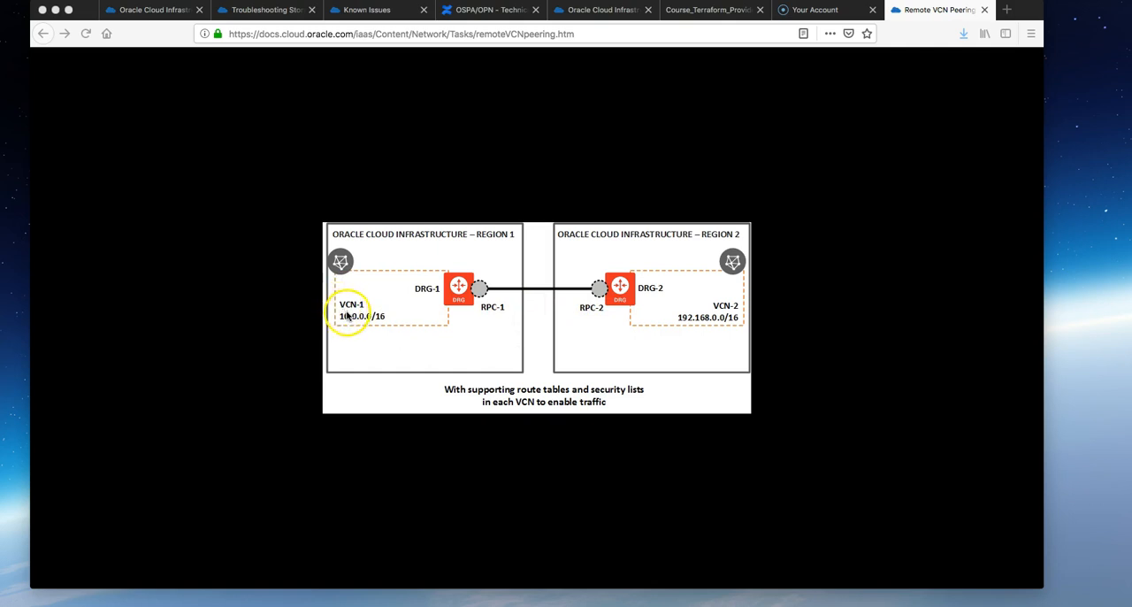
mouse_move(45, 593)
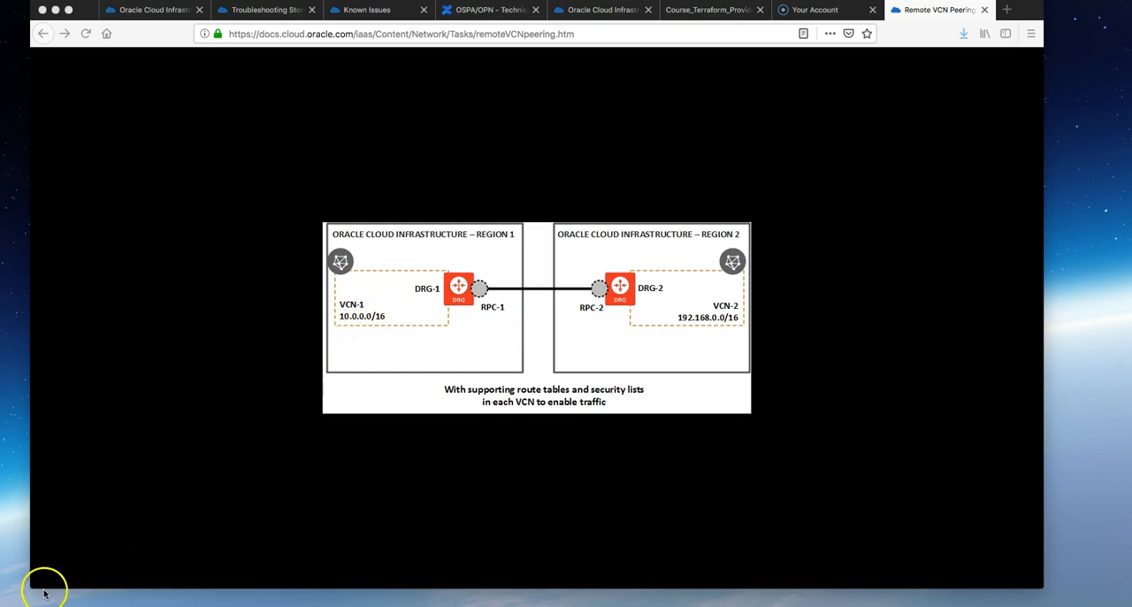
mouse_move(191, 552)
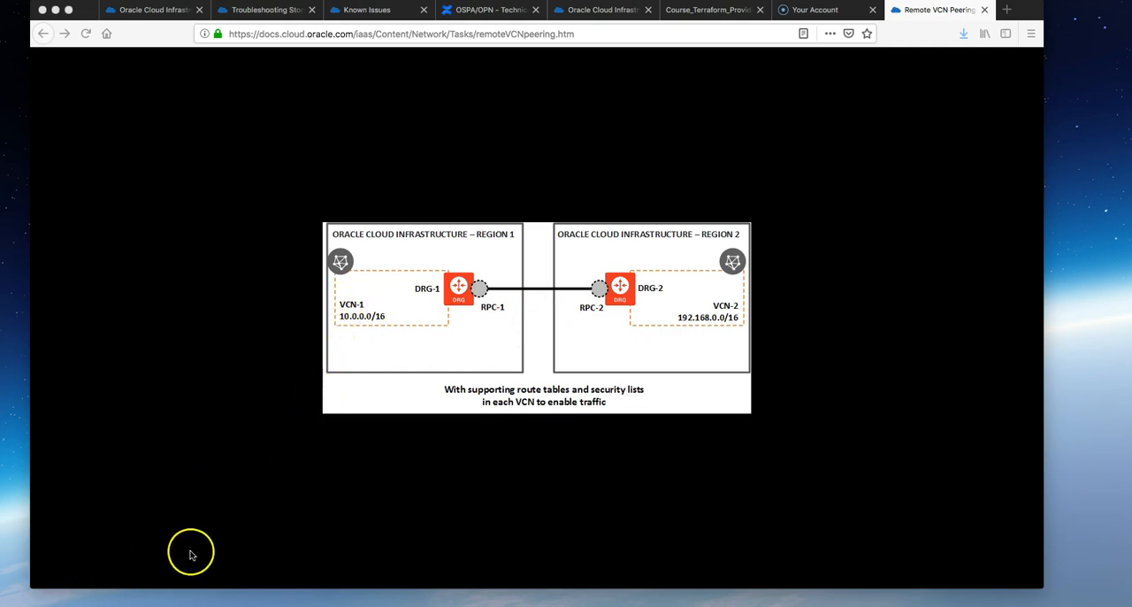
mouse_move(425, 367)
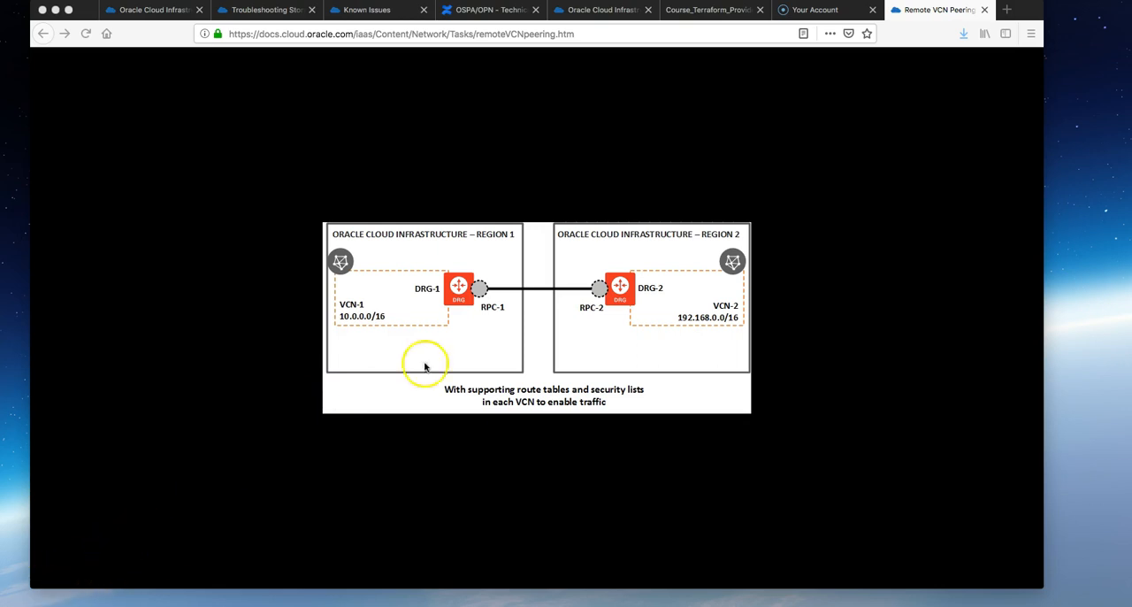
mouse_move(522, 67)
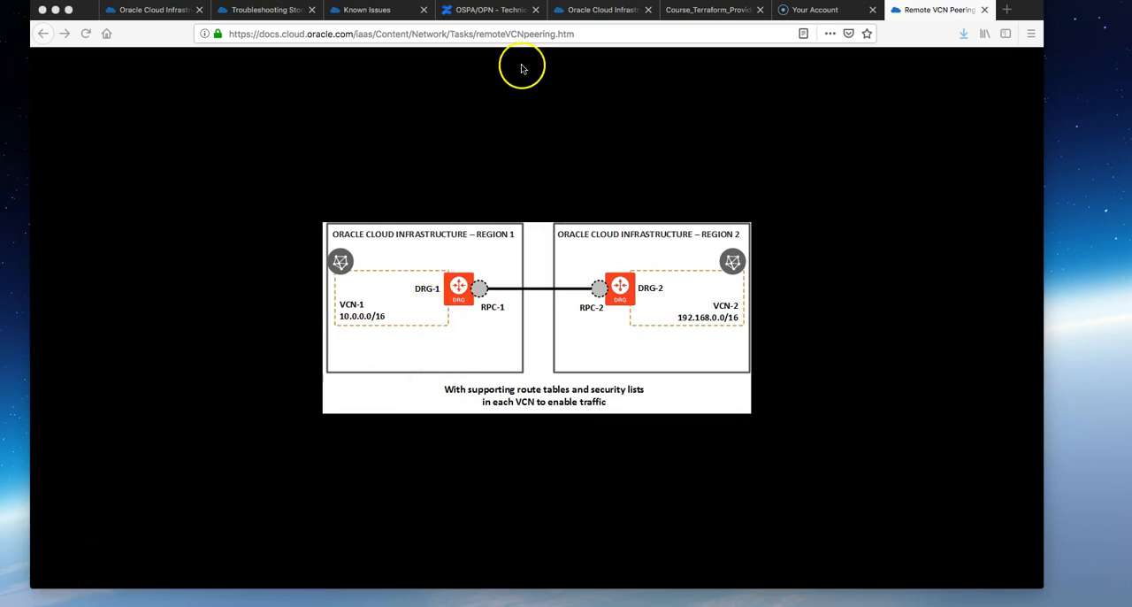
- In the us-ashburn-1 region, create VCN-ASHBURN with CIDR 10.0.0.0/16
click(602, 10)
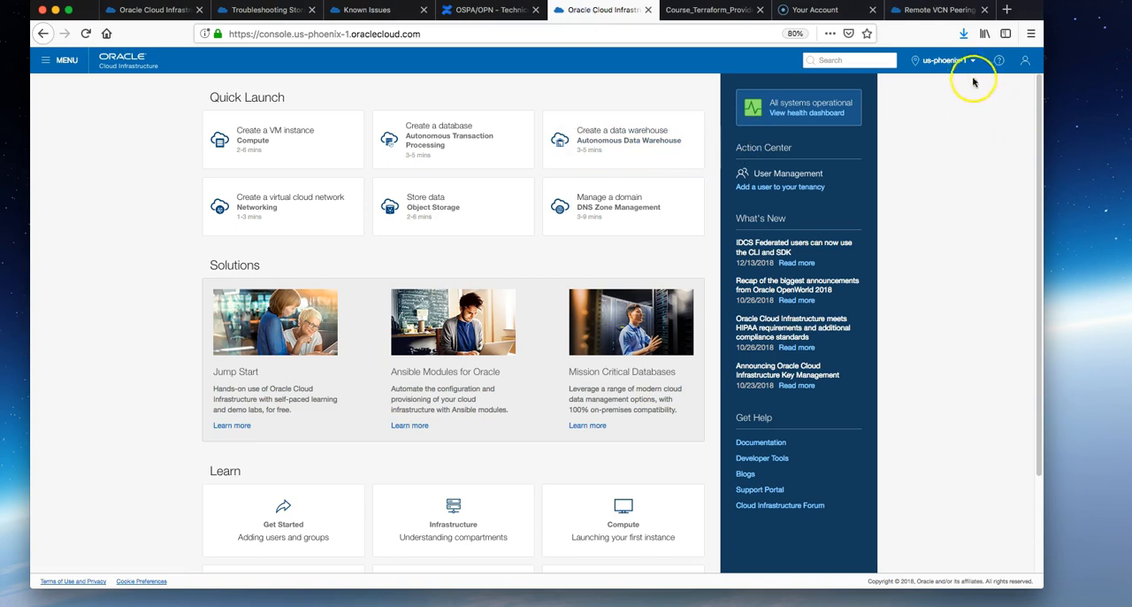
click(945, 60)
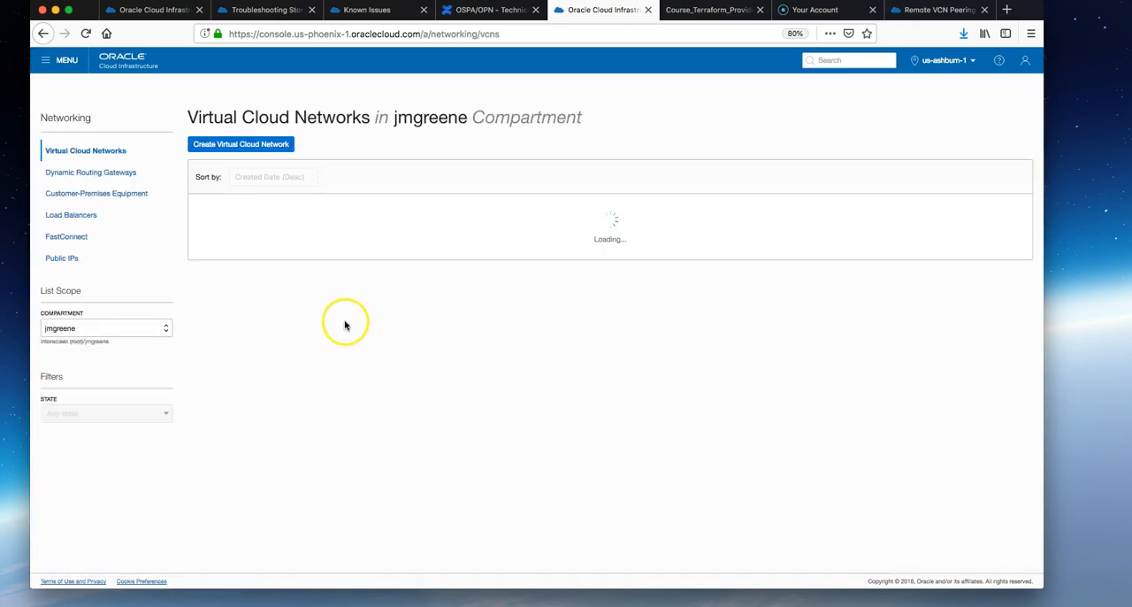
click(241, 145)
text(VCN-ASHBURN)
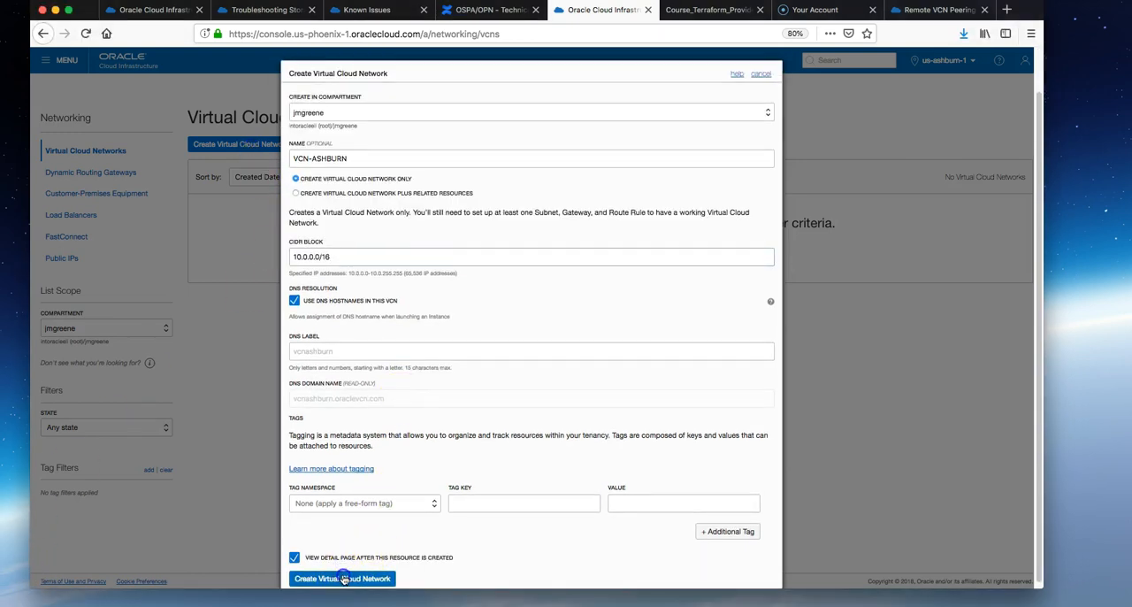
click(344, 579)
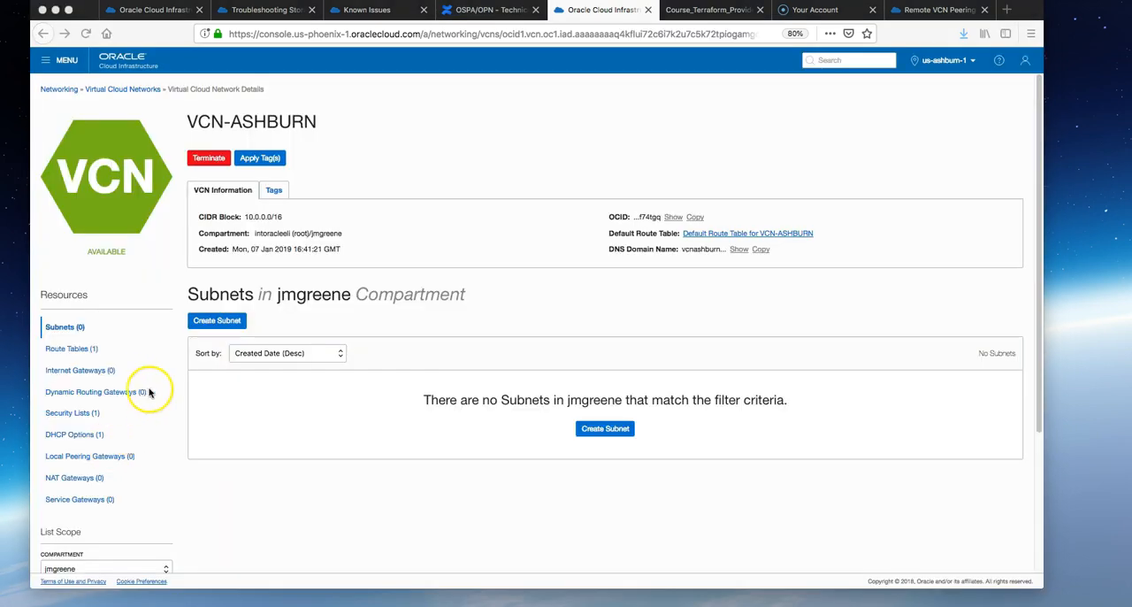
- Create an enabled internet gateway named ASH-IGW in VCN-ASHBURN
click(80, 369)
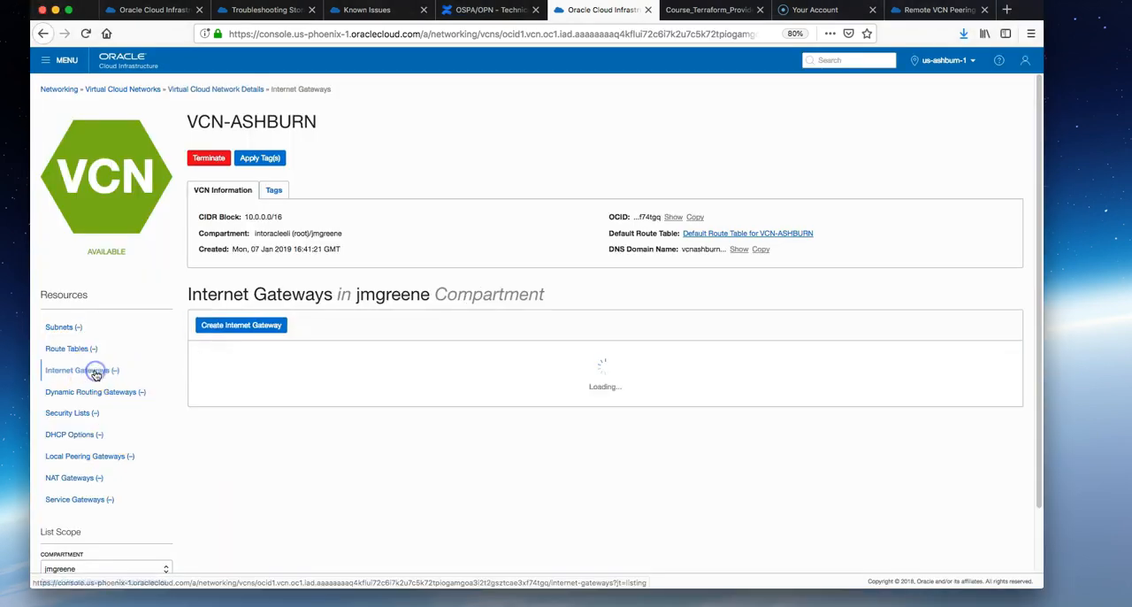
click(241, 325)
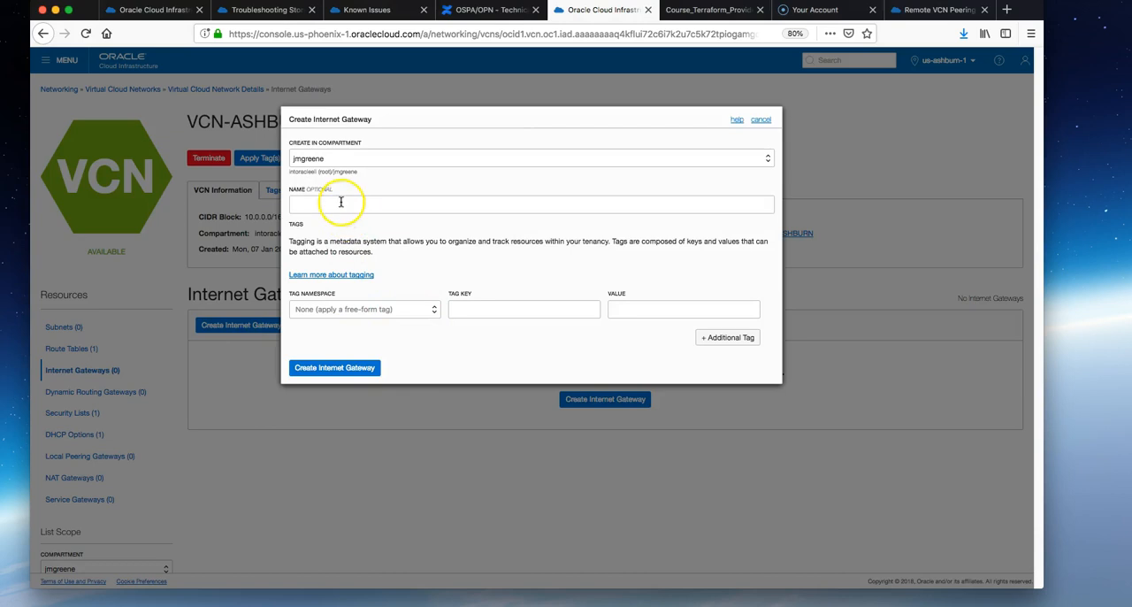
text(ASH-IGW)
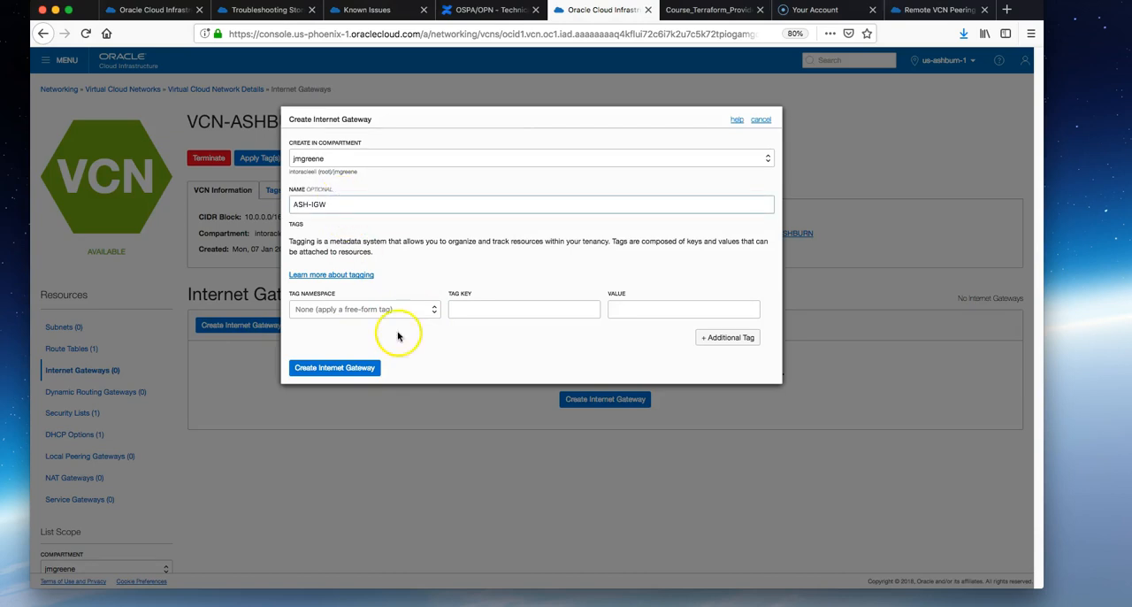
click(761, 121)
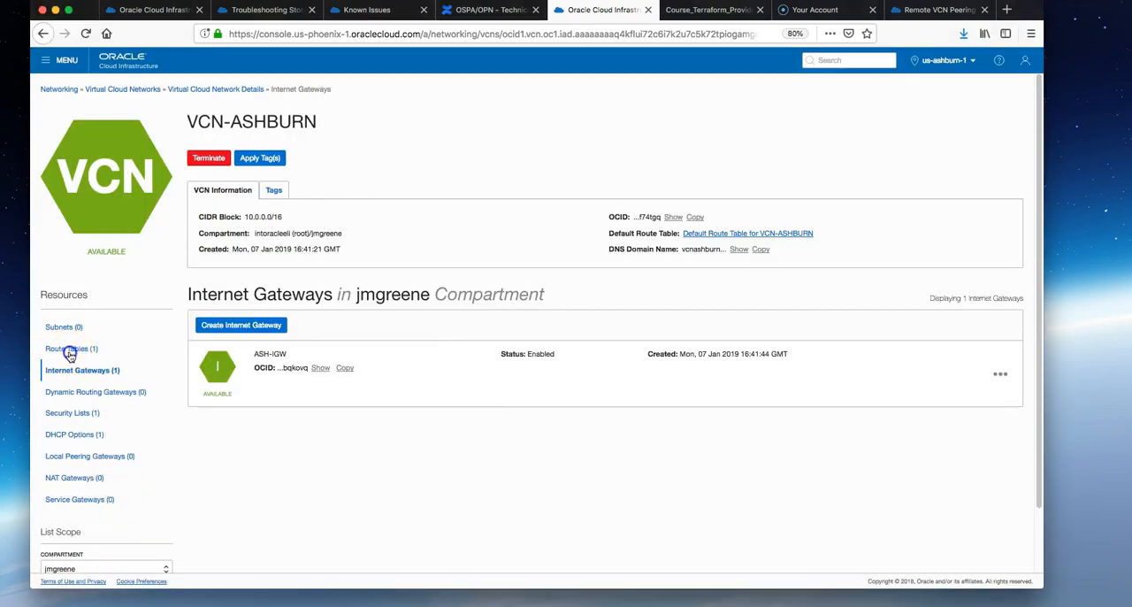
- Add a route rule in the Default Route Table sending 0.0.0.0/0 to internet gateway ASH-IGW
click(68, 347)
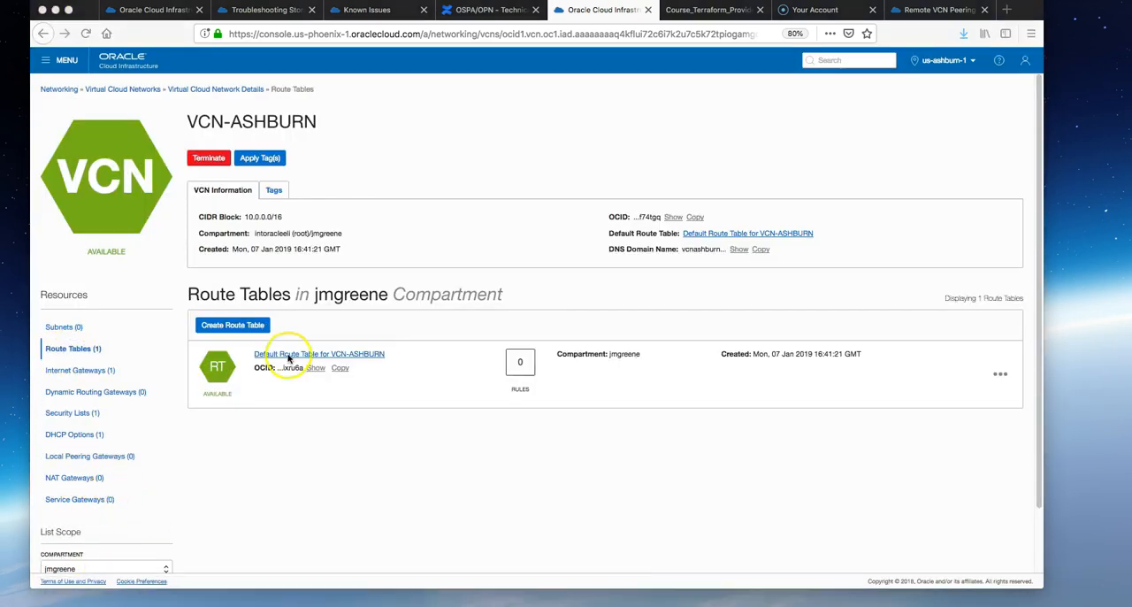
click(318, 354)
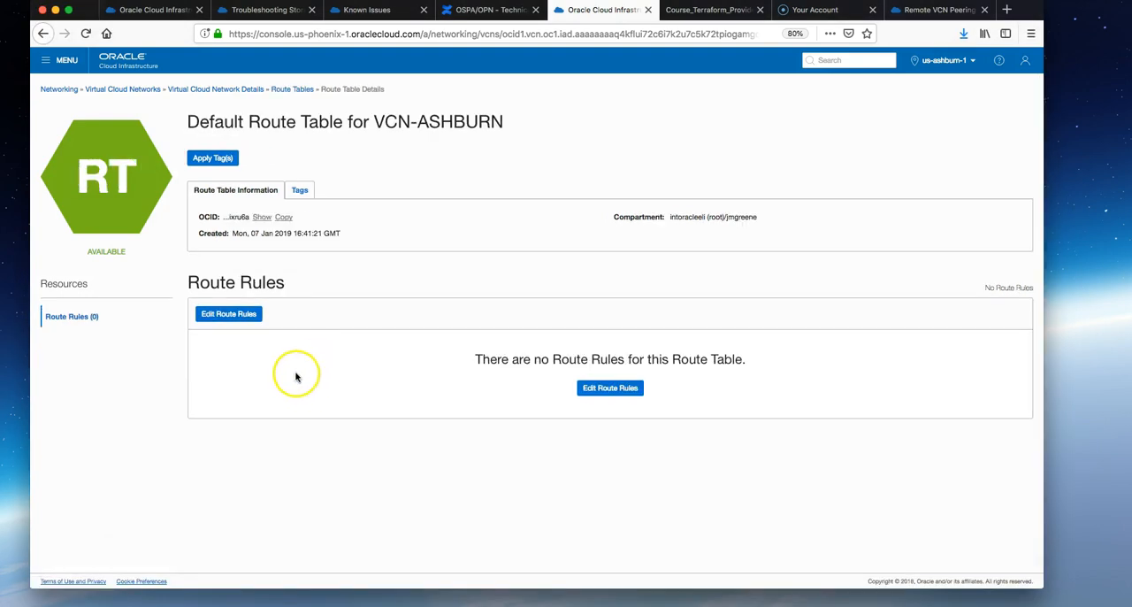
click(228, 313)
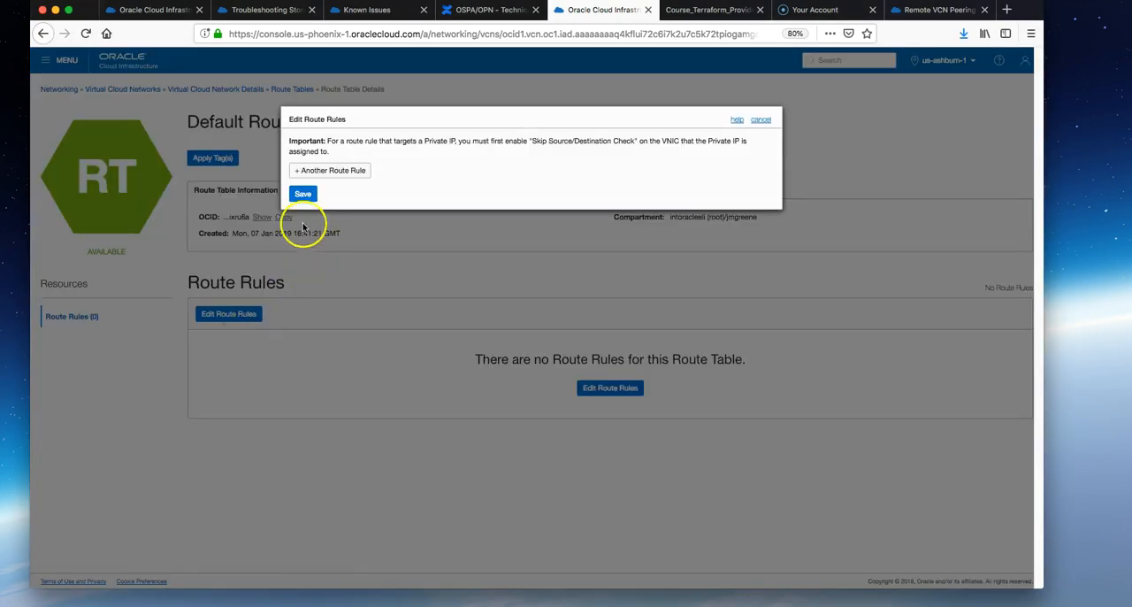
click(329, 170)
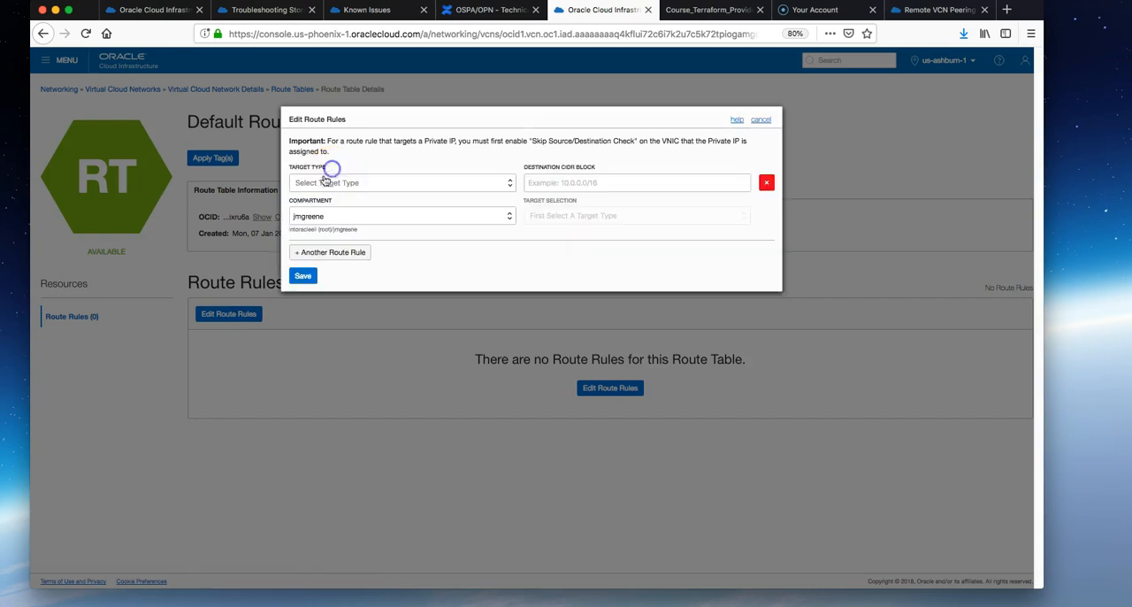
click(404, 182)
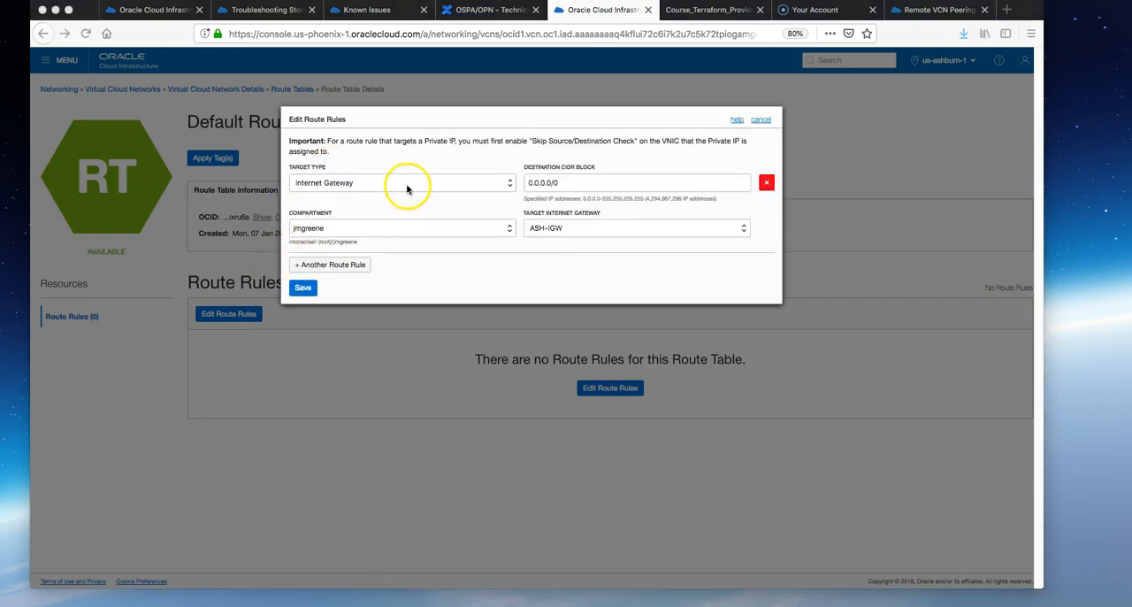
mouse_move(506, 211)
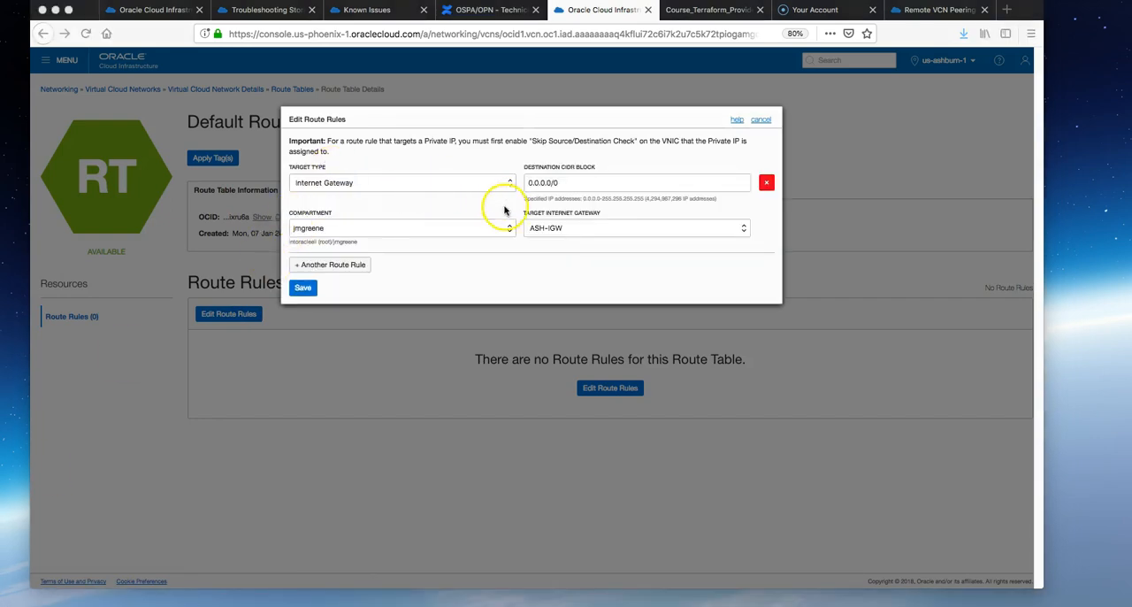
click(634, 226)
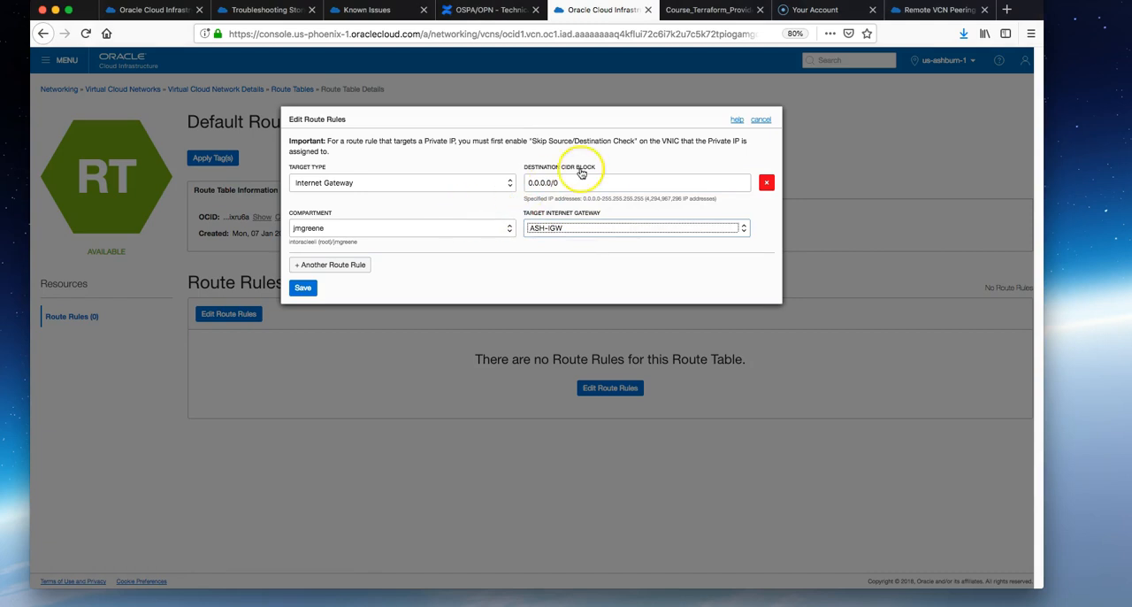
click(303, 287)
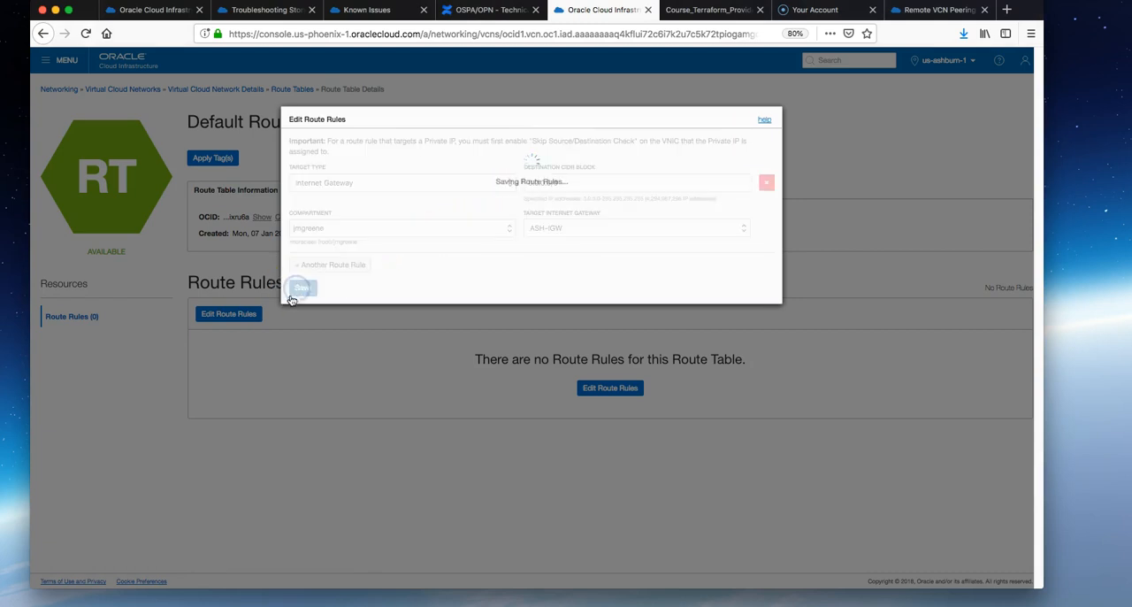
click(300, 286)
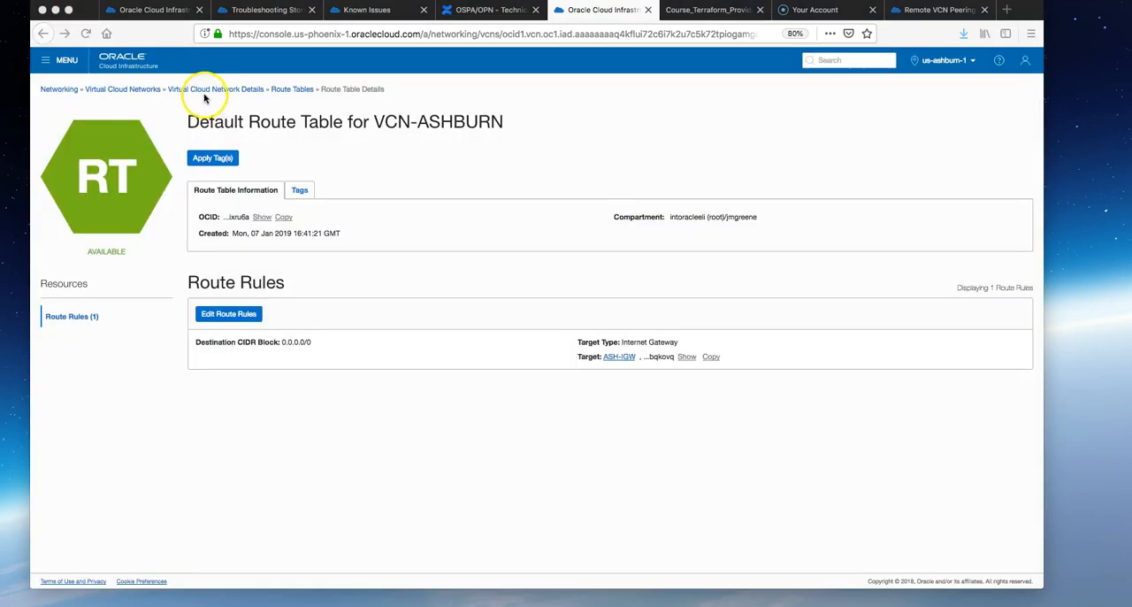
- Create the regional public subnet SUBNET-ASH with CIDR 10.0.0.0/24 and default route table
click(219, 88)
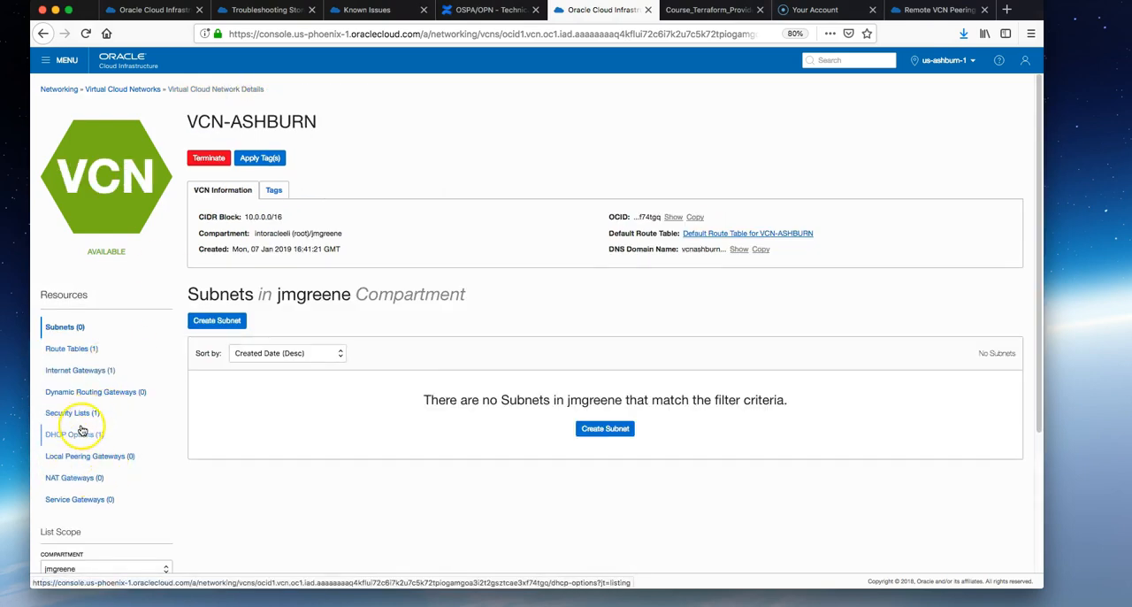
click(216, 321)
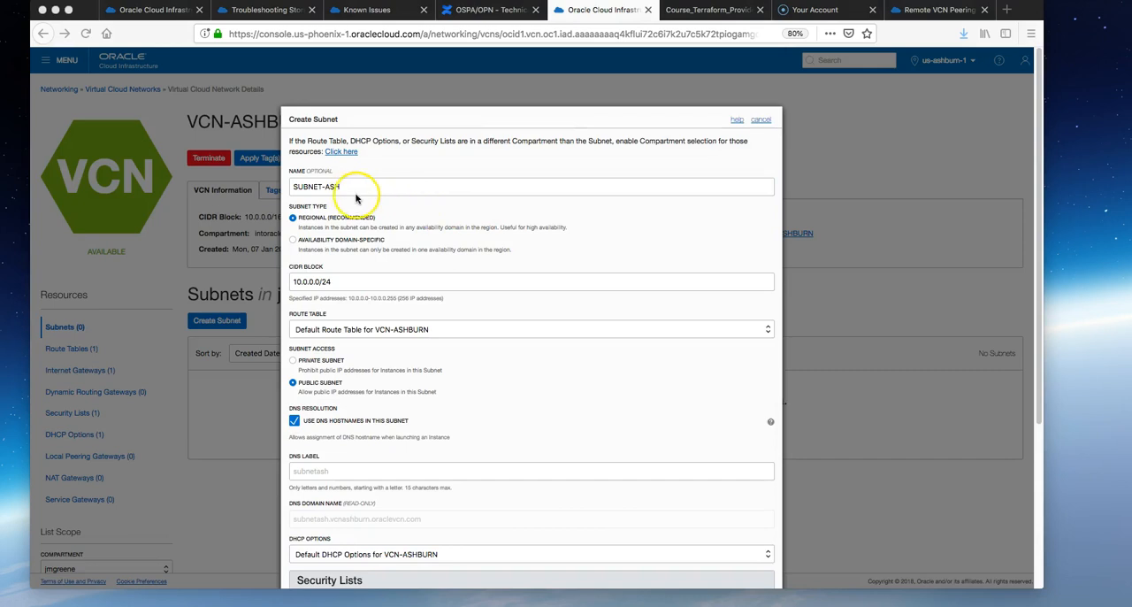
scroll(down, 3)
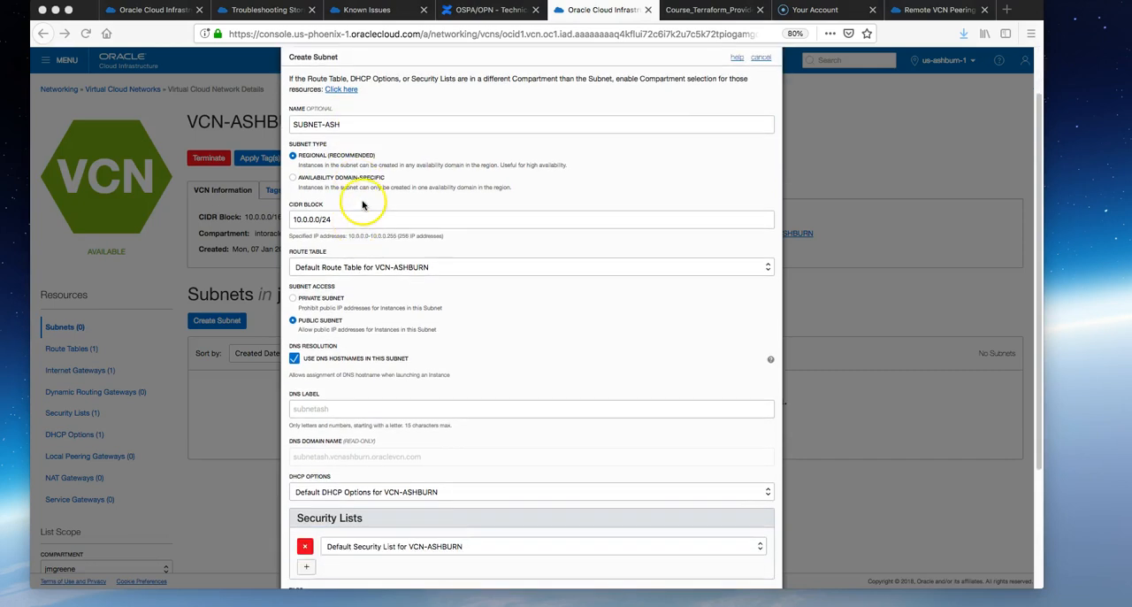
mouse_move(319, 168)
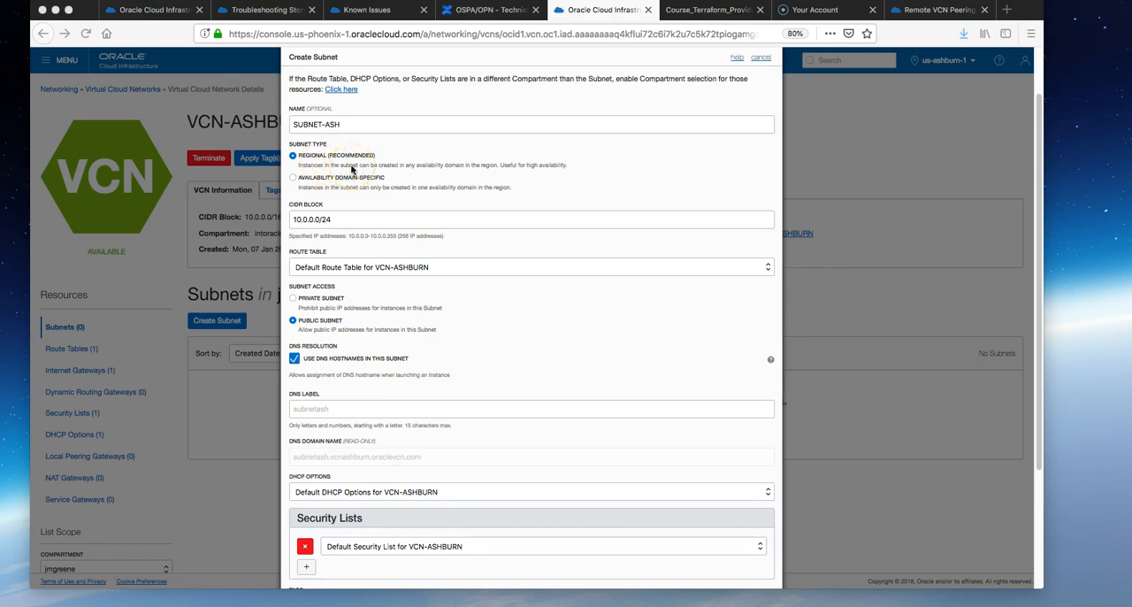
mouse_move(370, 252)
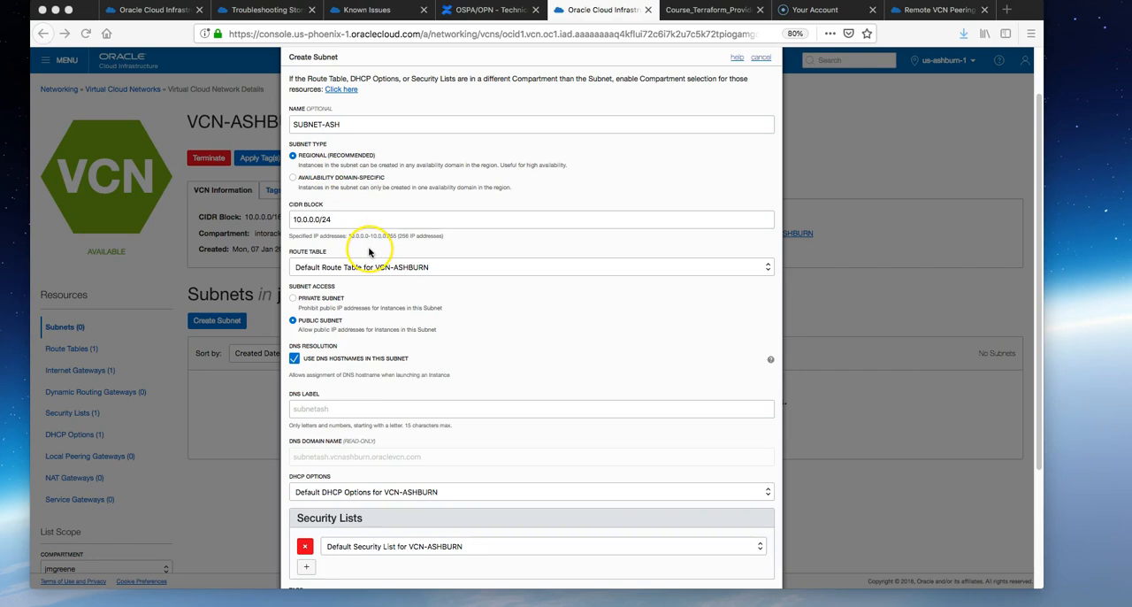
scroll(down, 3)
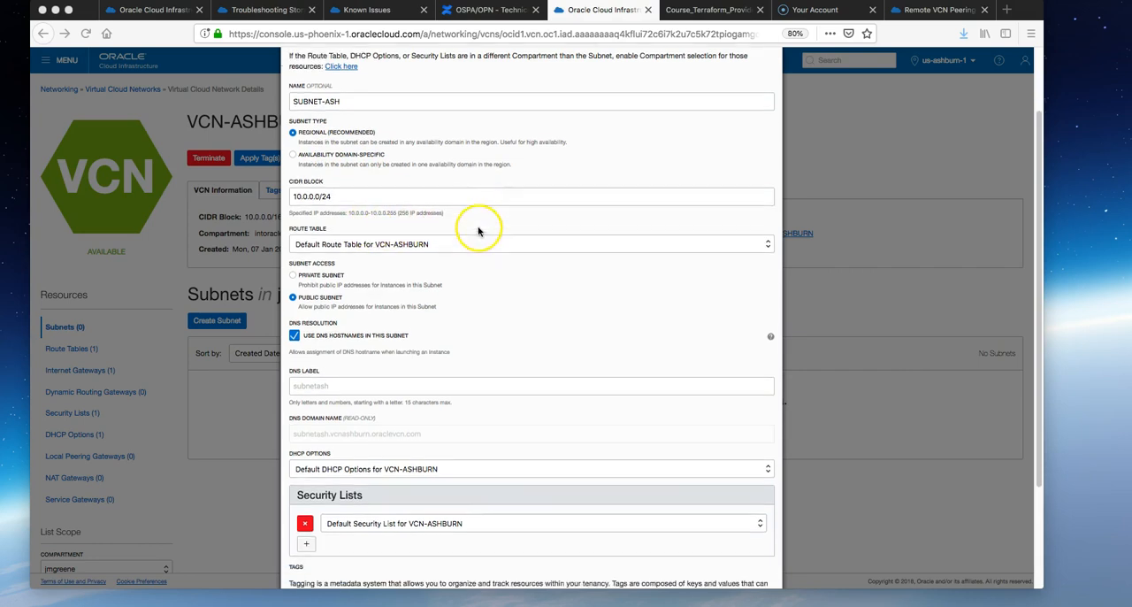
scroll(down, 3)
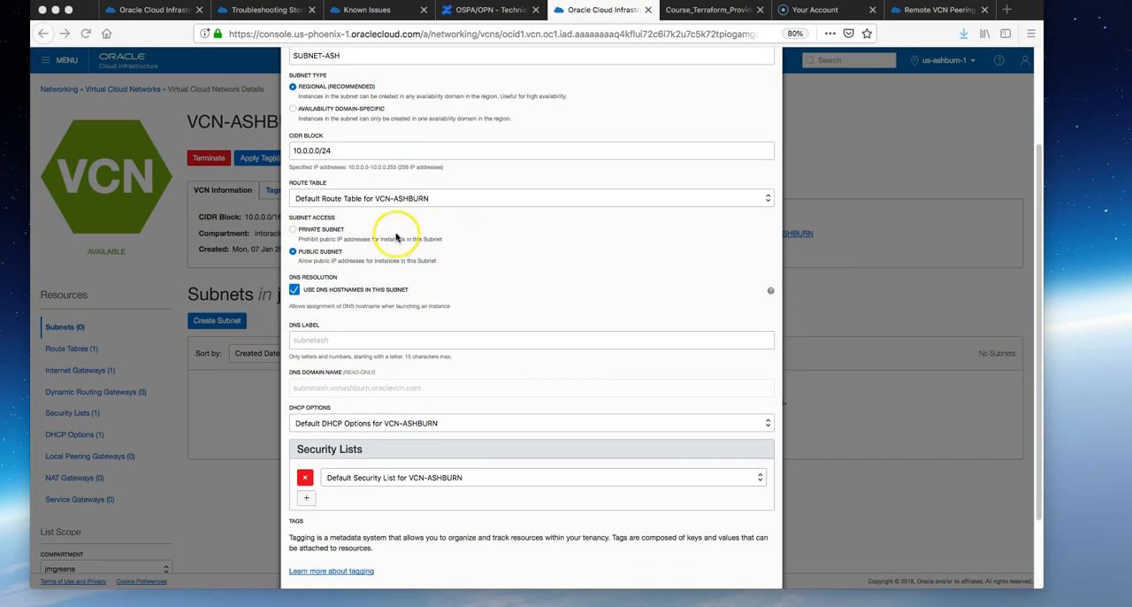
scroll(down, 3)
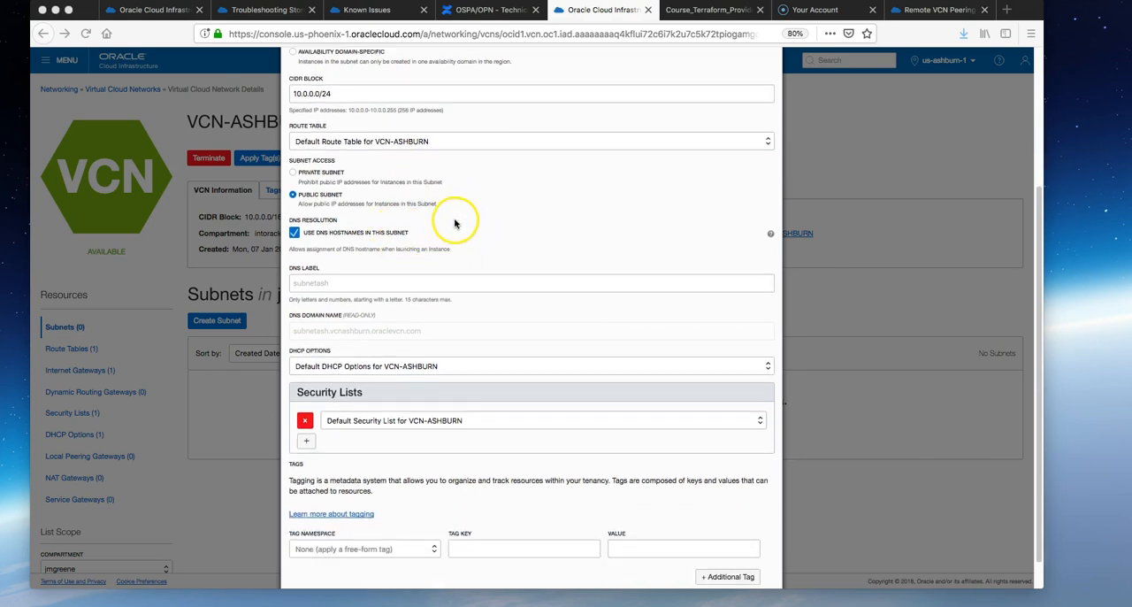
scroll(down, 3)
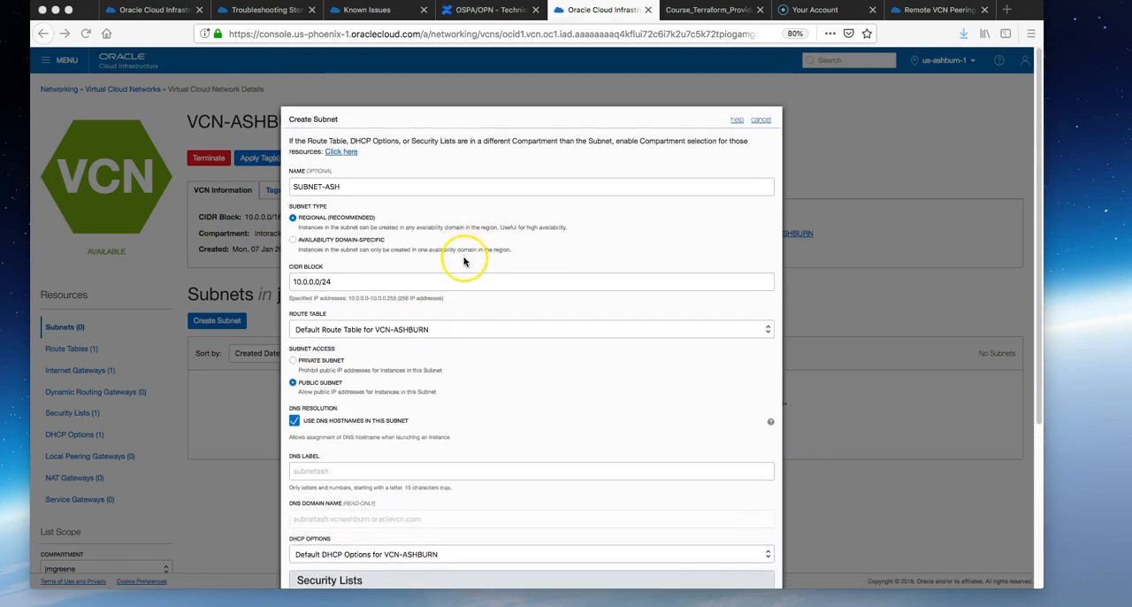
scroll(down, 3)
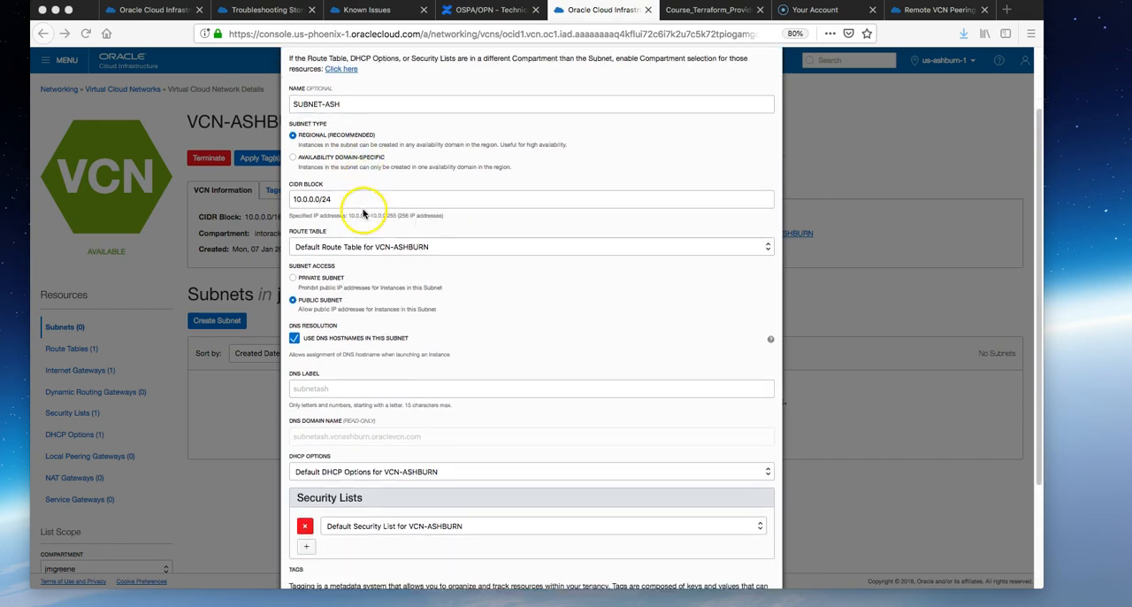
scroll(down, 3)
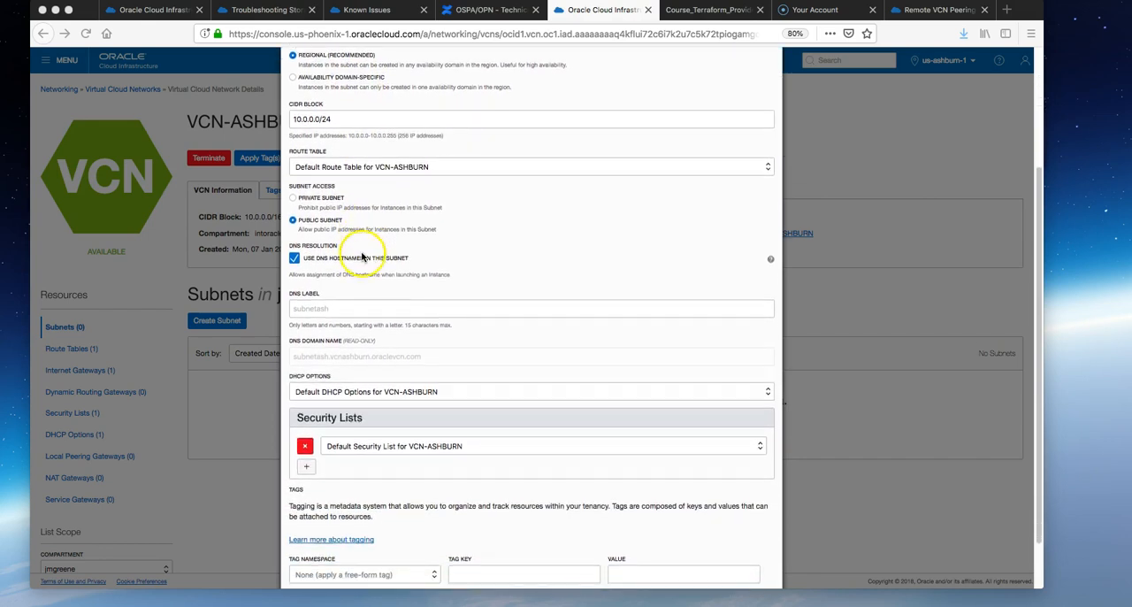
mouse_move(372, 200)
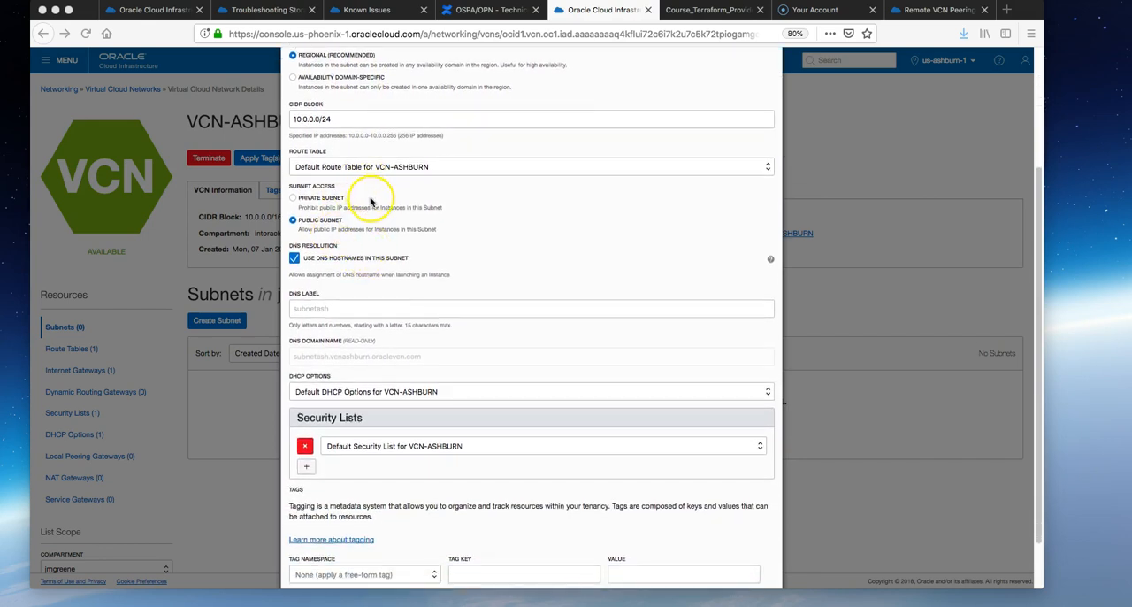
scroll(down, 3)
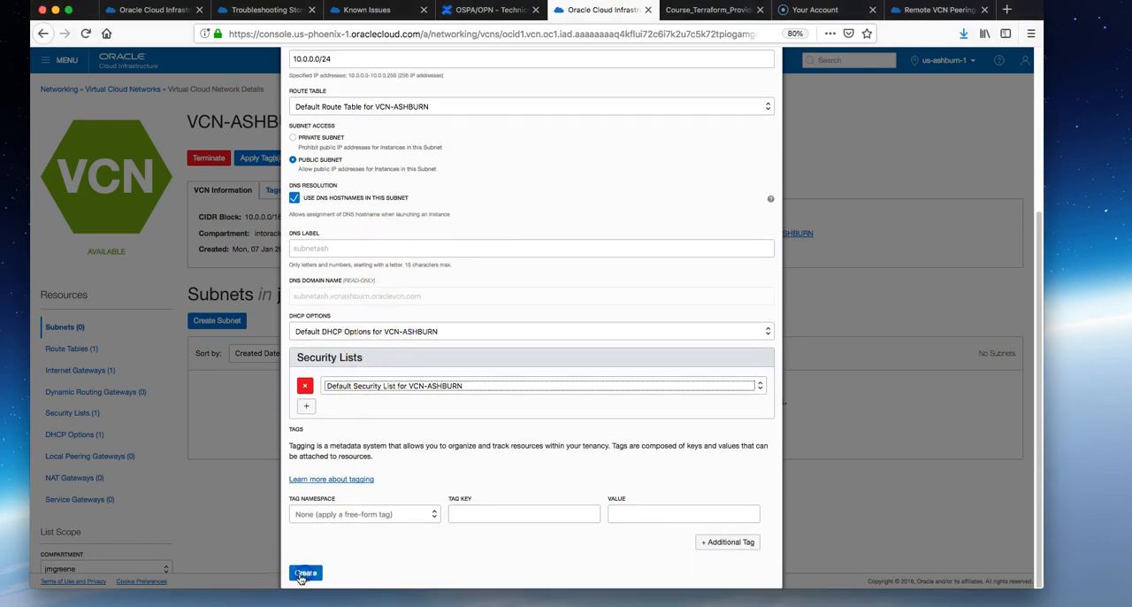
click(304, 573)
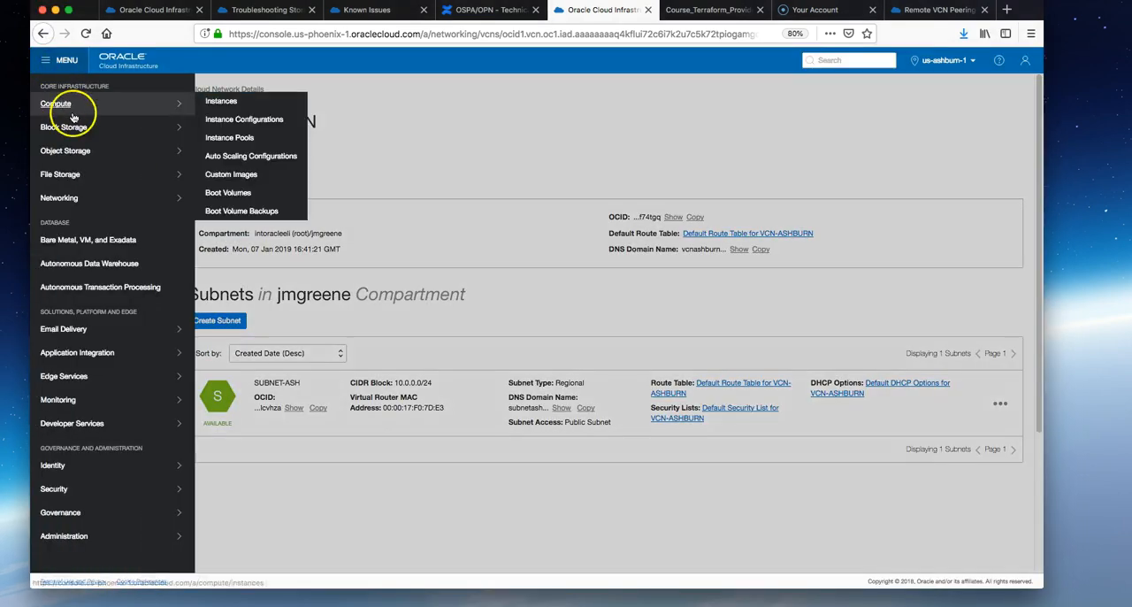
- Start a new compute instance ASHBURN in AD 1 with the SSH key pasted
click(221, 99)
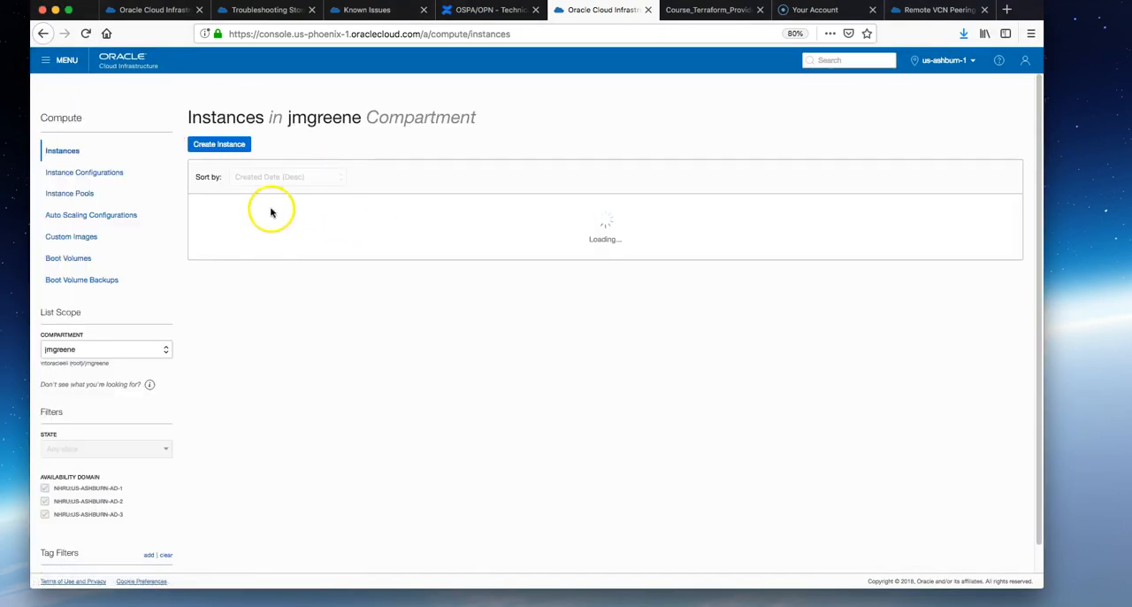
click(219, 146)
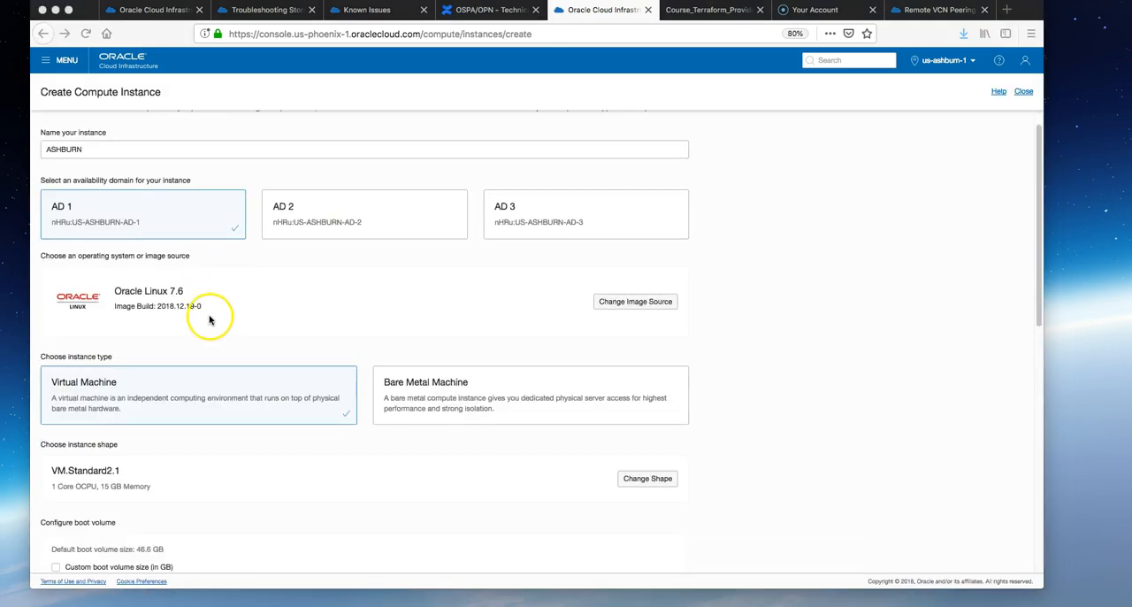
scroll(down, 3)
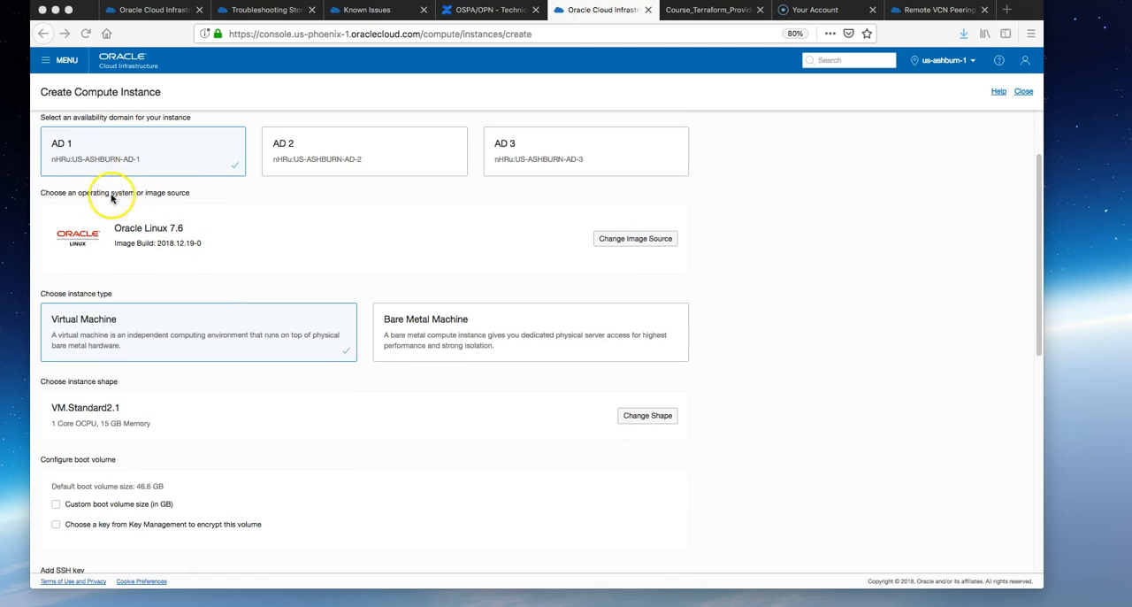
scroll(down, 3)
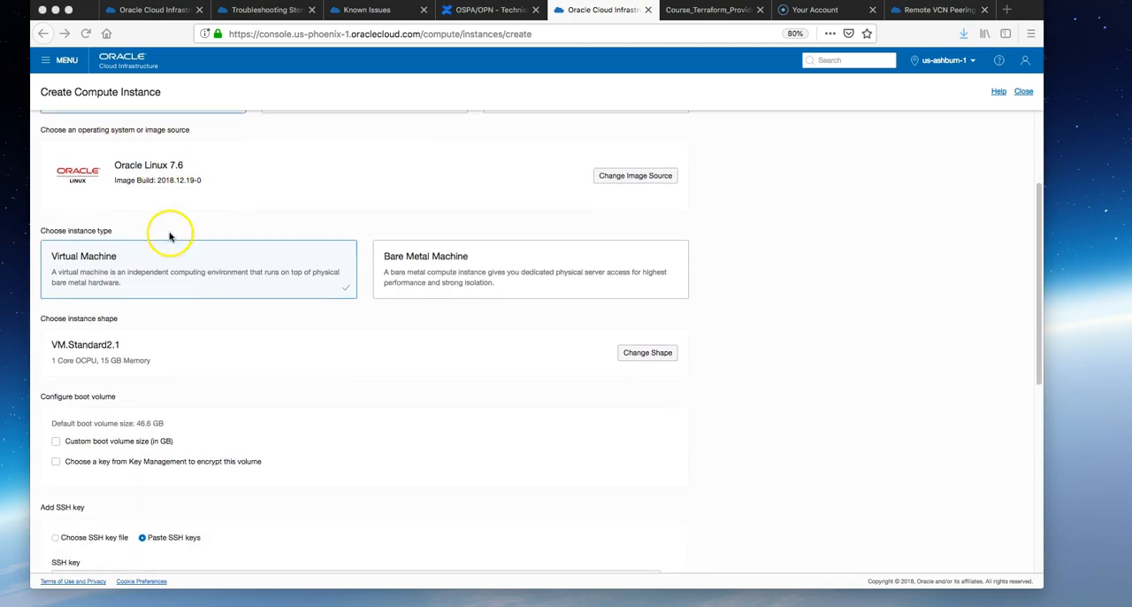
scroll(down, 3)
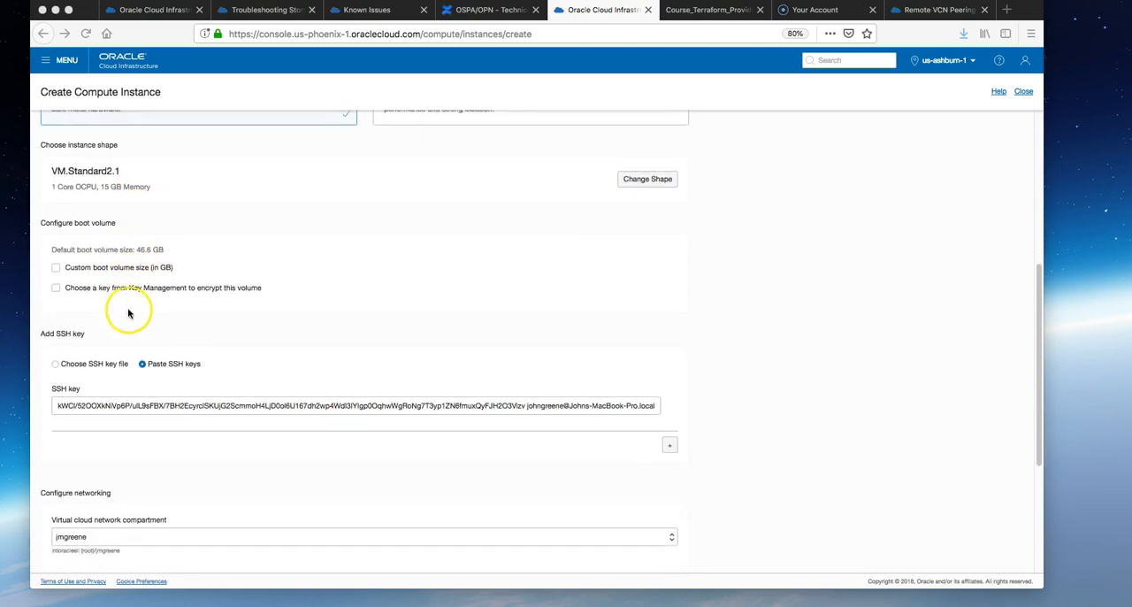
scroll(down, 3)
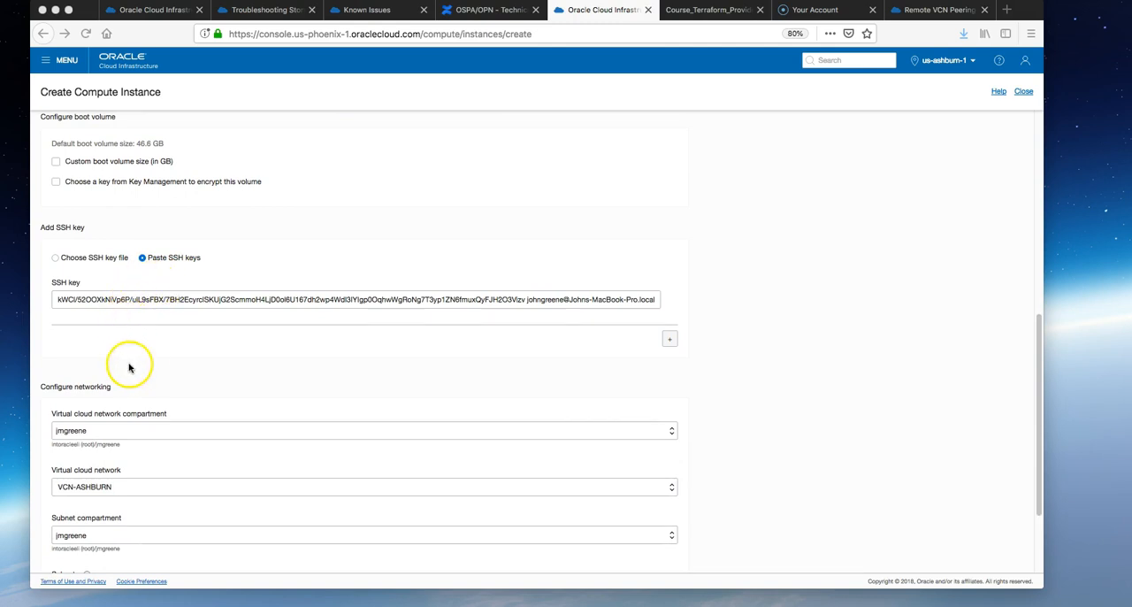
scroll(down, 3)
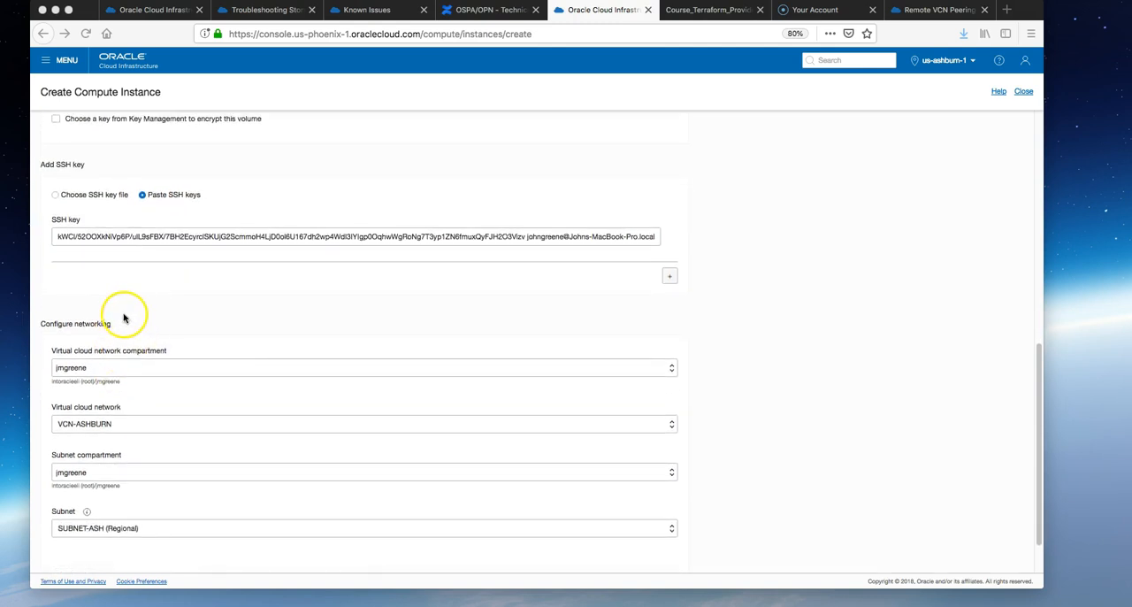
scroll(down, 3)
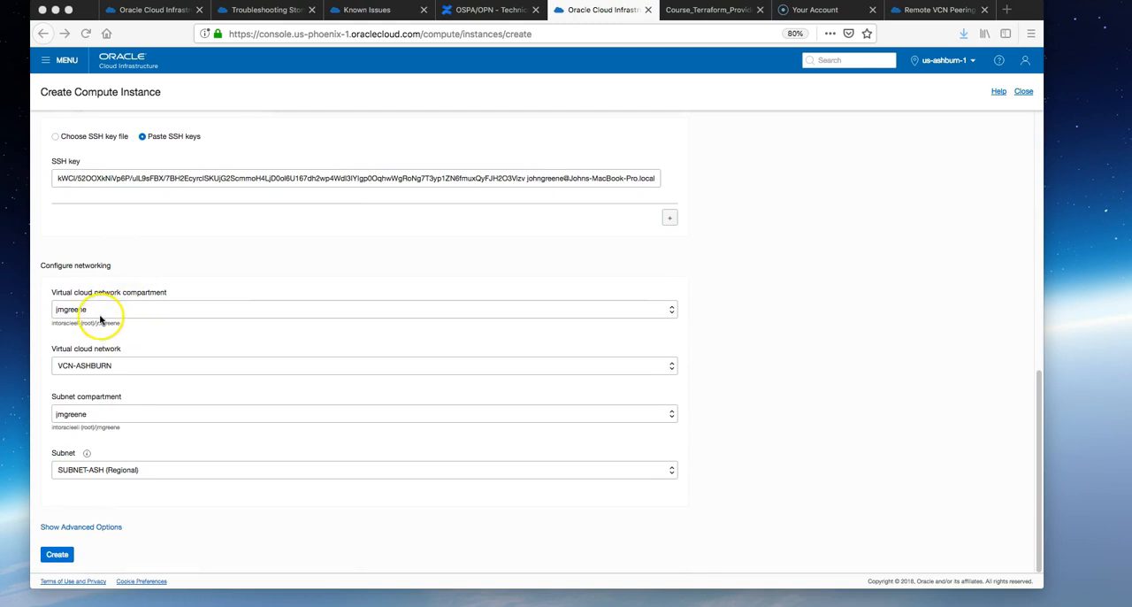
- Keep jmgreene as network compartment with VCN-ASHBURN and SUBNET-ASH, then launch the instance
click(363, 309)
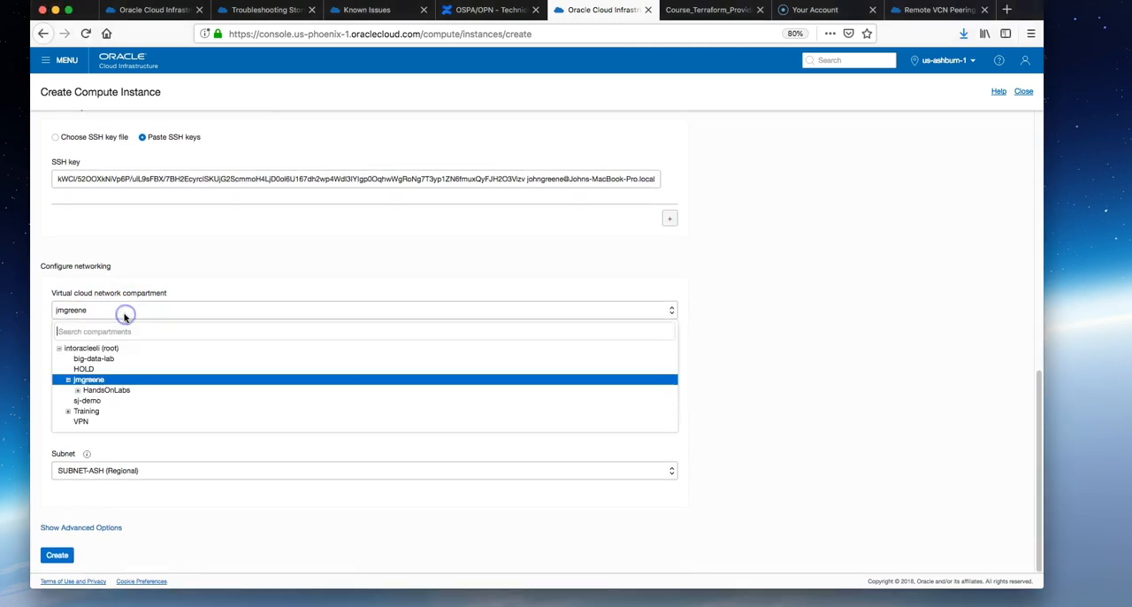
click(89, 379)
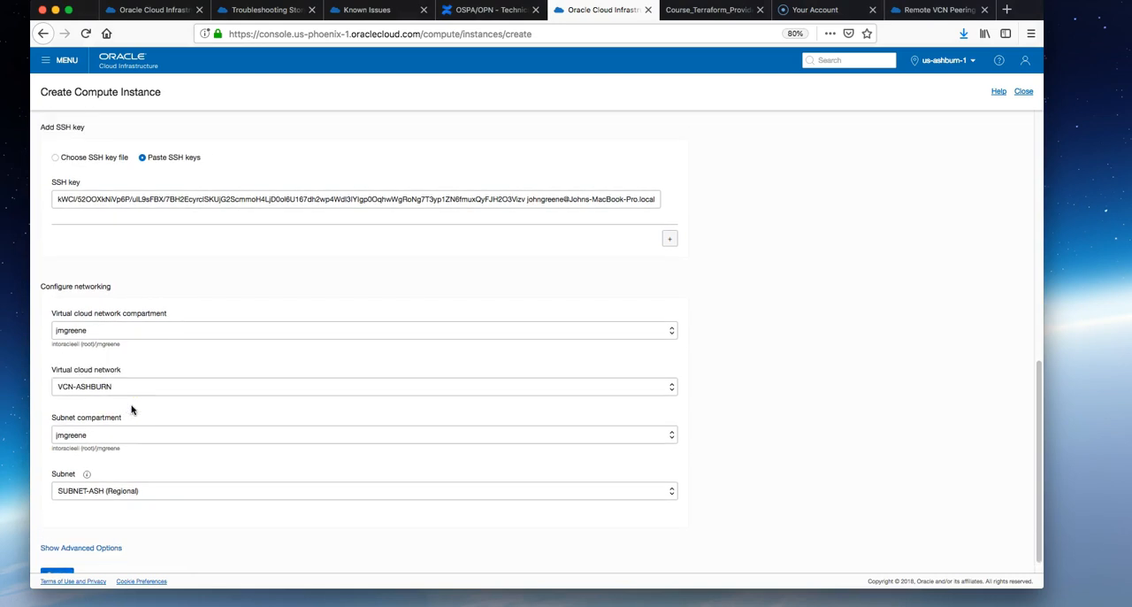
scroll(down, 3)
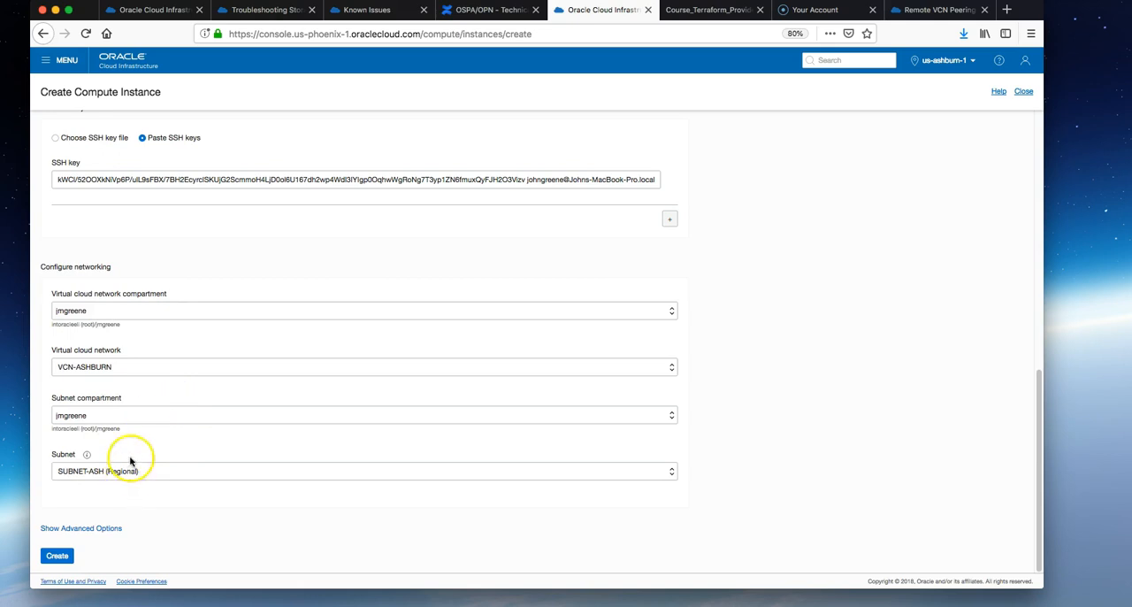
click(57, 556)
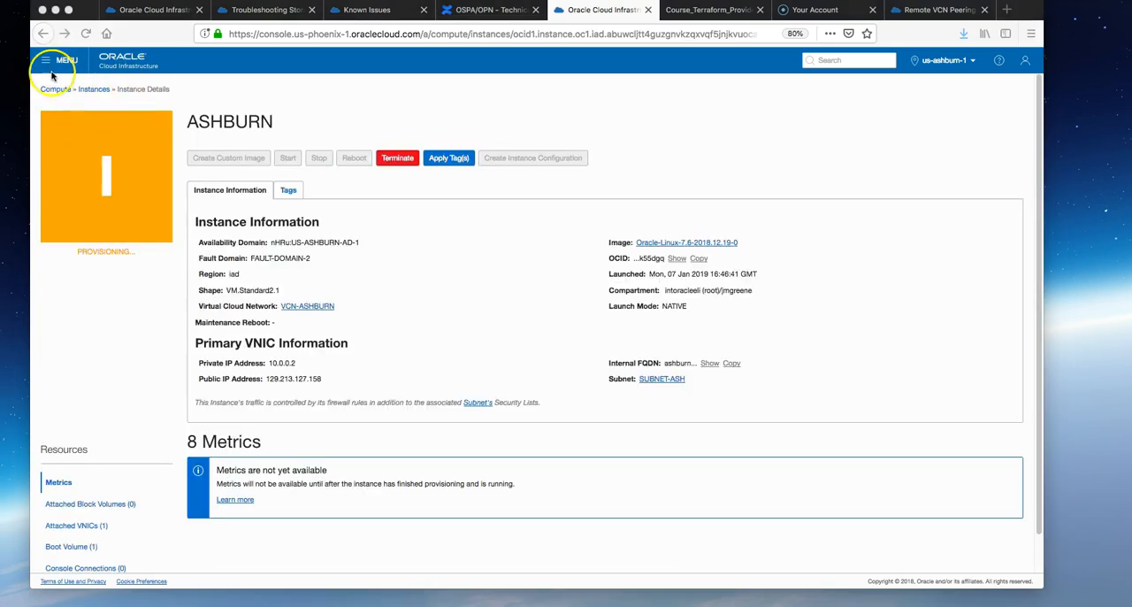
- Navigate to Networking > Dynamic Routing Gateways, which lists none yet
click(46, 60)
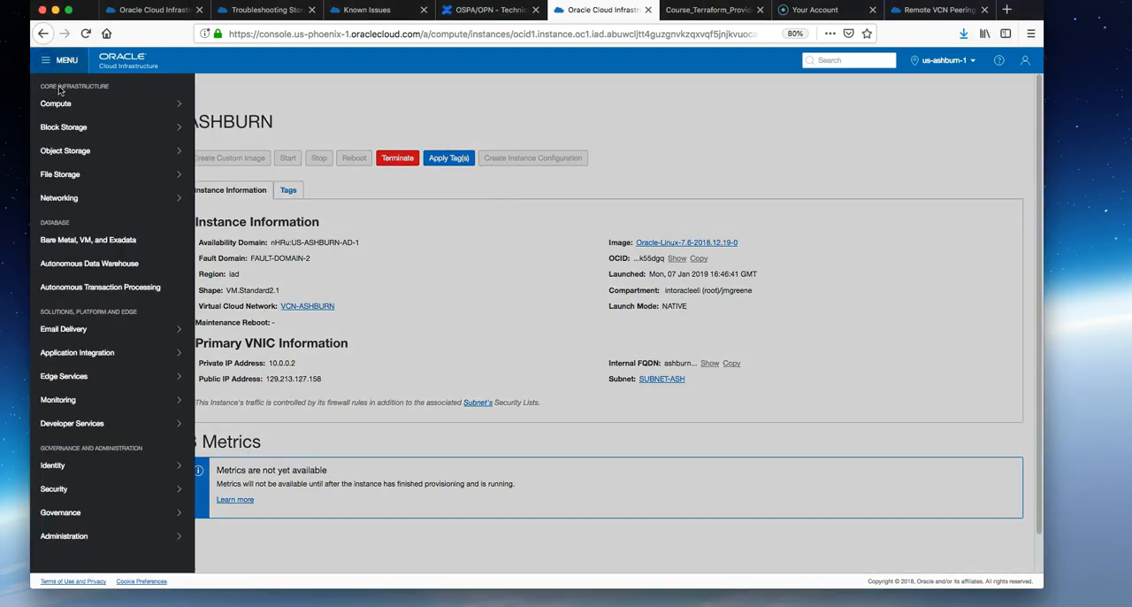
click(60, 198)
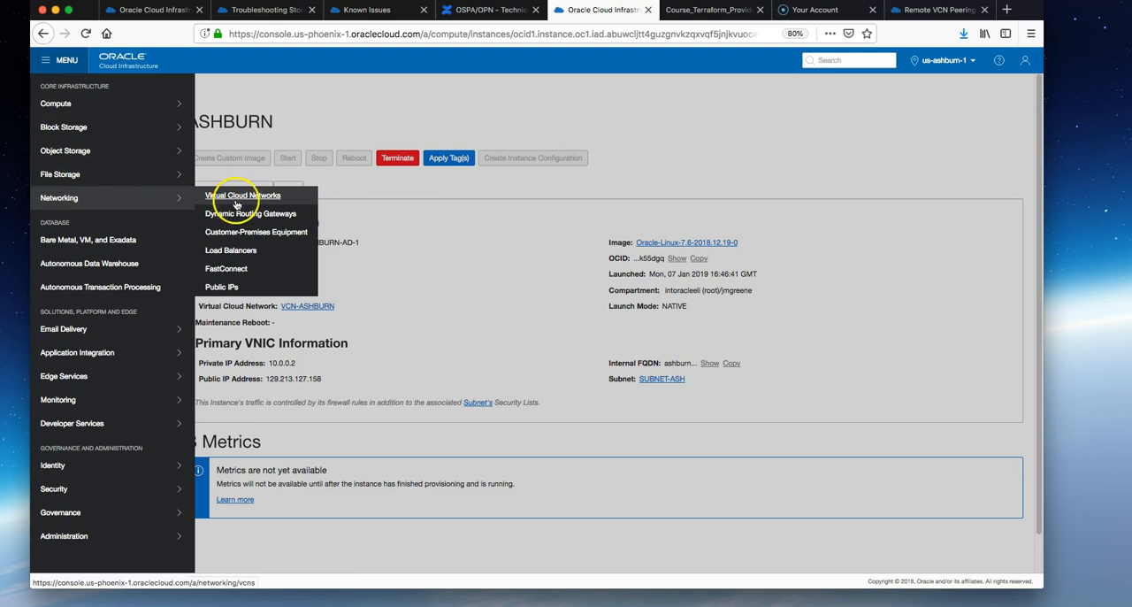
mouse_move(251, 212)
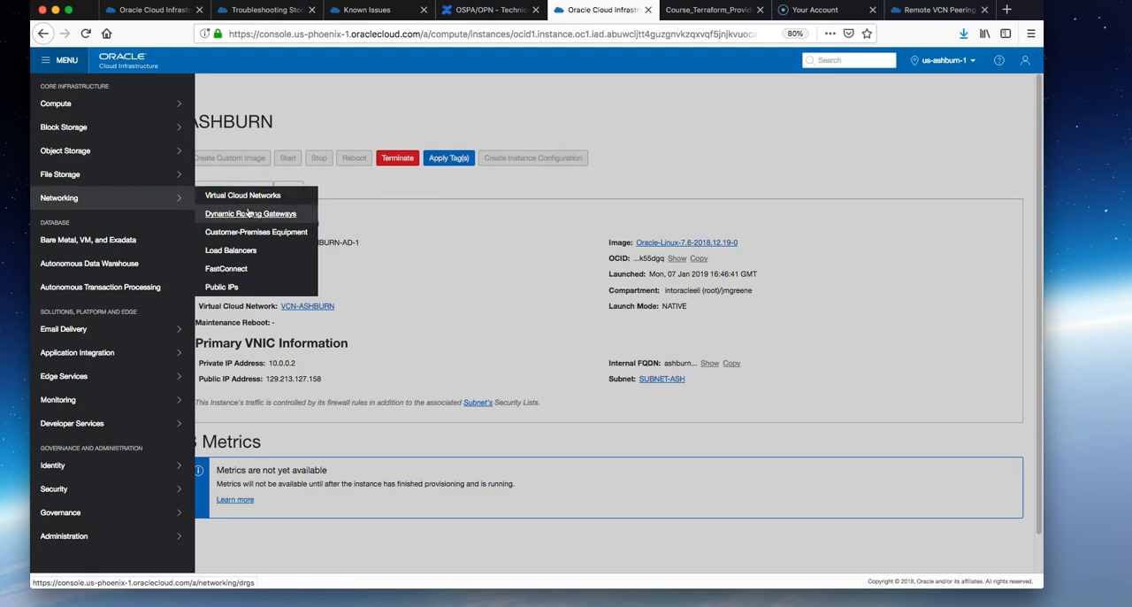
click(251, 212)
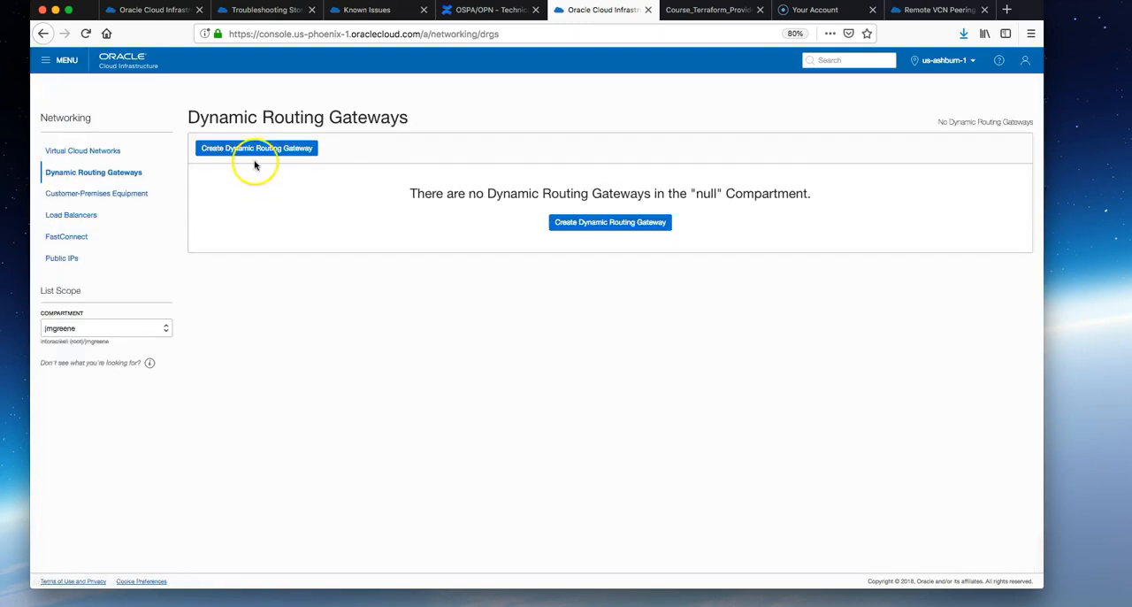
- Create the dynamic routing gateway DRG-ASH and view its details
click(257, 148)
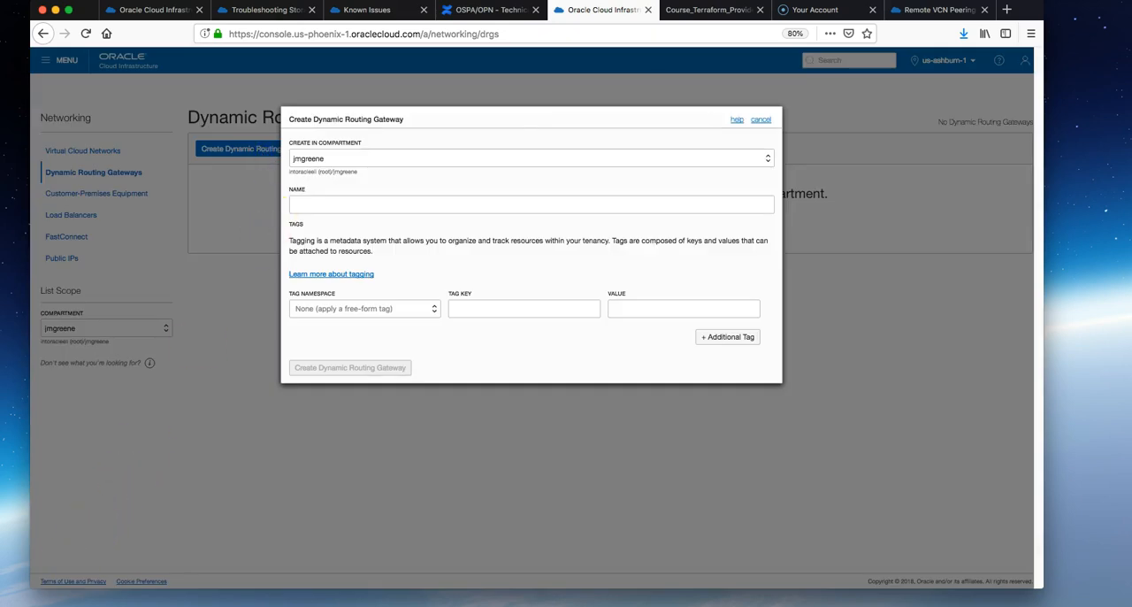
text(DRG-ASH)
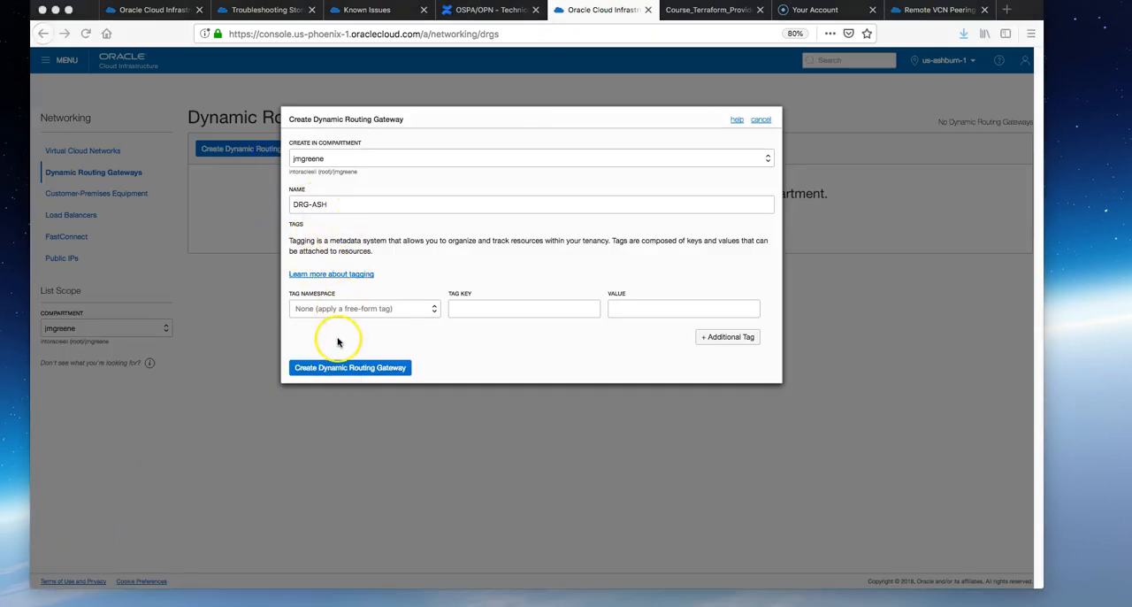
click(350, 368)
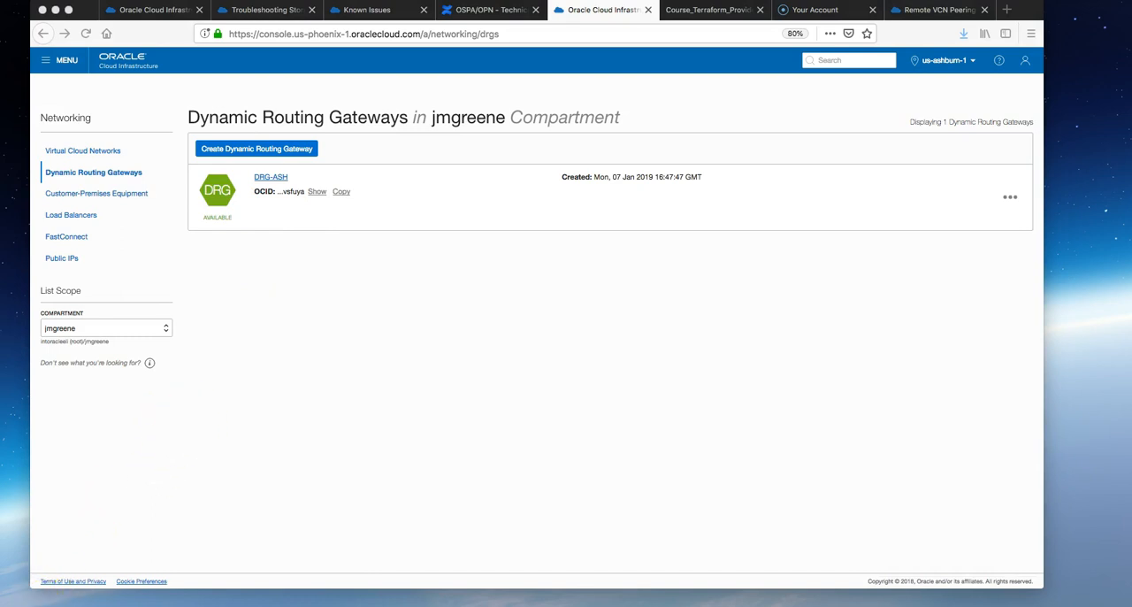
click(271, 177)
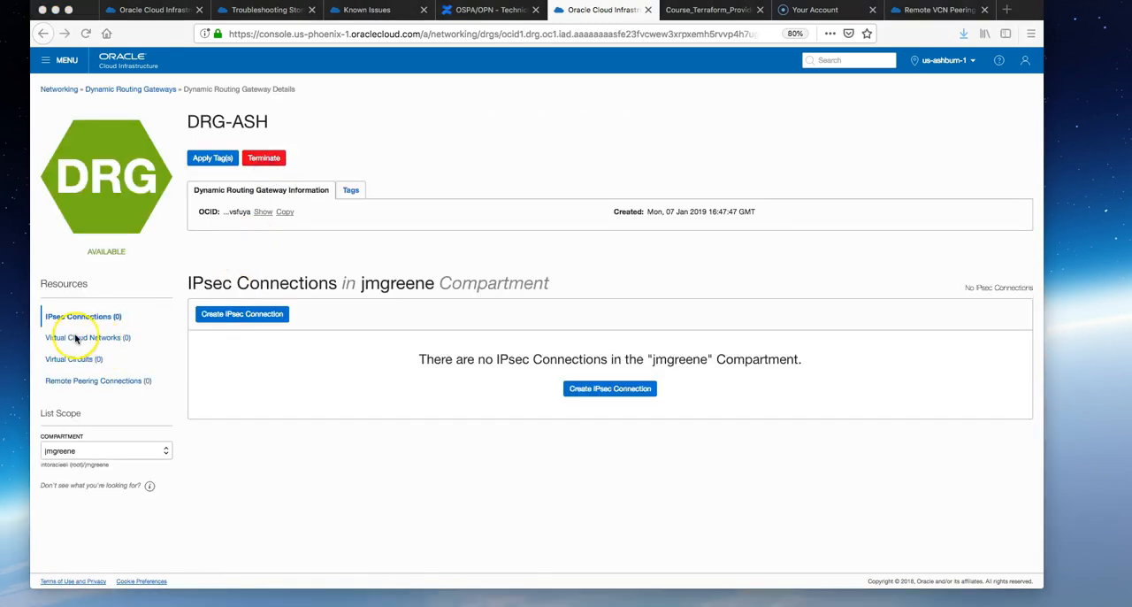
- Attach VCN-ASHBURN to DRG-ASH using route table compartment jmgreene, then move to Phoenix gateways
click(87, 336)
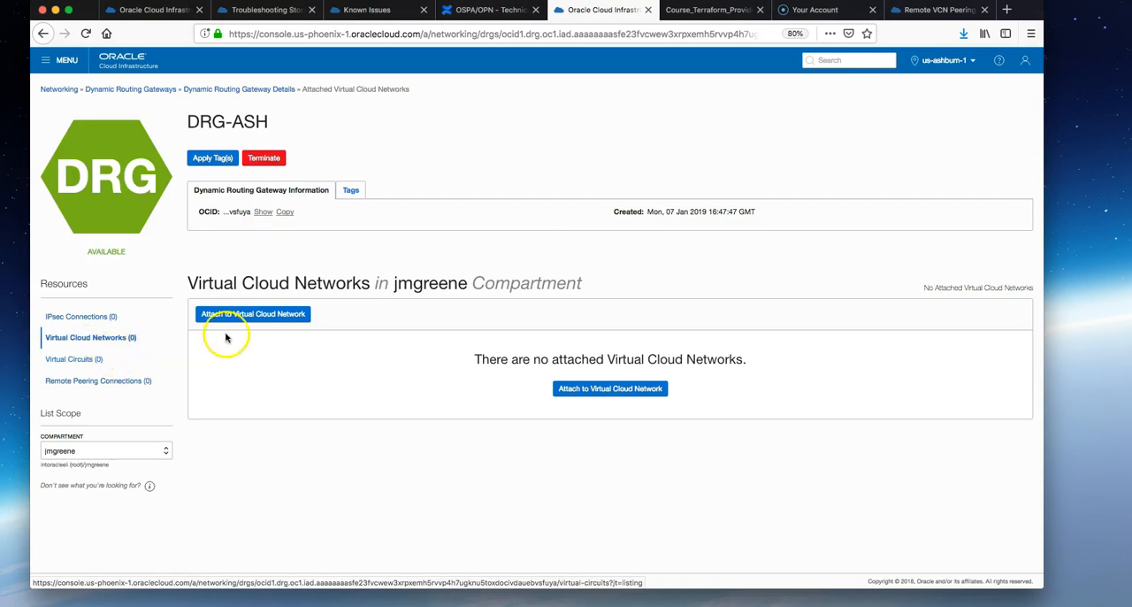
click(251, 313)
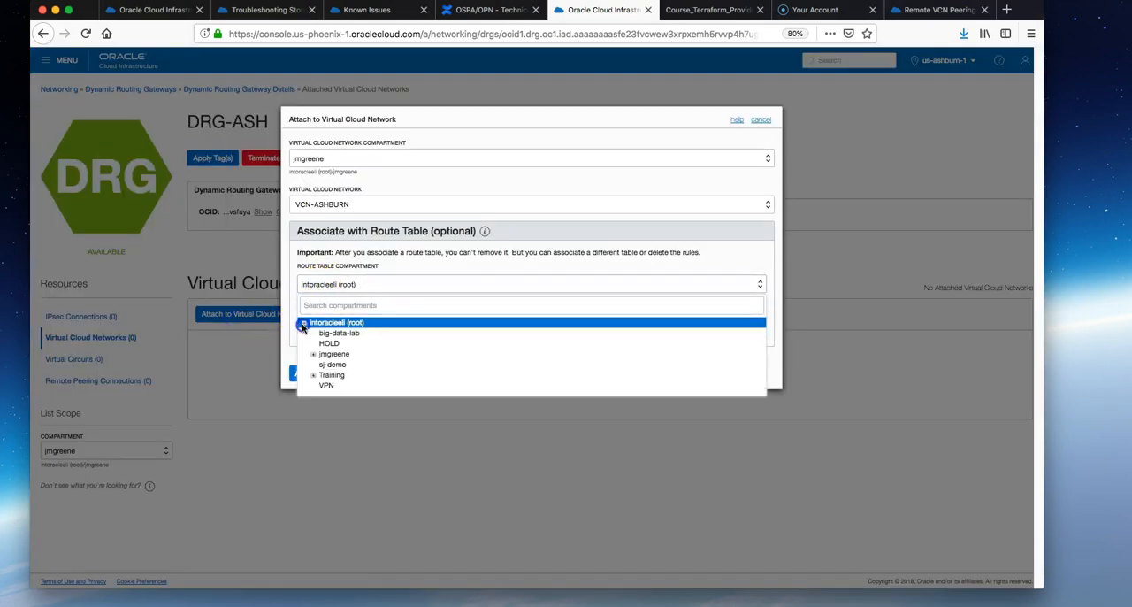
click(334, 354)
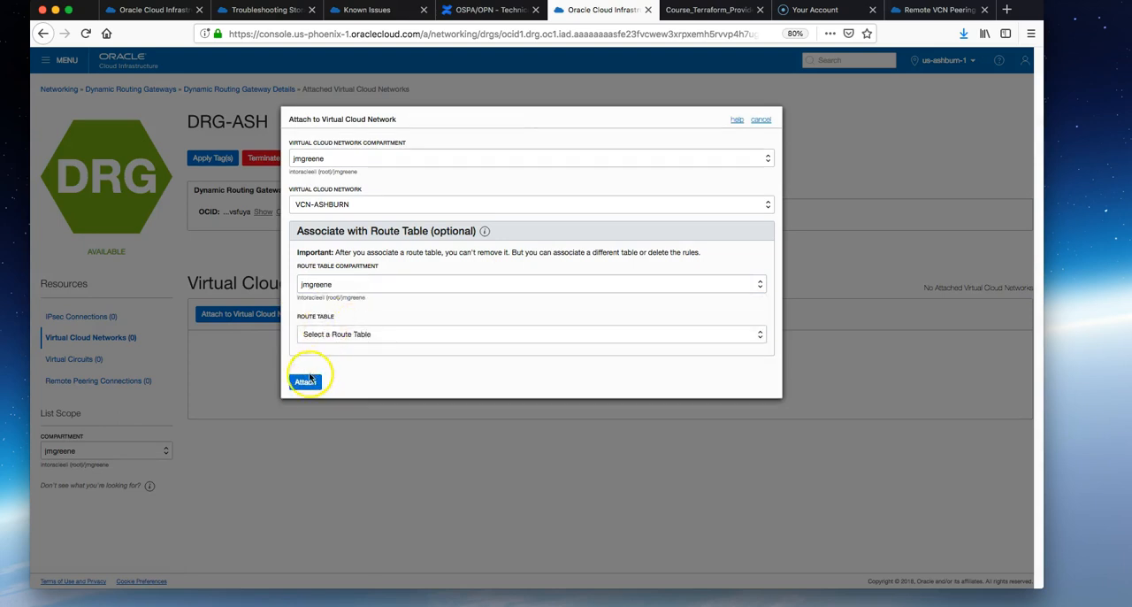
click(304, 382)
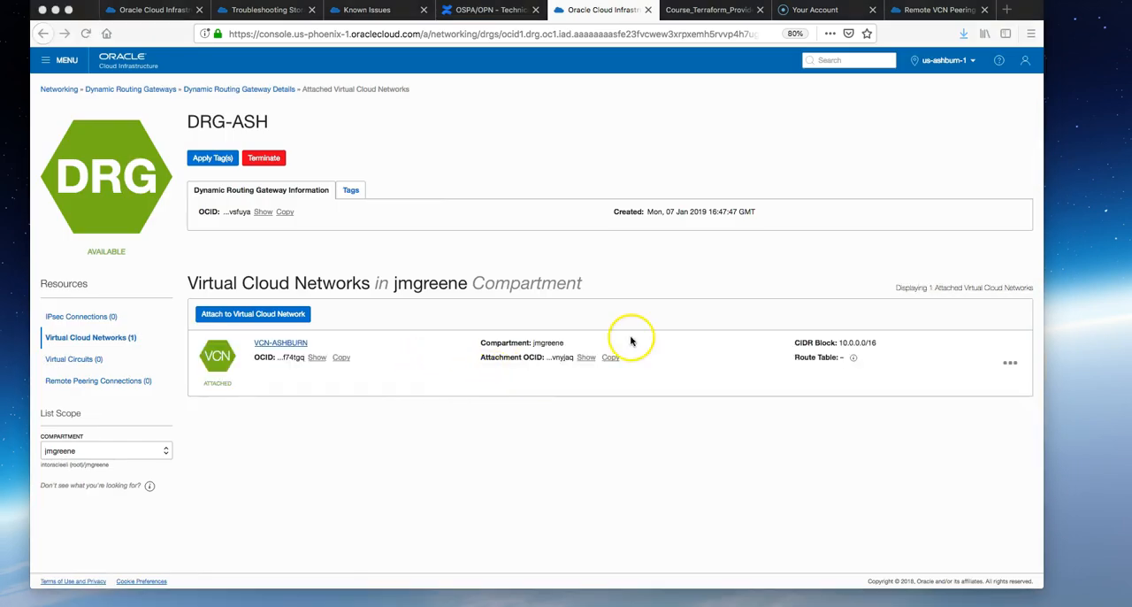
click(938, 10)
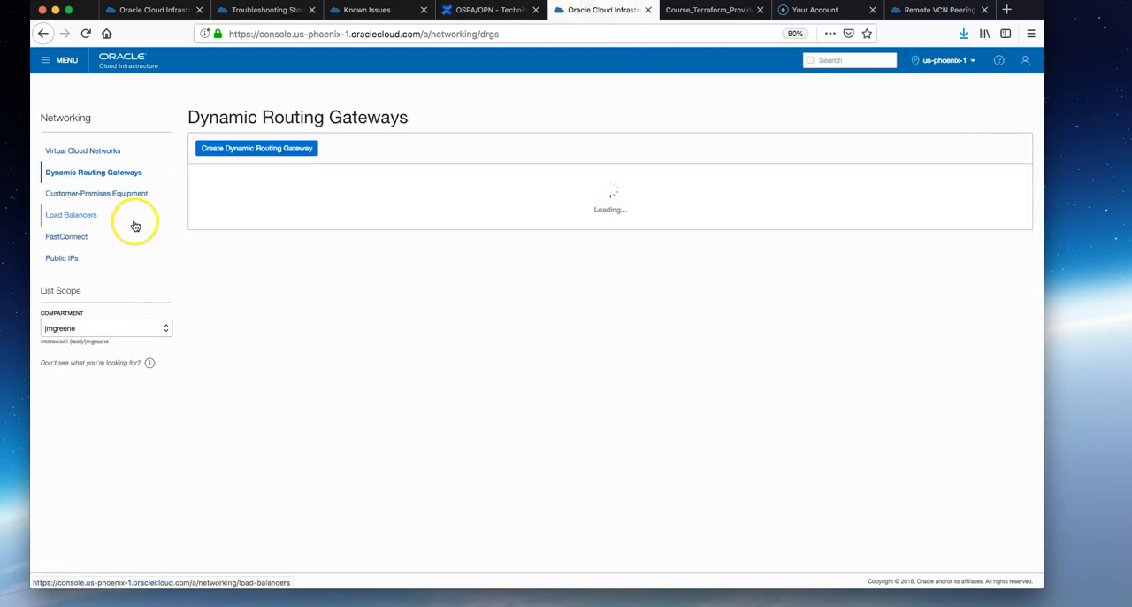
- Check that PHX-DRG has VCN-PHX attached and review the remote peering diagram in the docs
click(60, 61)
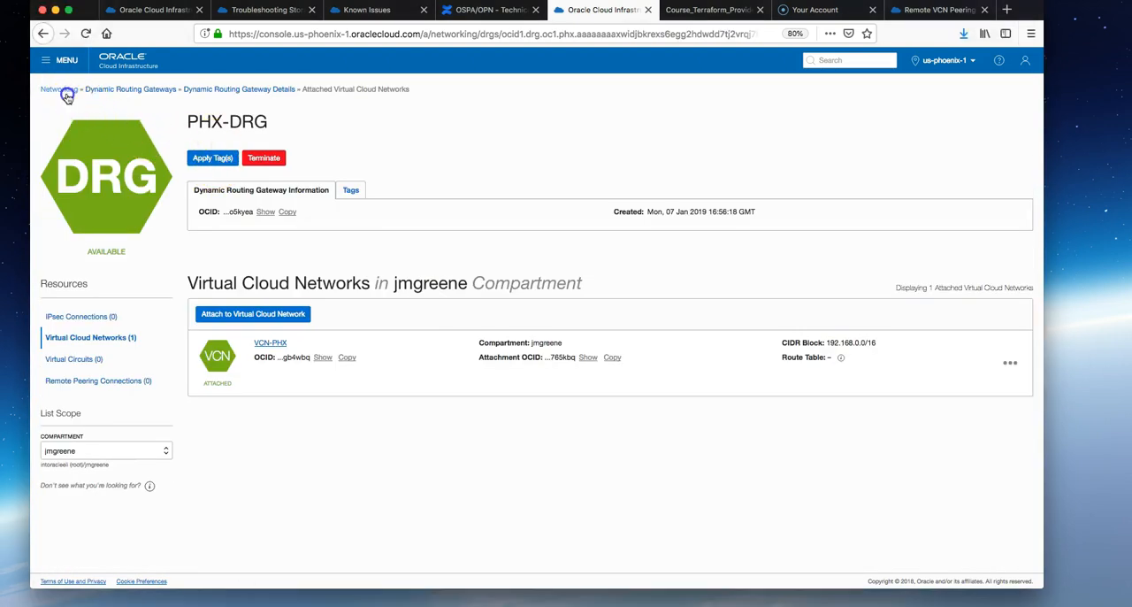
click(58, 88)
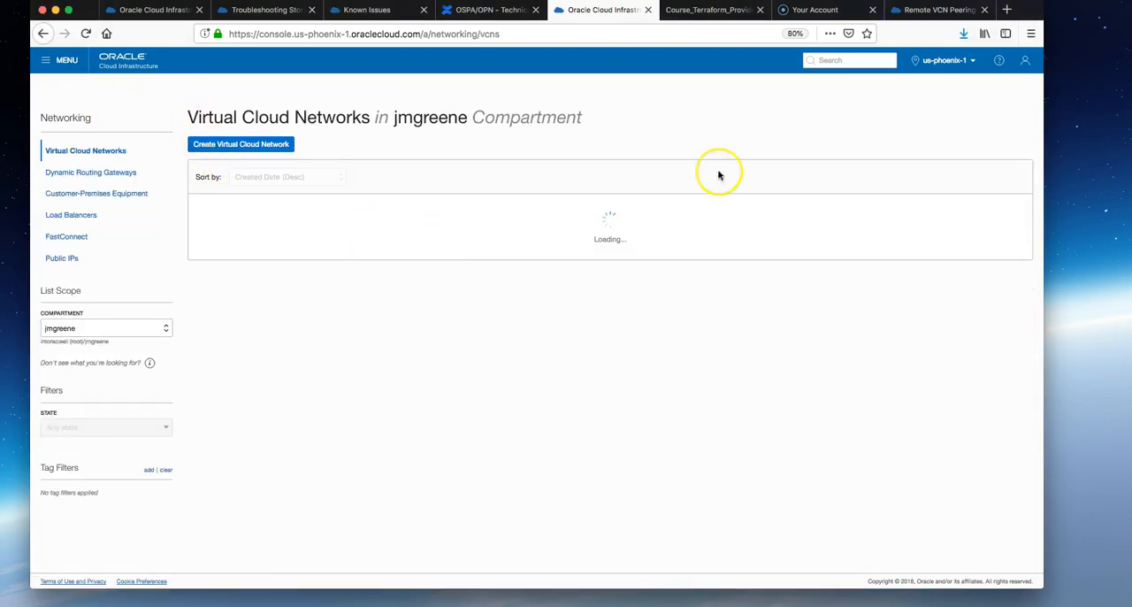
click(938, 11)
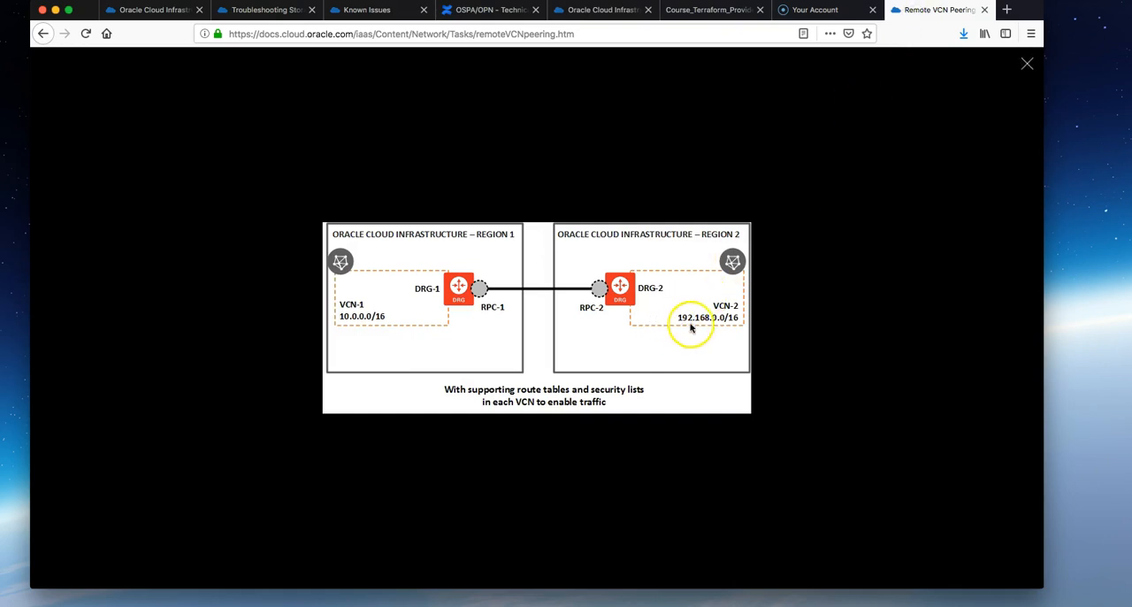
mouse_move(633, 336)
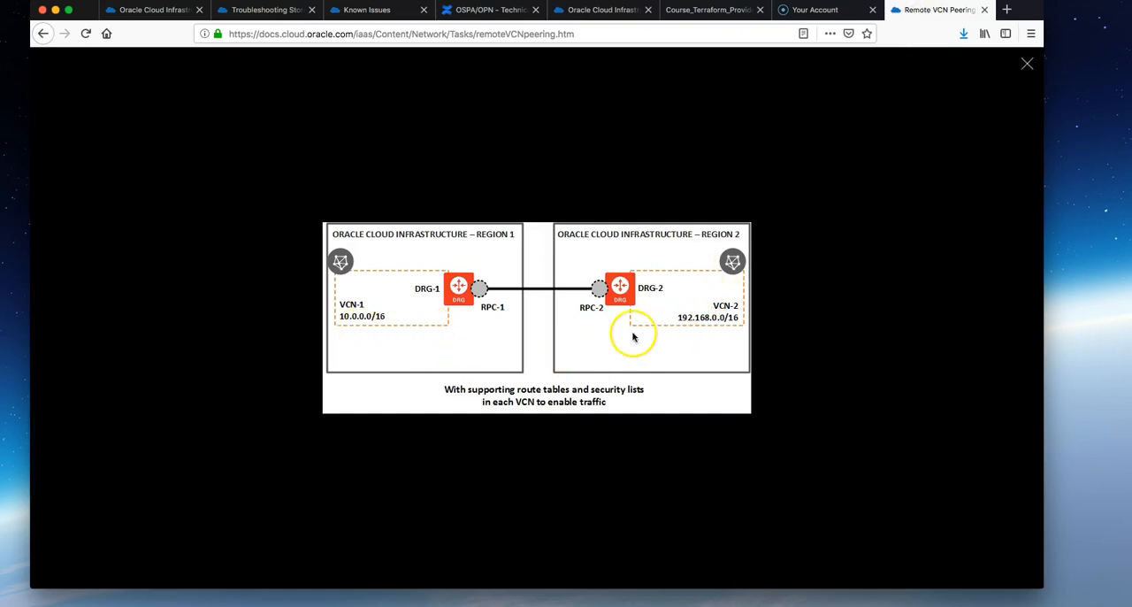
mouse_move(525, 212)
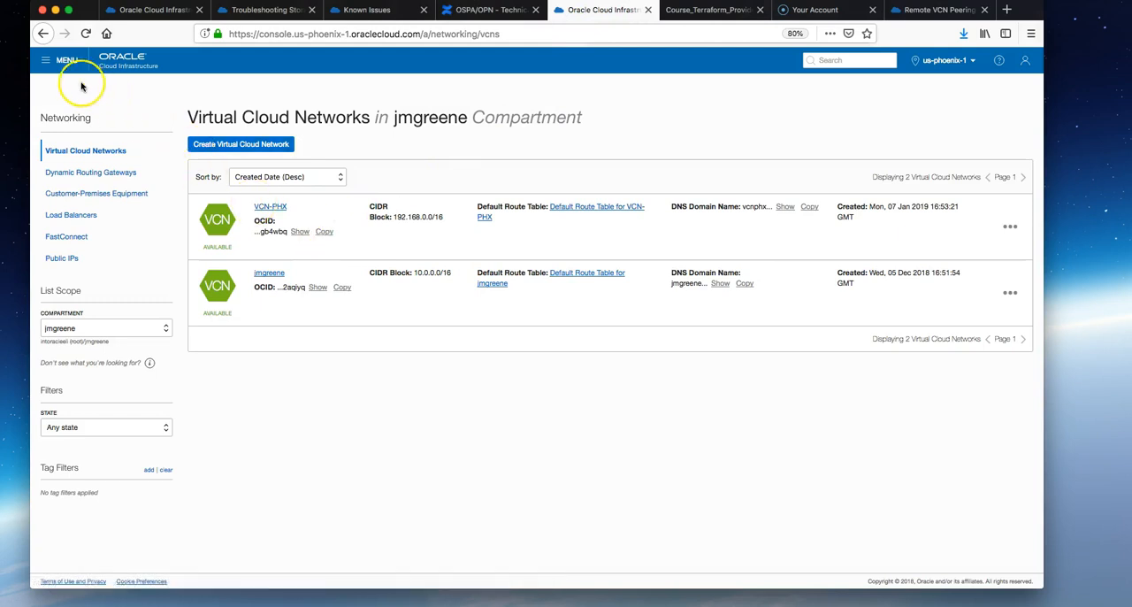
- Switch to us-ashburn-1 and view DRG-ASH's Remote Peering Connections, still empty
click(947, 60)
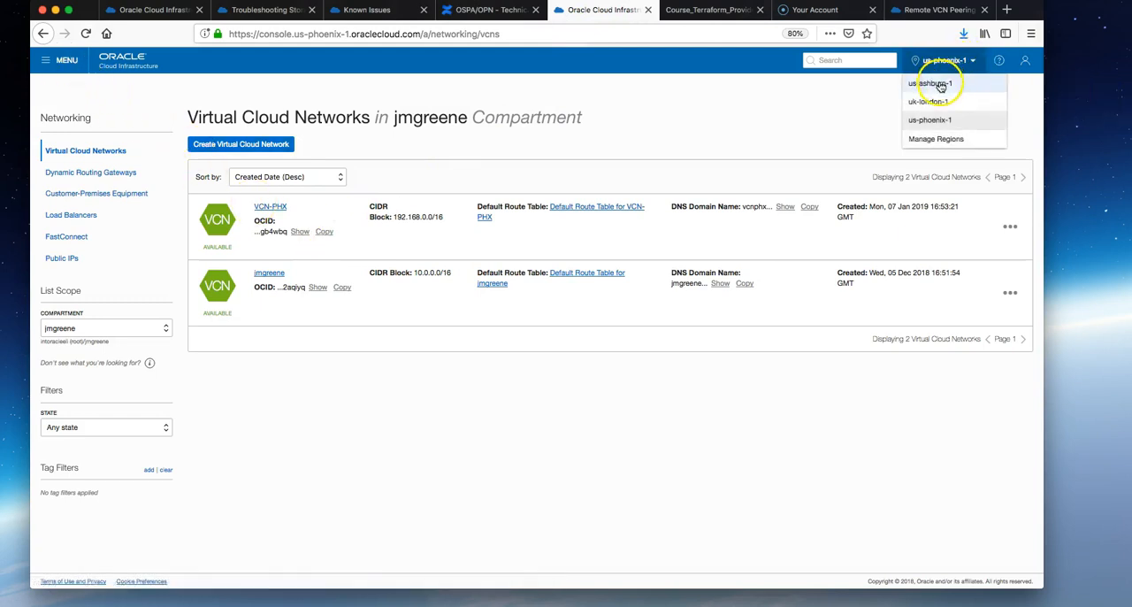
click(930, 83)
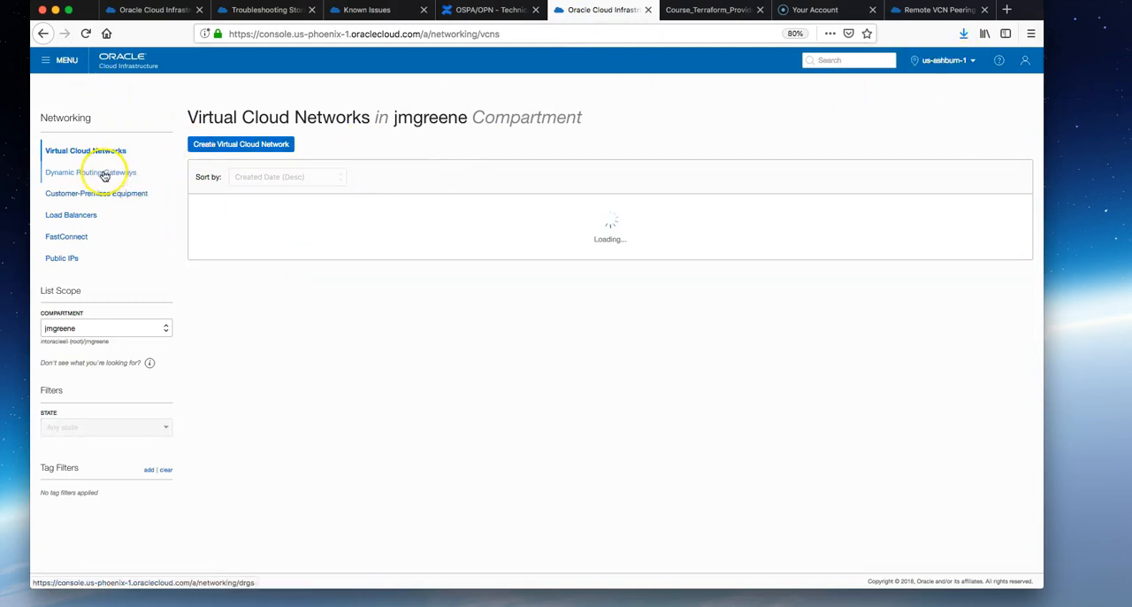
click(92, 171)
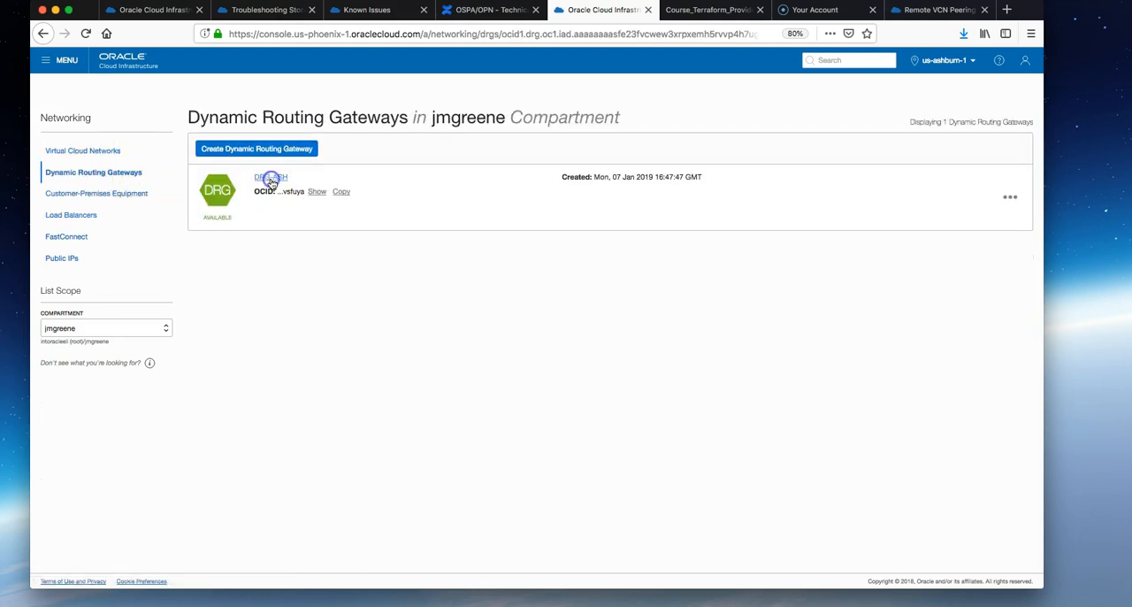
click(269, 176)
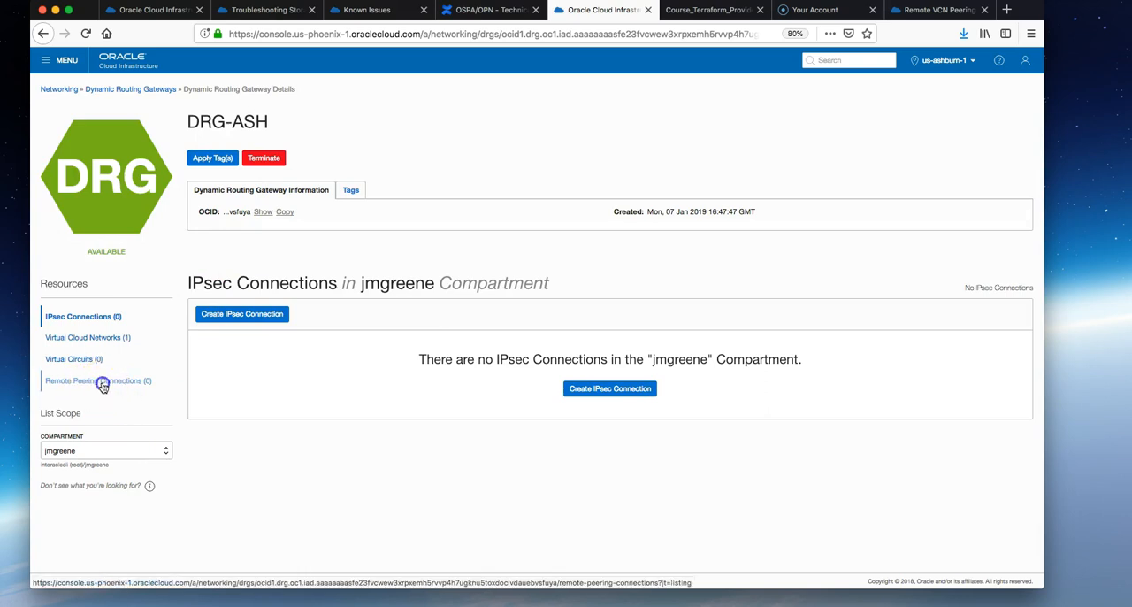
click(99, 380)
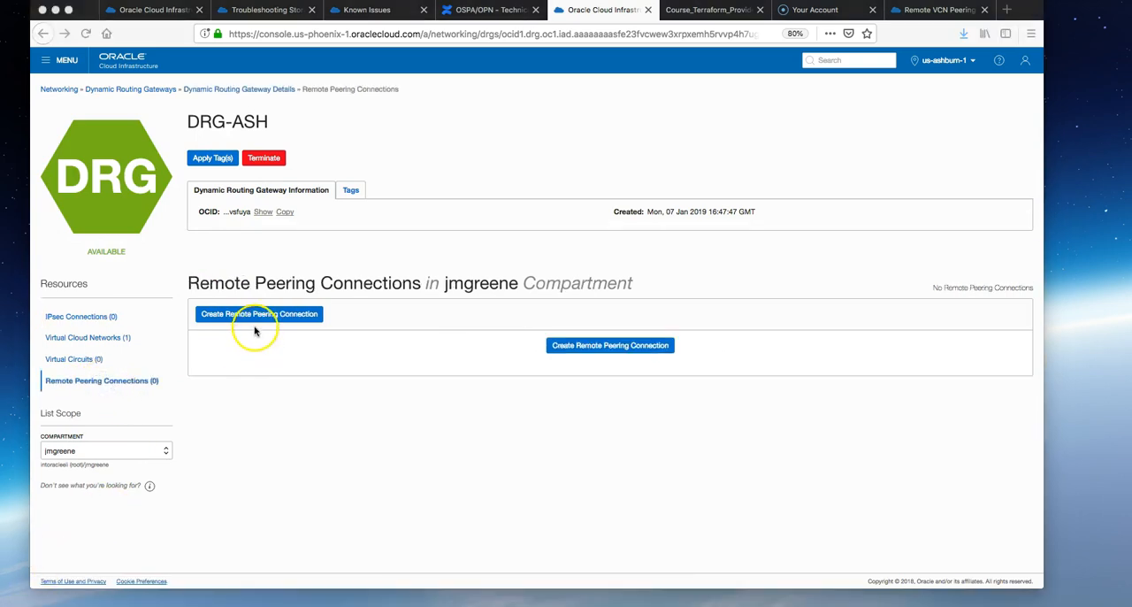
- Create a remote peering connection named TowardsPHX on DRG-ASH
click(258, 313)
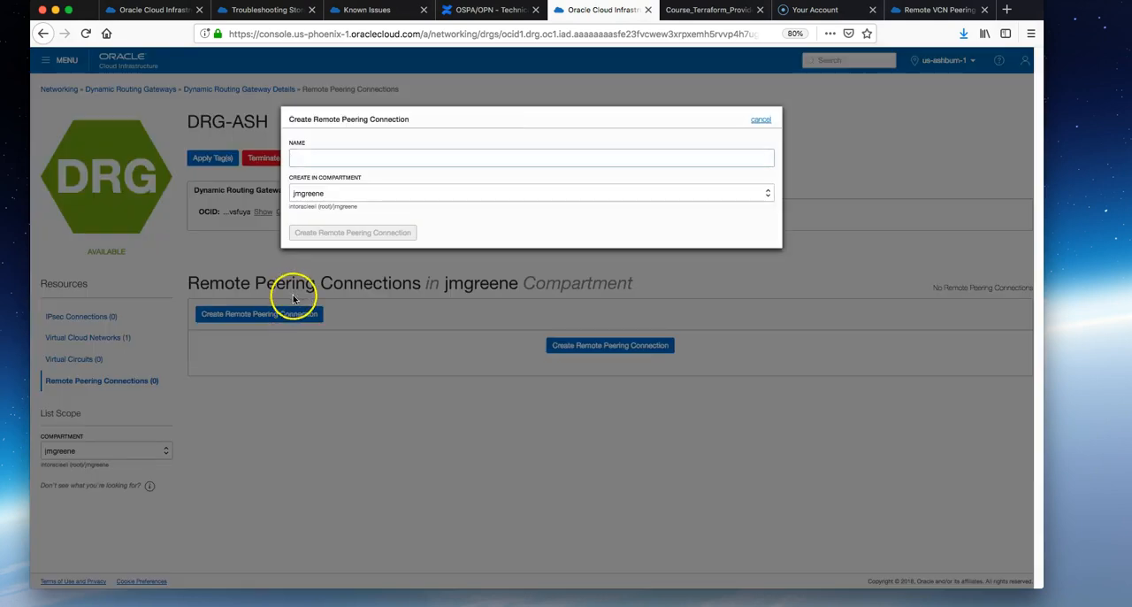
click(531, 158)
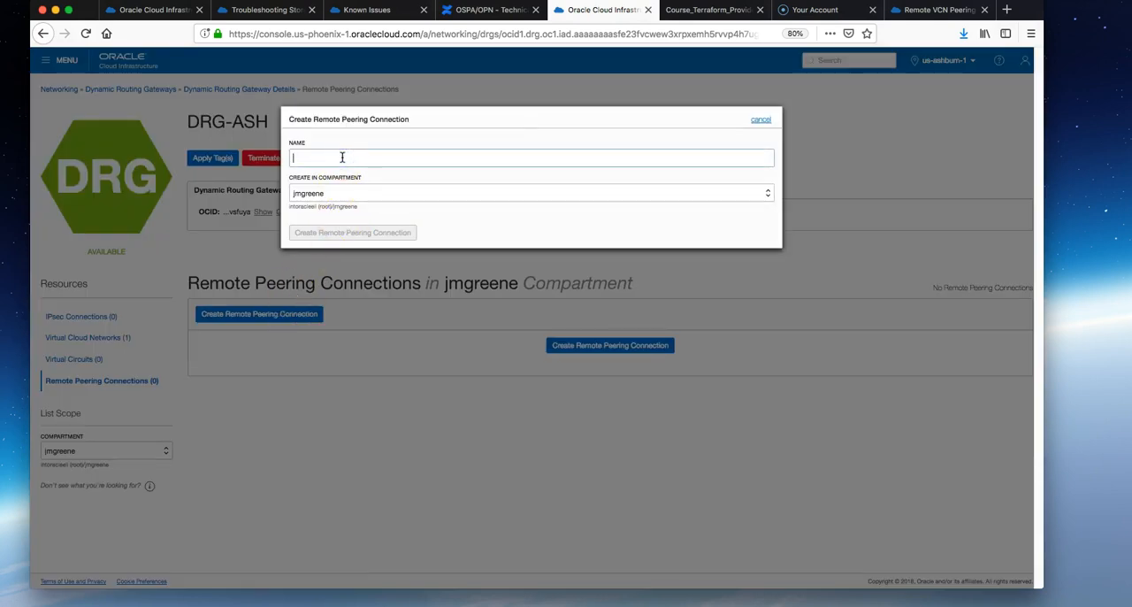
text(Towa)
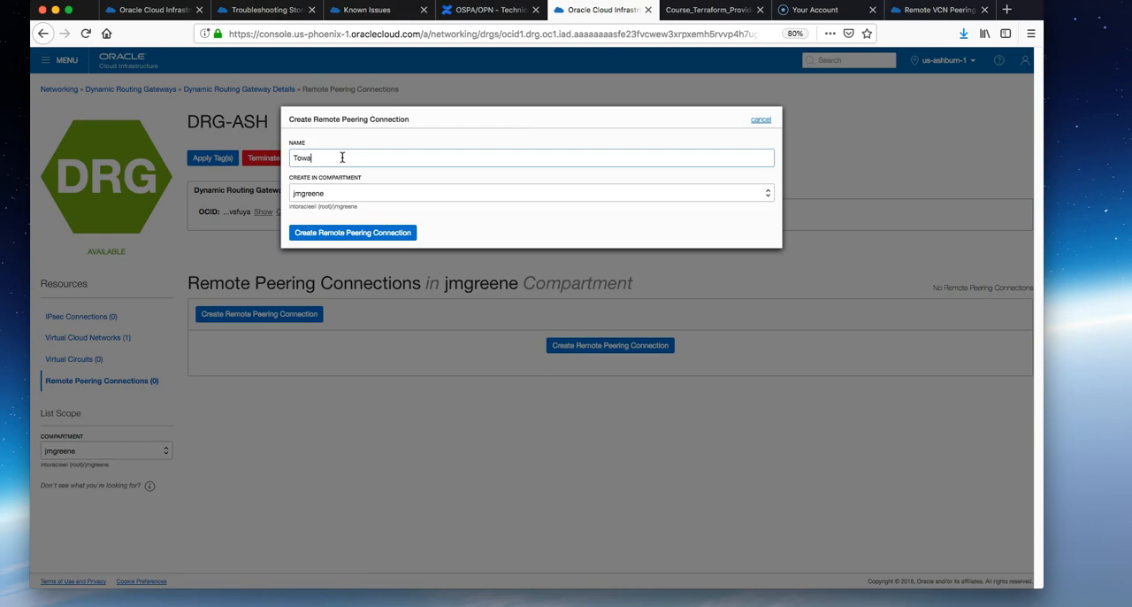
text(rds)
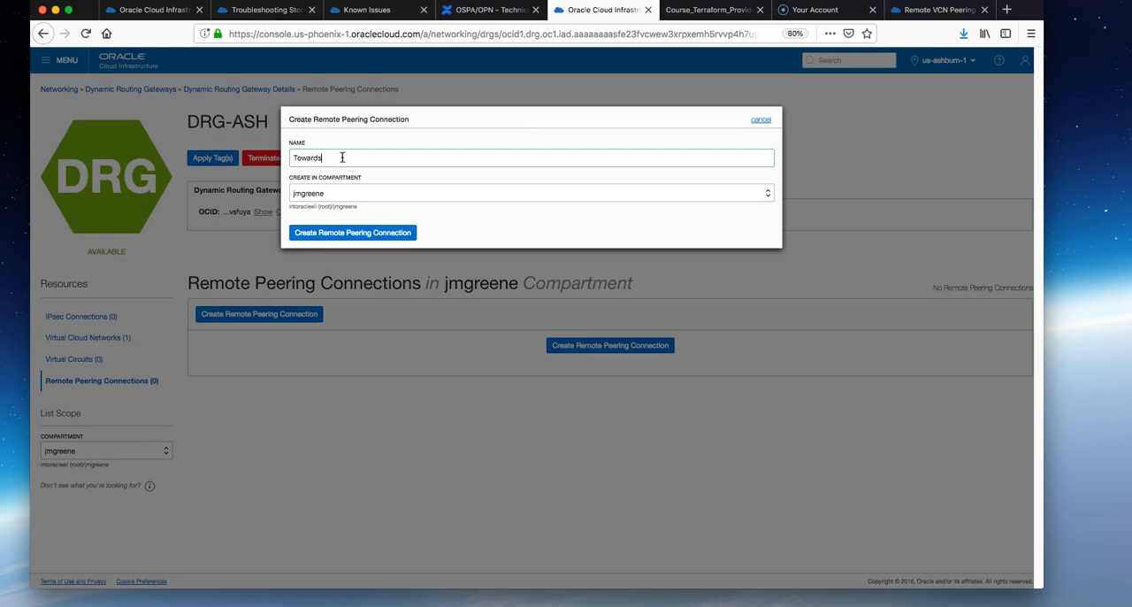
text(PHX)
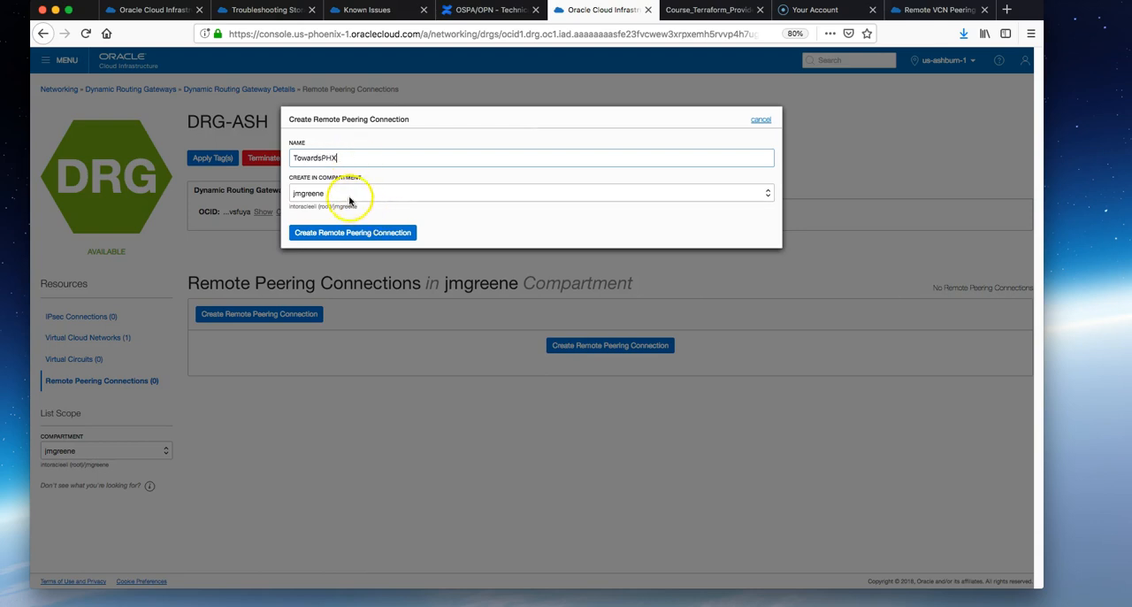
click(761, 120)
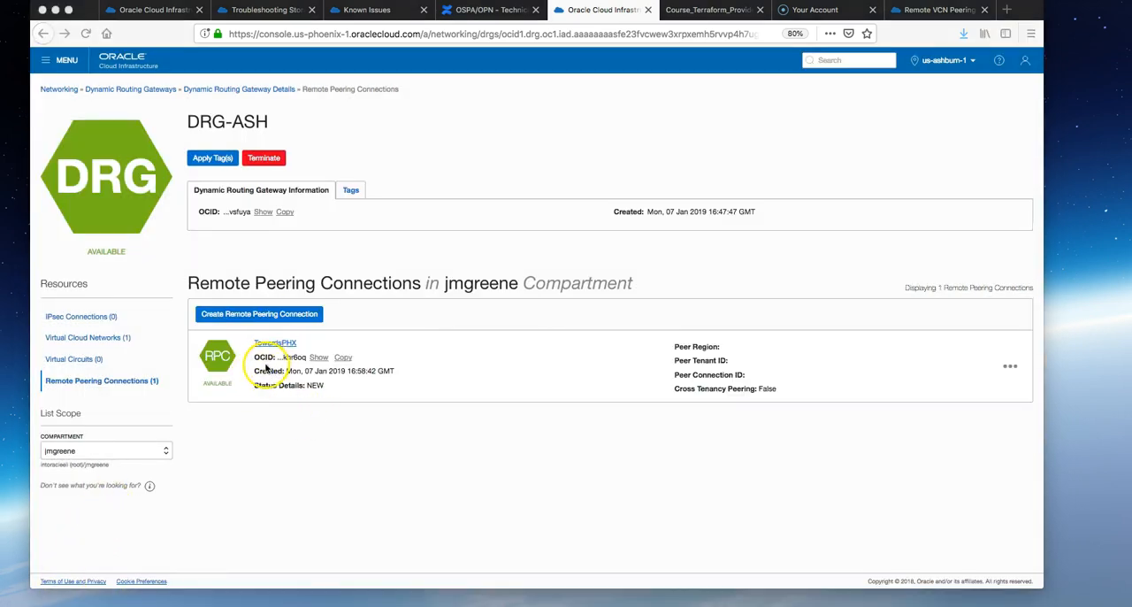
mouse_move(296, 397)
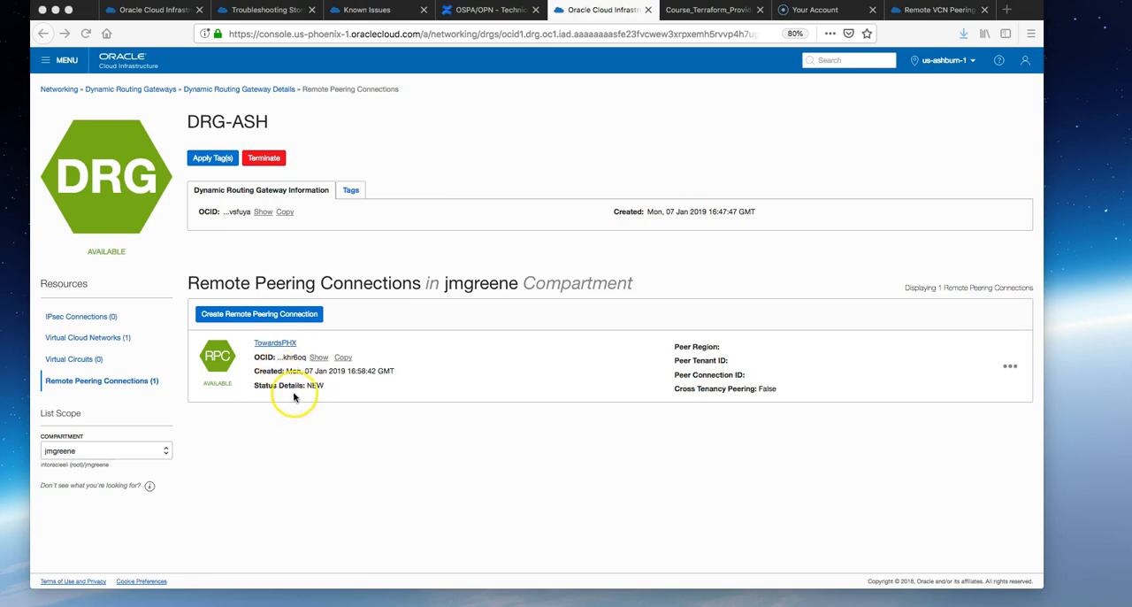
mouse_move(311, 393)
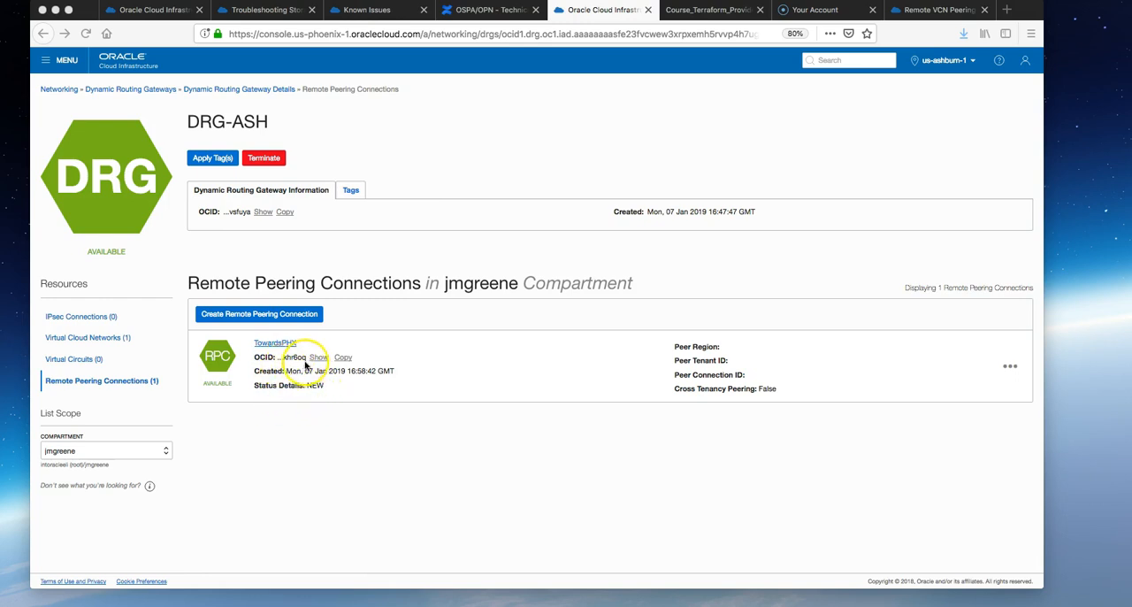
- Reveal and copy the full OCID of TowardsPHX, then switch toward the Phoenix region
click(318, 357)
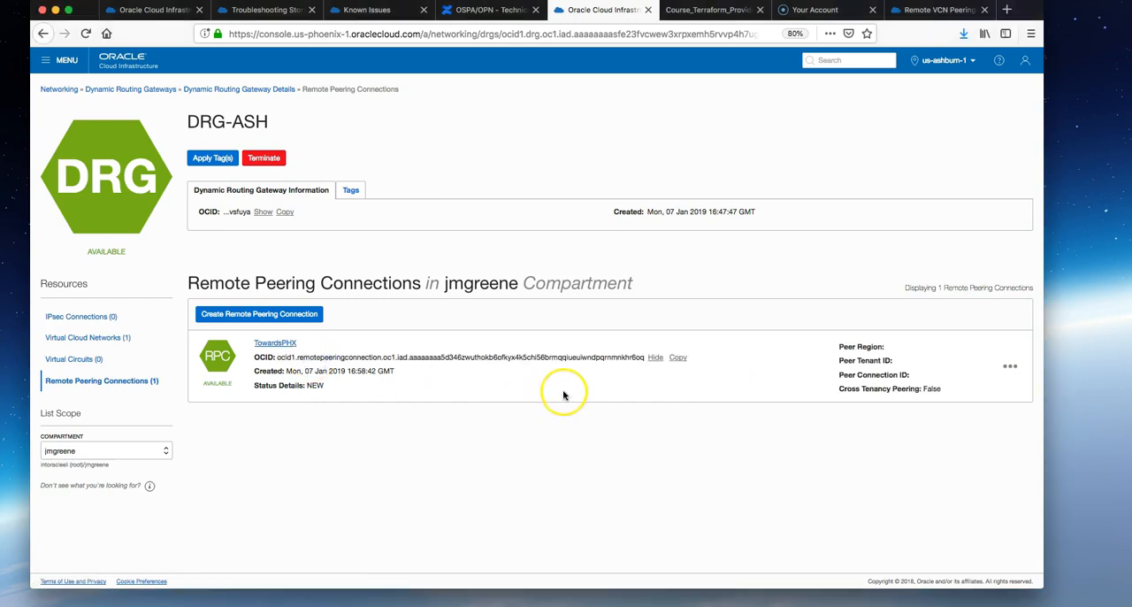
click(678, 357)
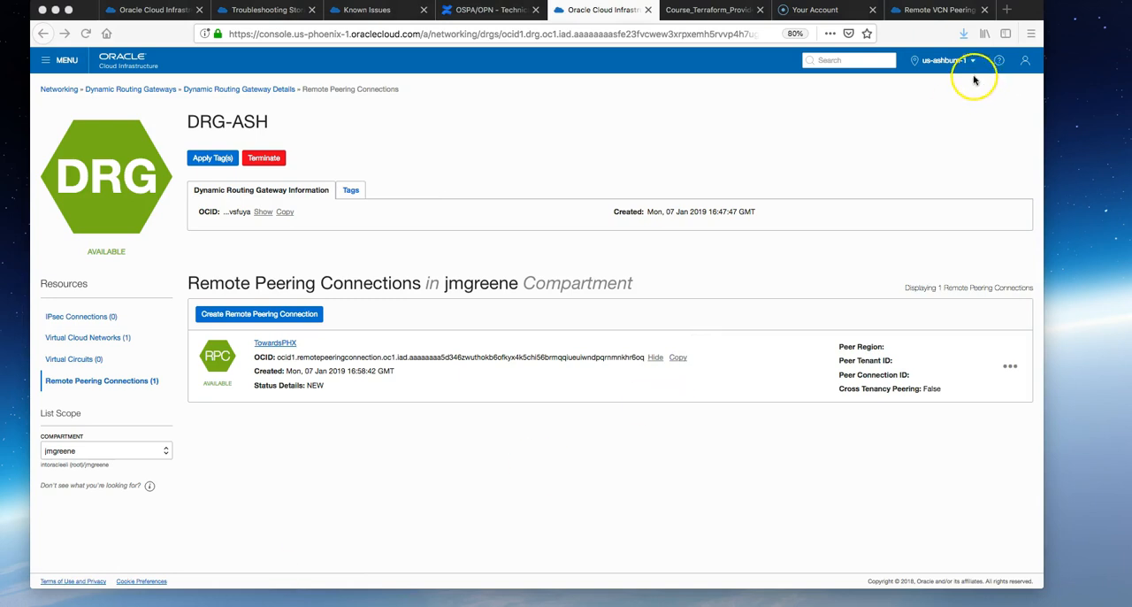
click(945, 61)
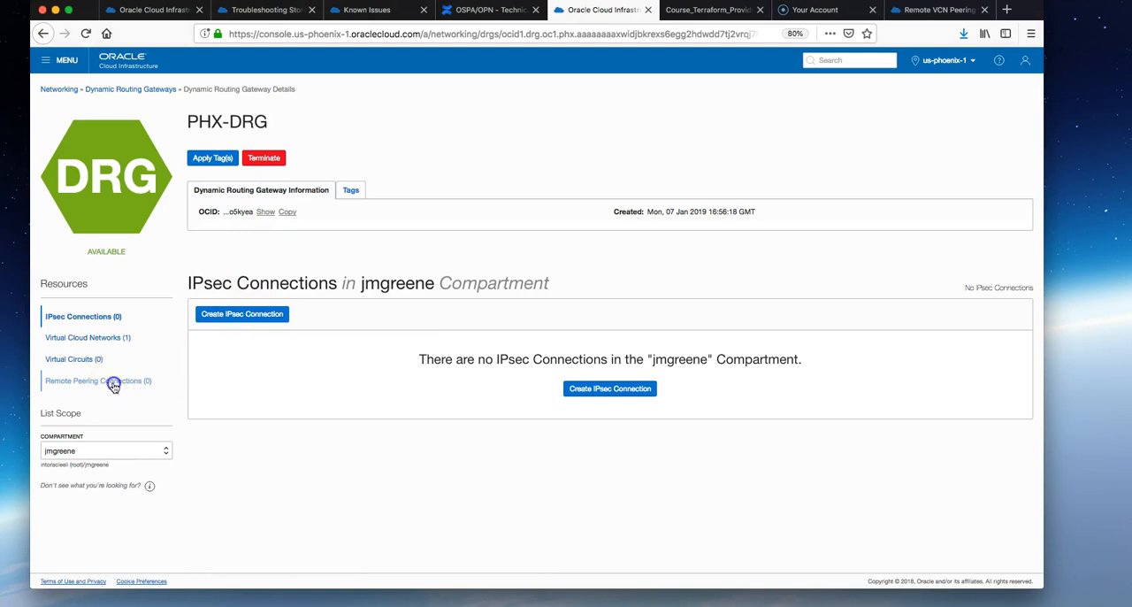
- Create a remote peering connection named TowardsASH on PHX-DRG in compartment jmgreene
click(99, 380)
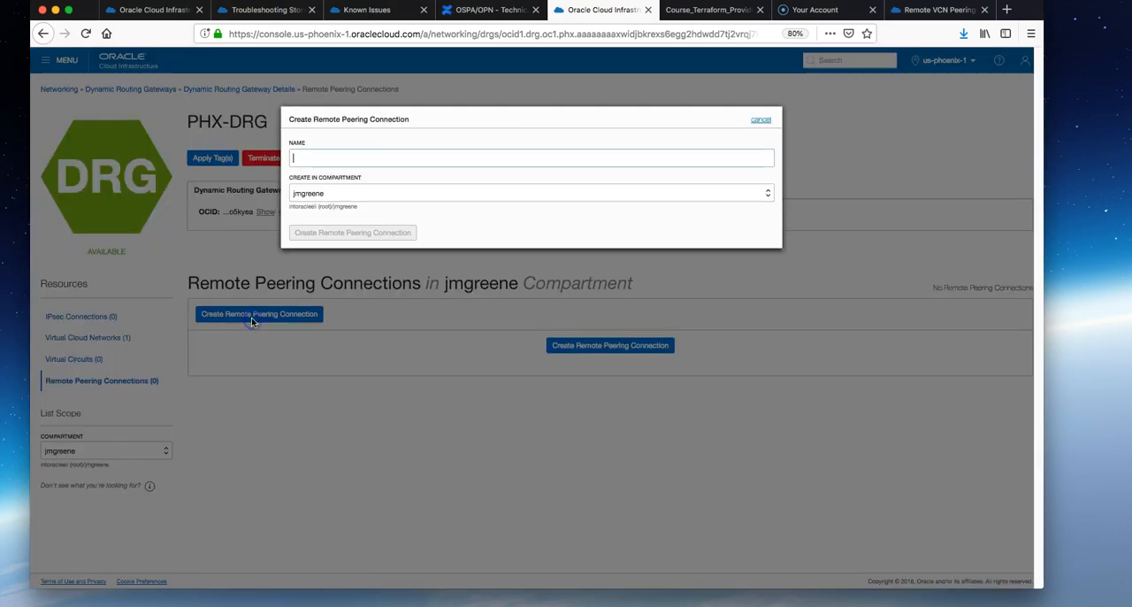
click(530, 159)
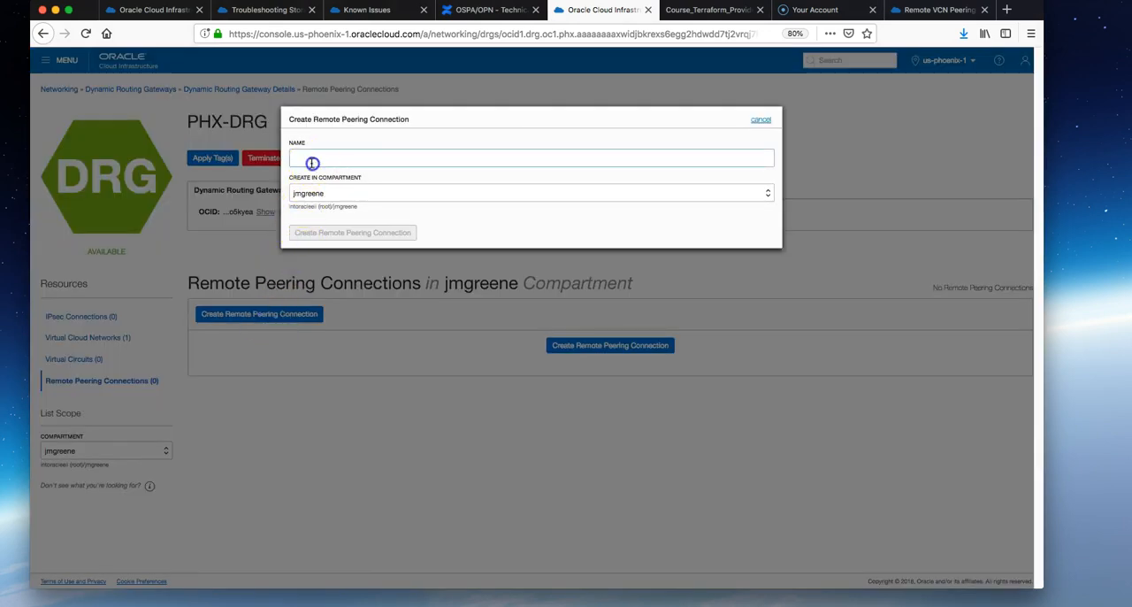
text(Towards)
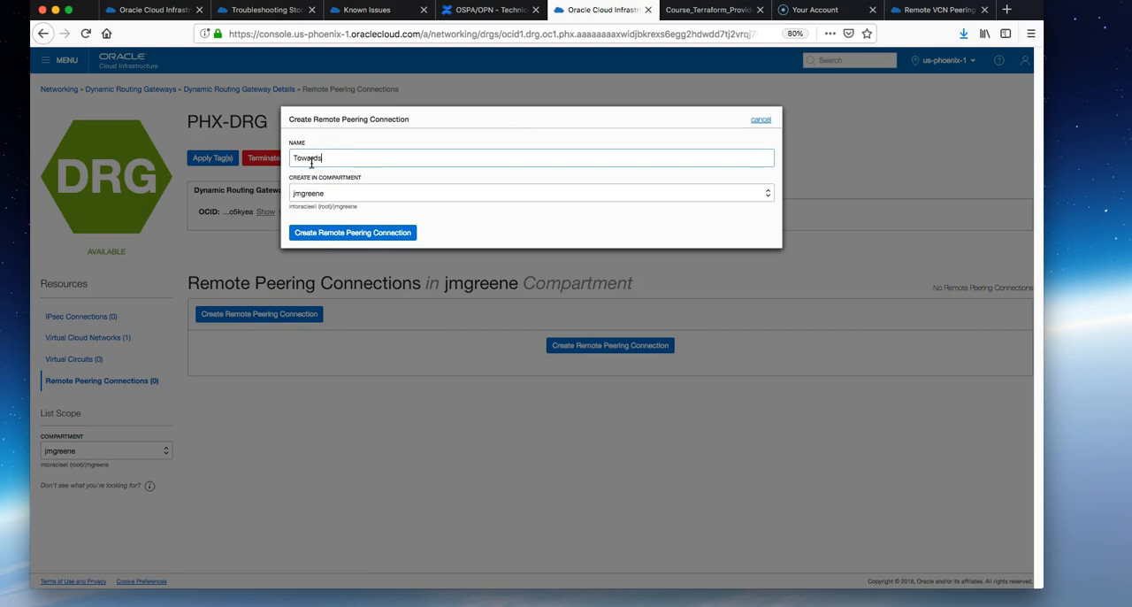
text(ASH)
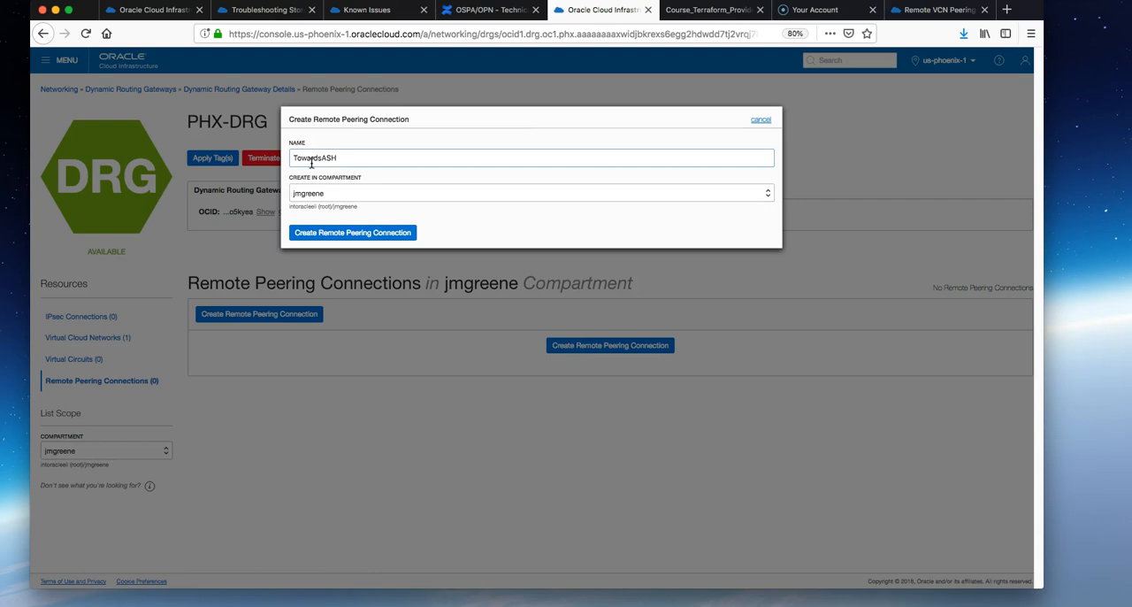
click(761, 120)
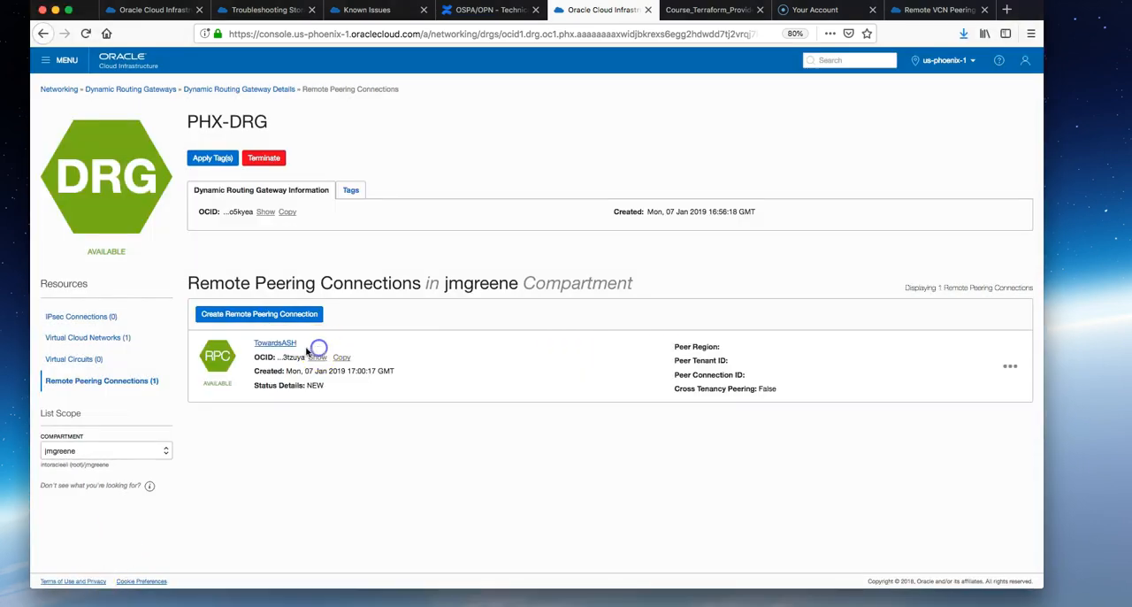
- Establish TowardsASH's connection to the us-ashburn-1 peer using the TowardsPHX OCID
click(276, 344)
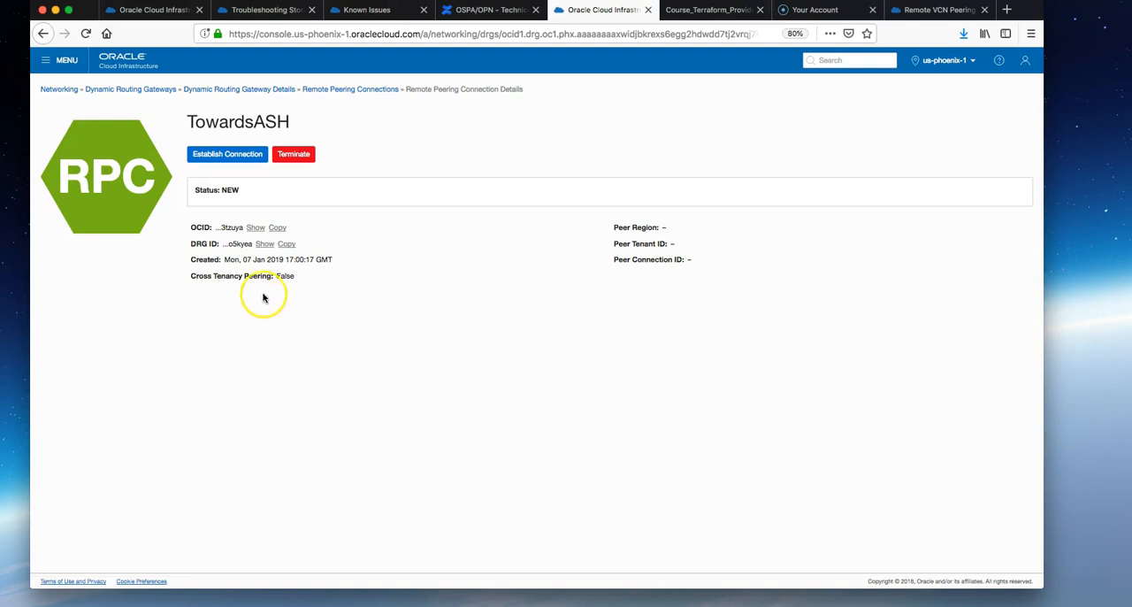
mouse_move(226, 154)
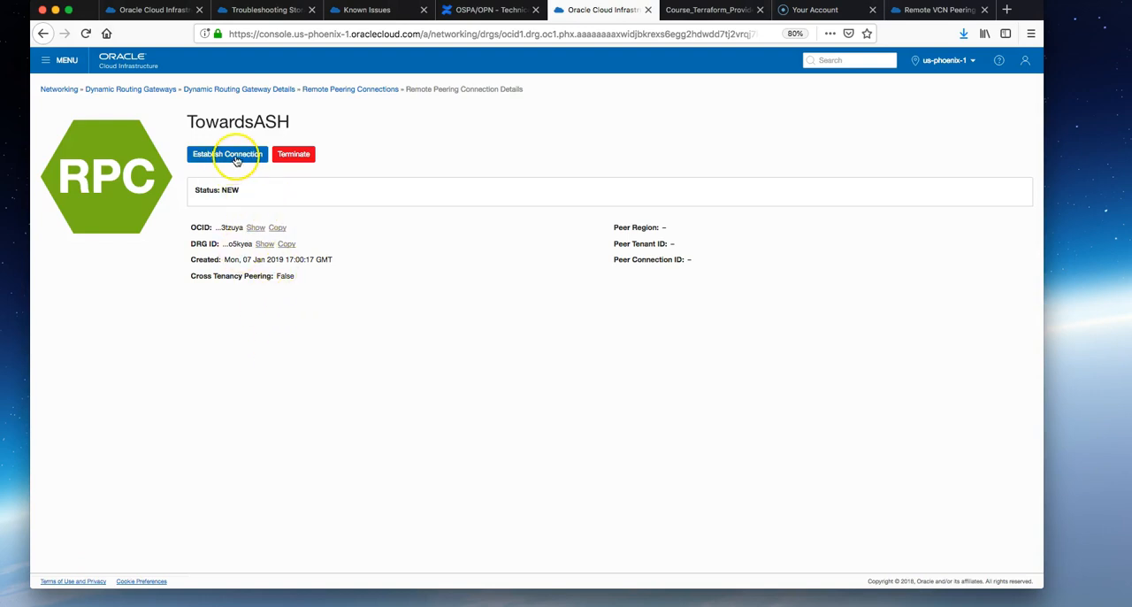
click(226, 154)
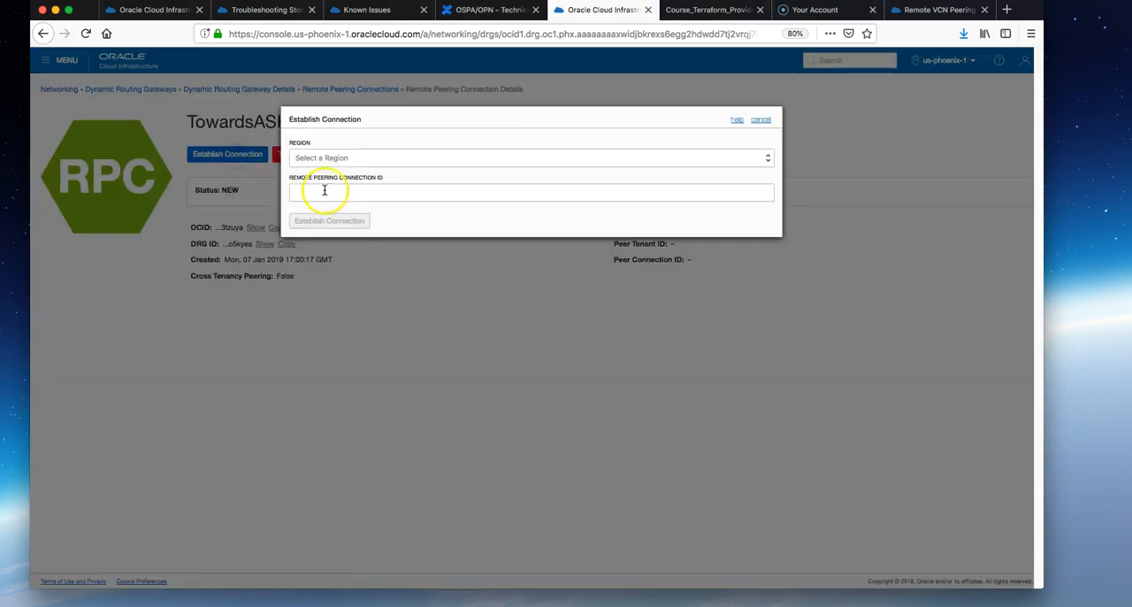
mouse_move(187, 251)
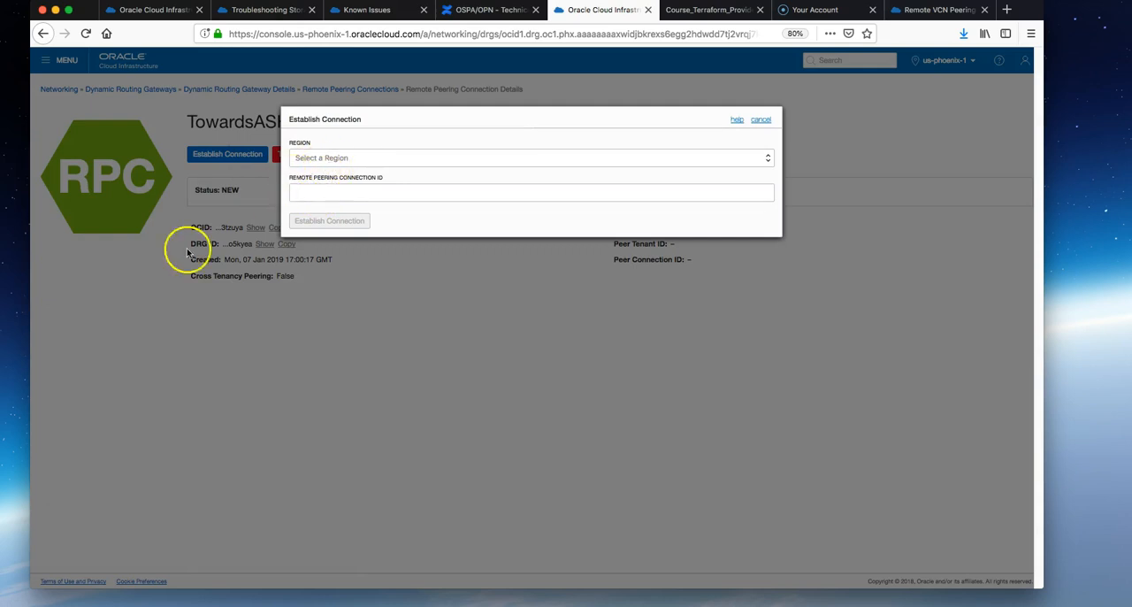
click(530, 157)
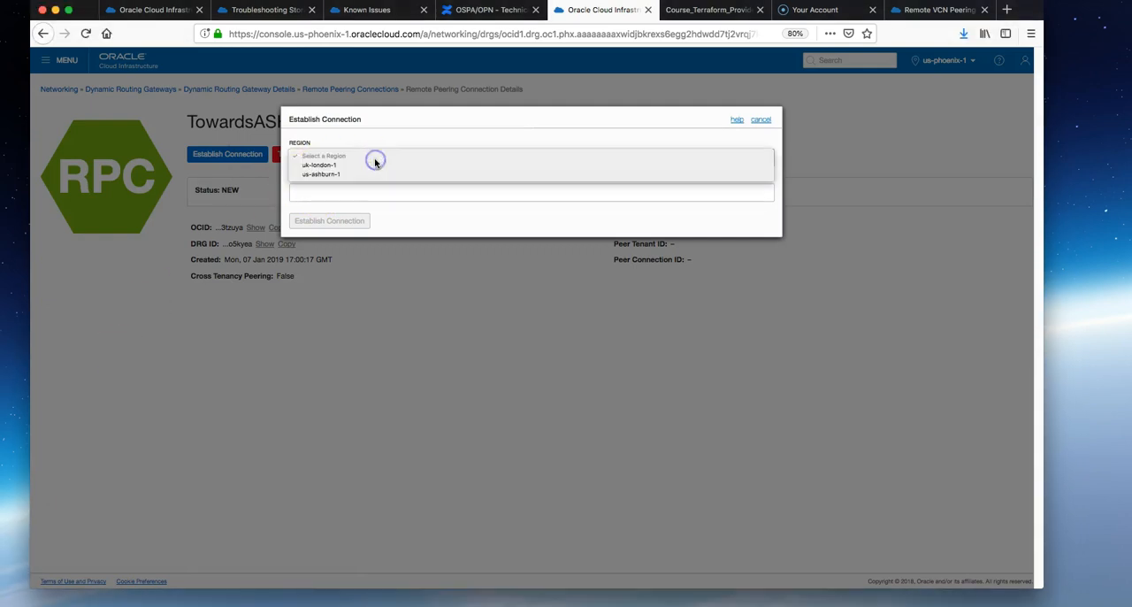
click(322, 173)
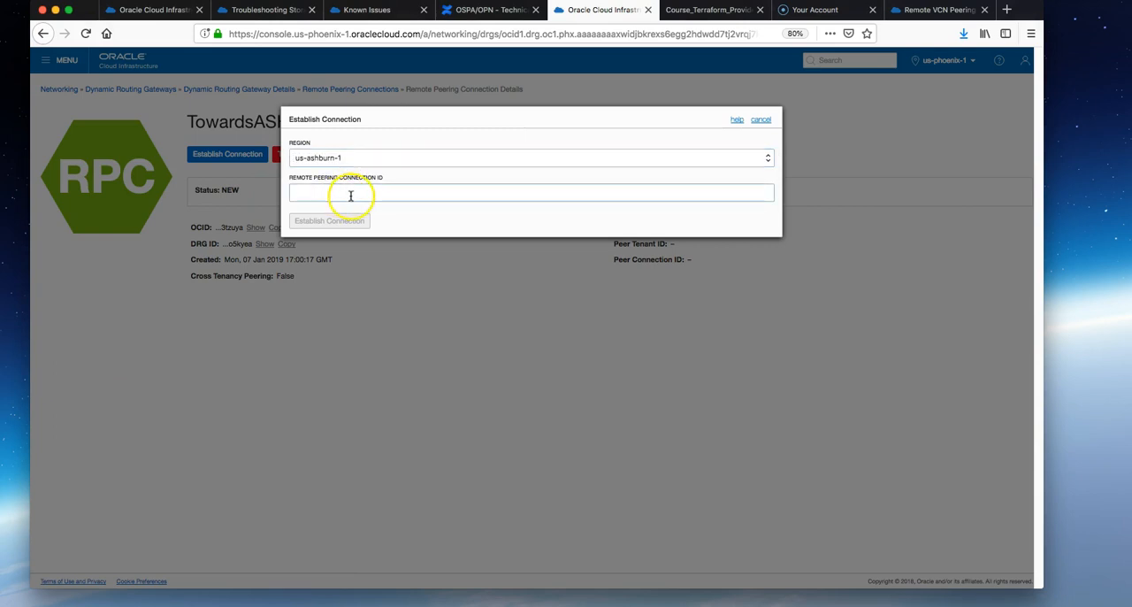
text(ocid1.remotepeeringconnection.oc1.iad.aaaaaaaa5d346zwuthokb6ofkyx4k5chi56brmqqiueuiwndpqrnmnkhr6oq)
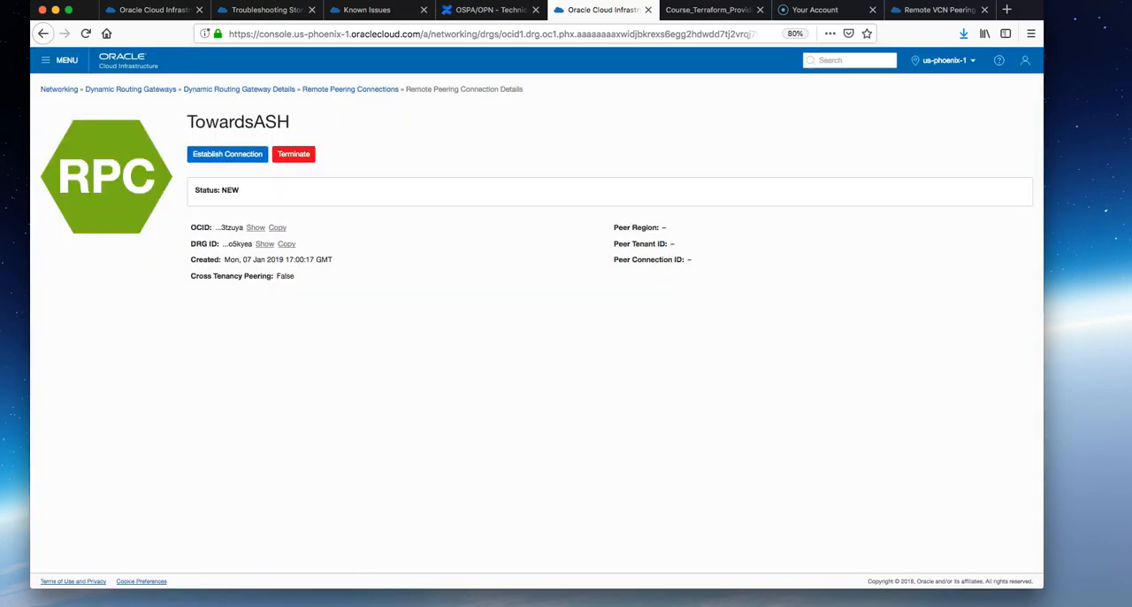
click(227, 152)
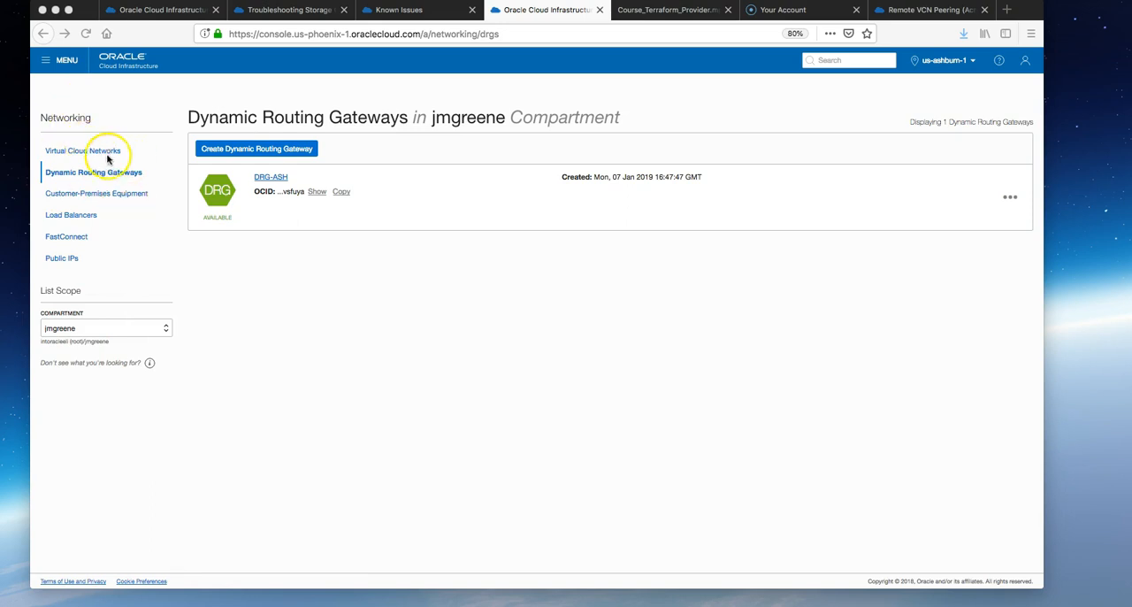
- Navigate to VCN-ASHBURN's default route table
click(83, 150)
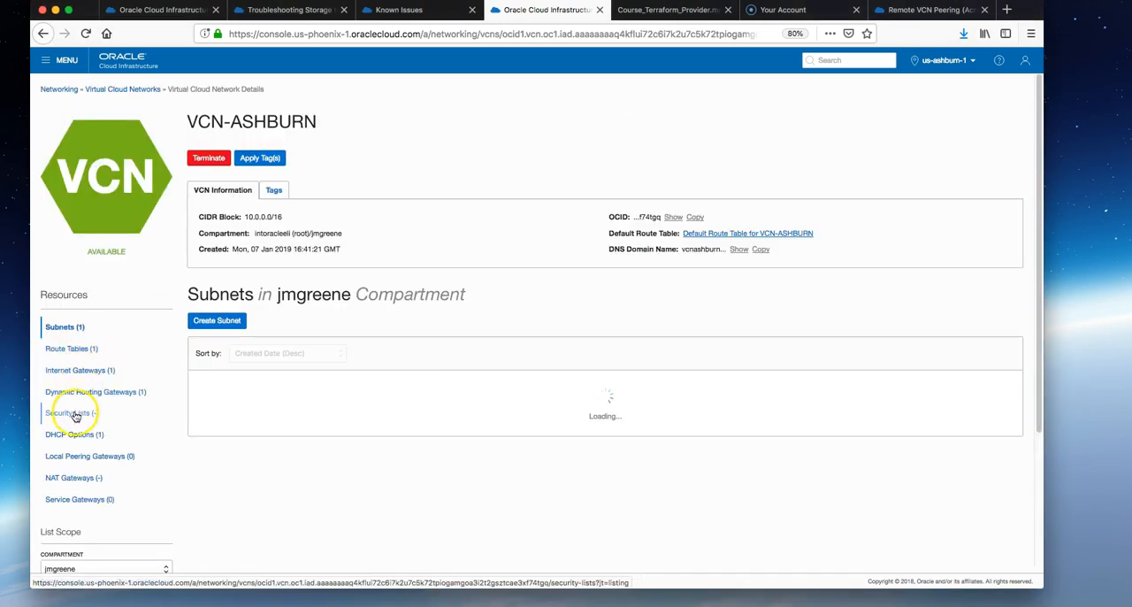
click(74, 412)
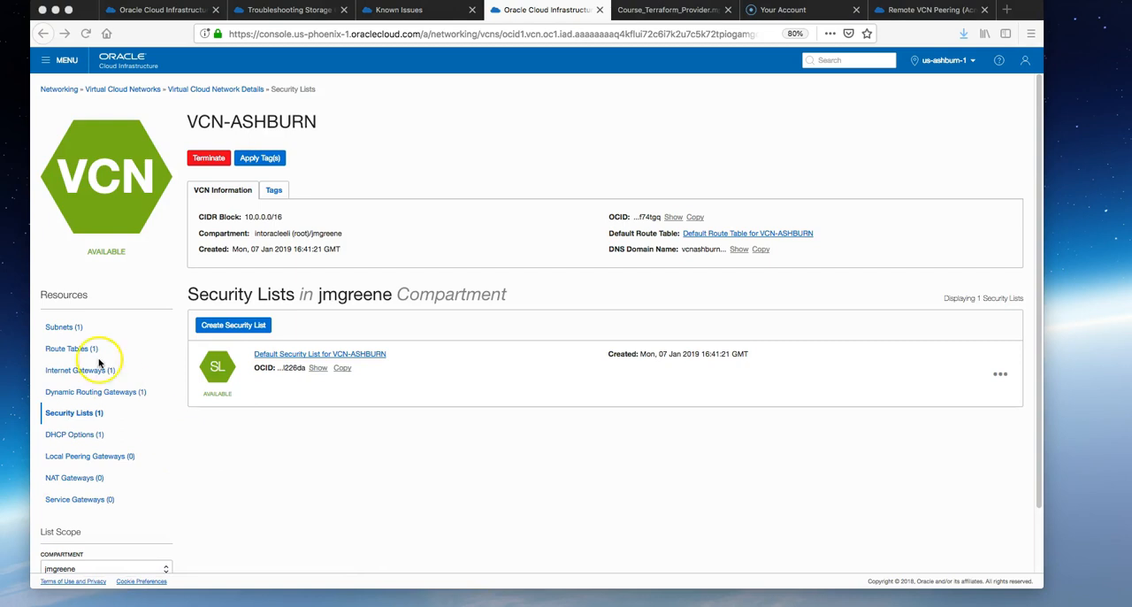
click(67, 347)
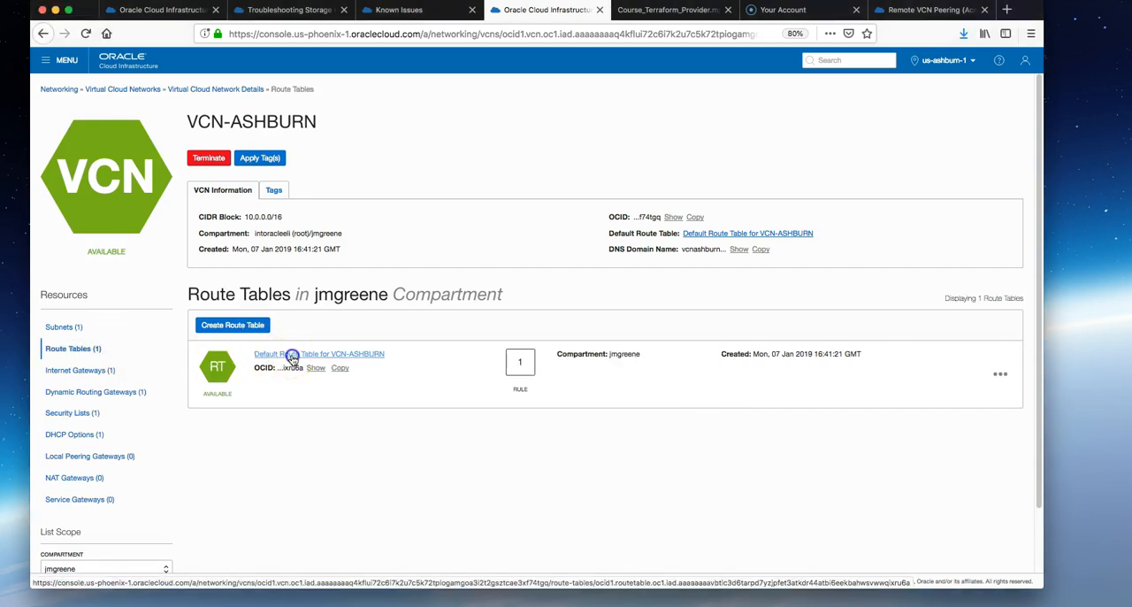
click(292, 354)
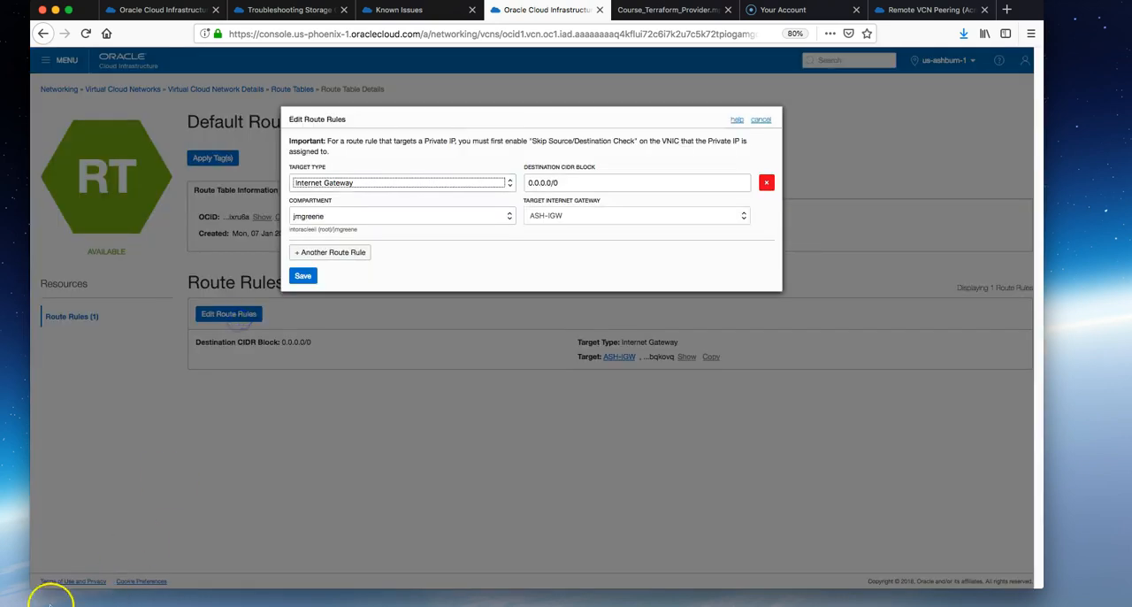
- Add a route rule sending 192.168.0.0/16 to DRG-ASH and save the route rules
click(329, 252)
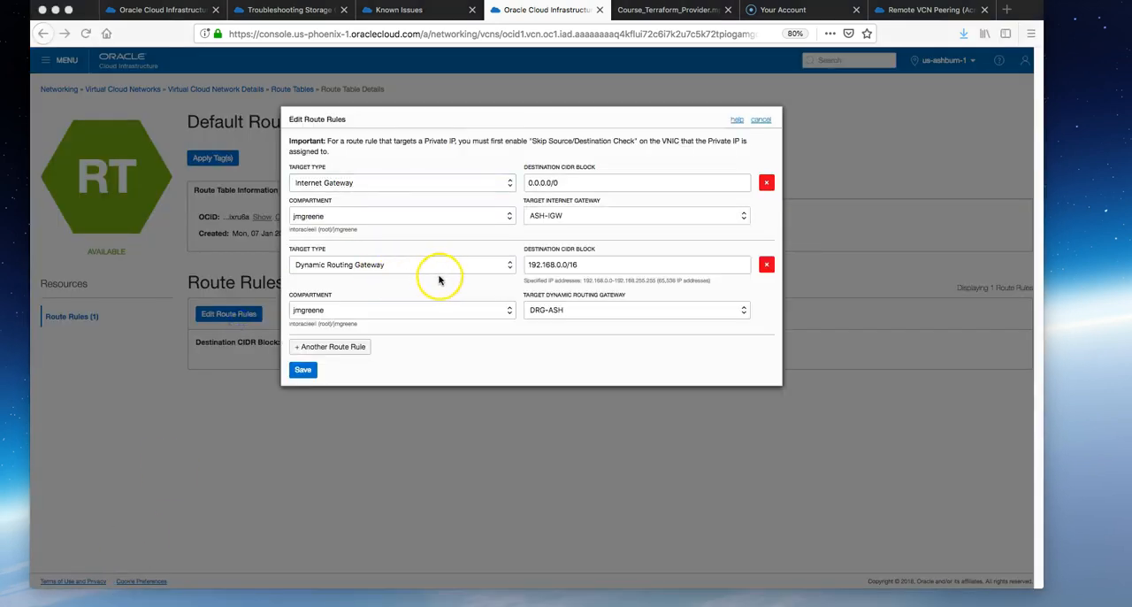
click(403, 266)
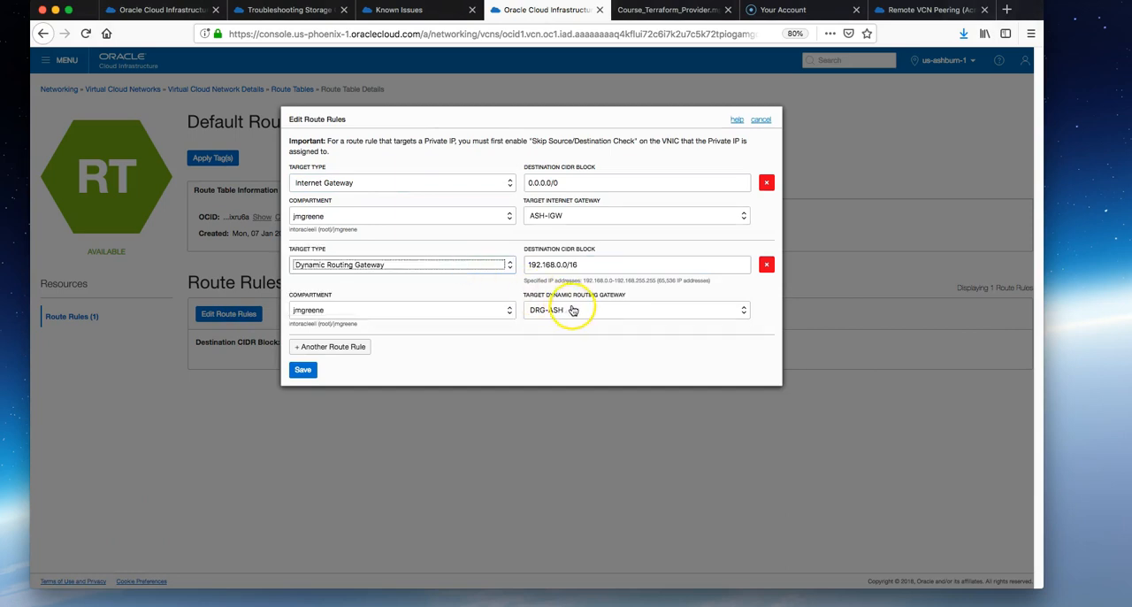
click(633, 310)
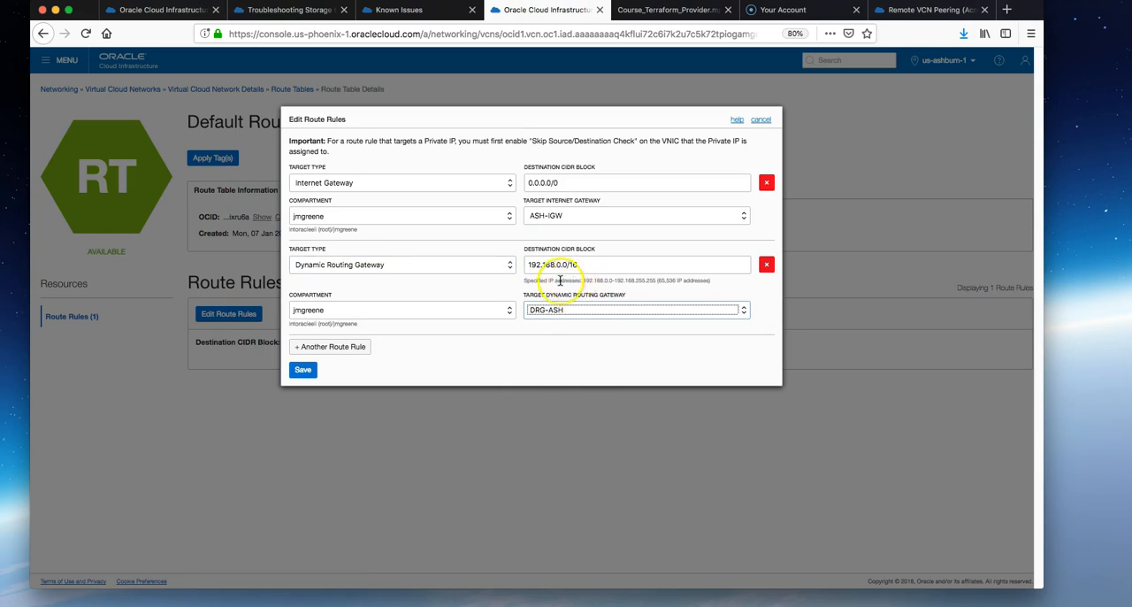
click(929, 10)
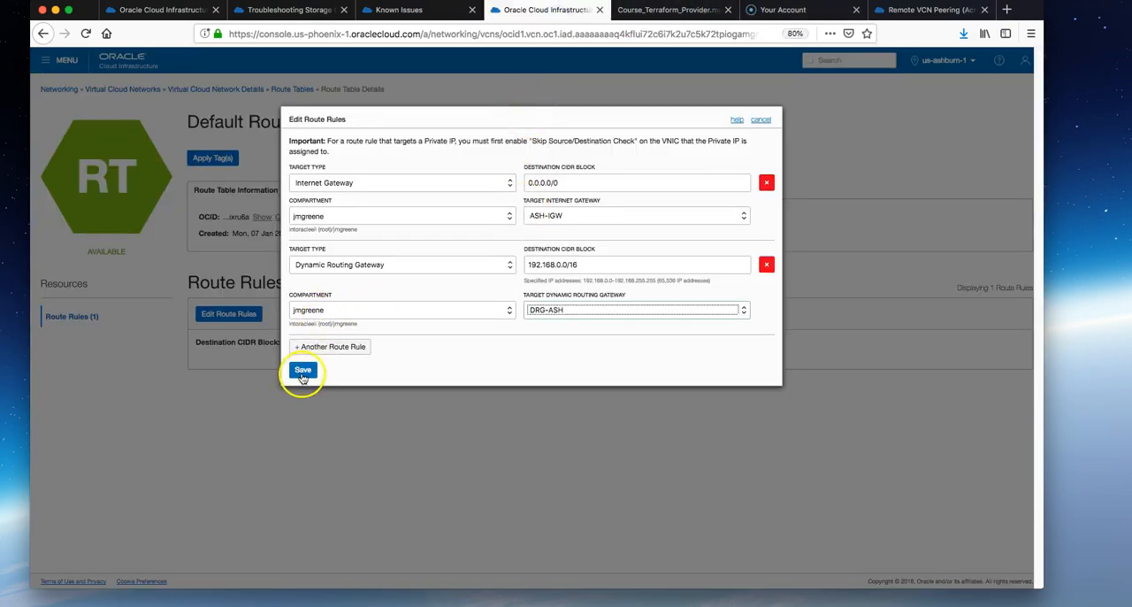
click(303, 370)
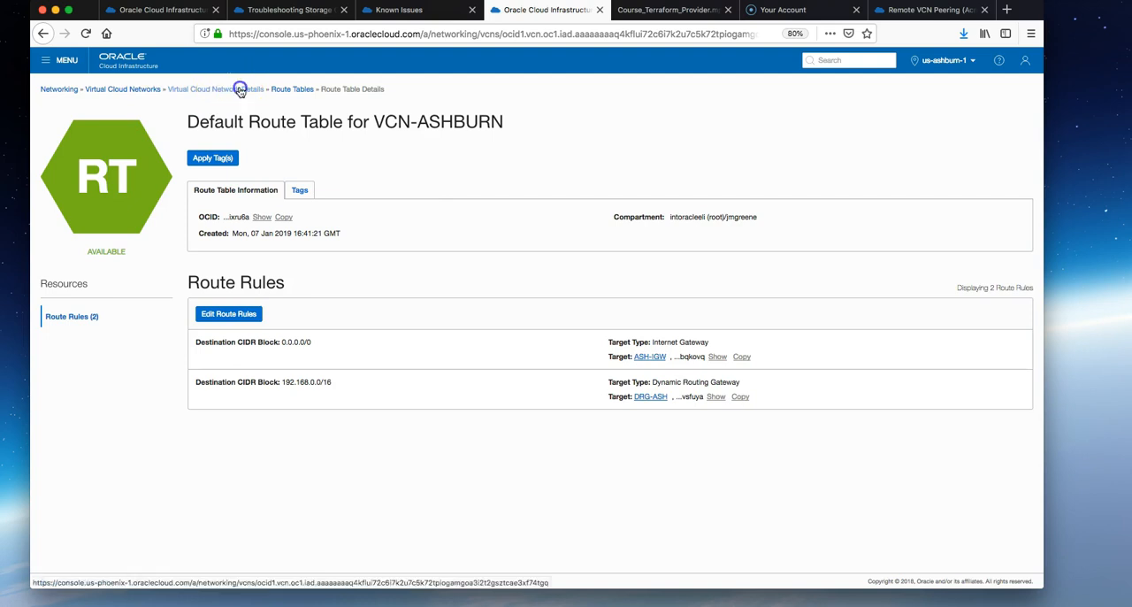
- Add an ingress rule allowing all protocols from 192.168.0.0/16 in VCN-ASHBURN's default security list and save
click(216, 88)
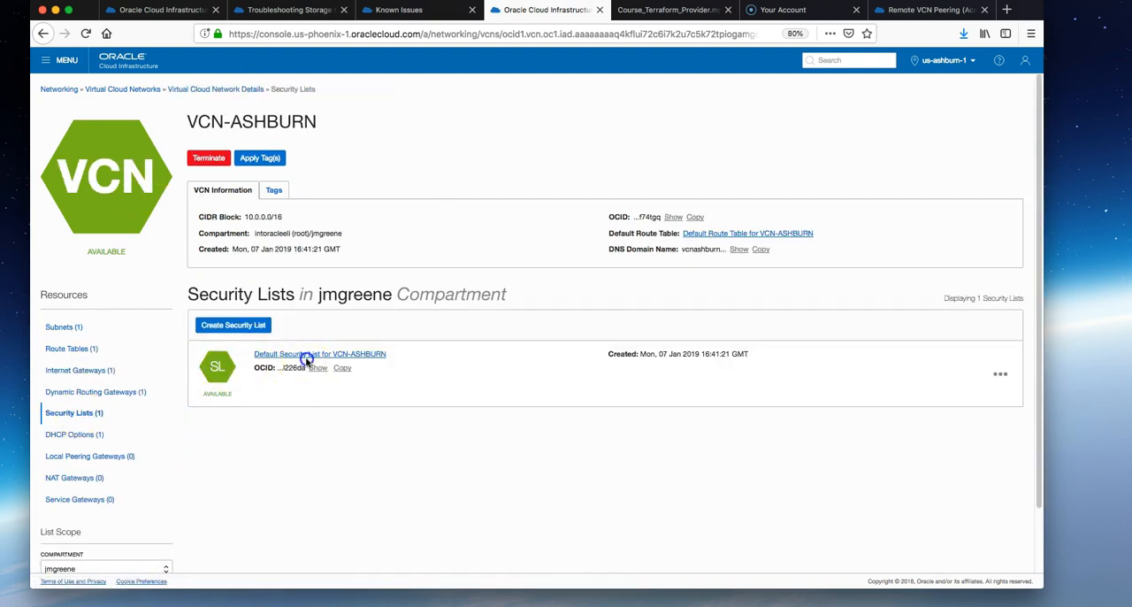
click(318, 354)
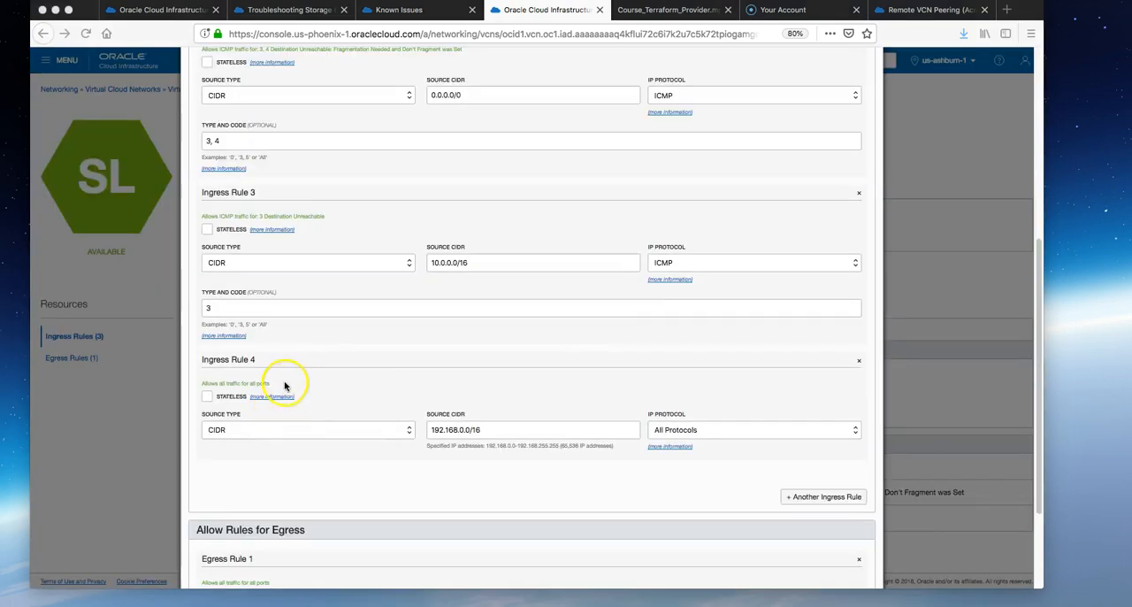
mouse_move(577, 335)
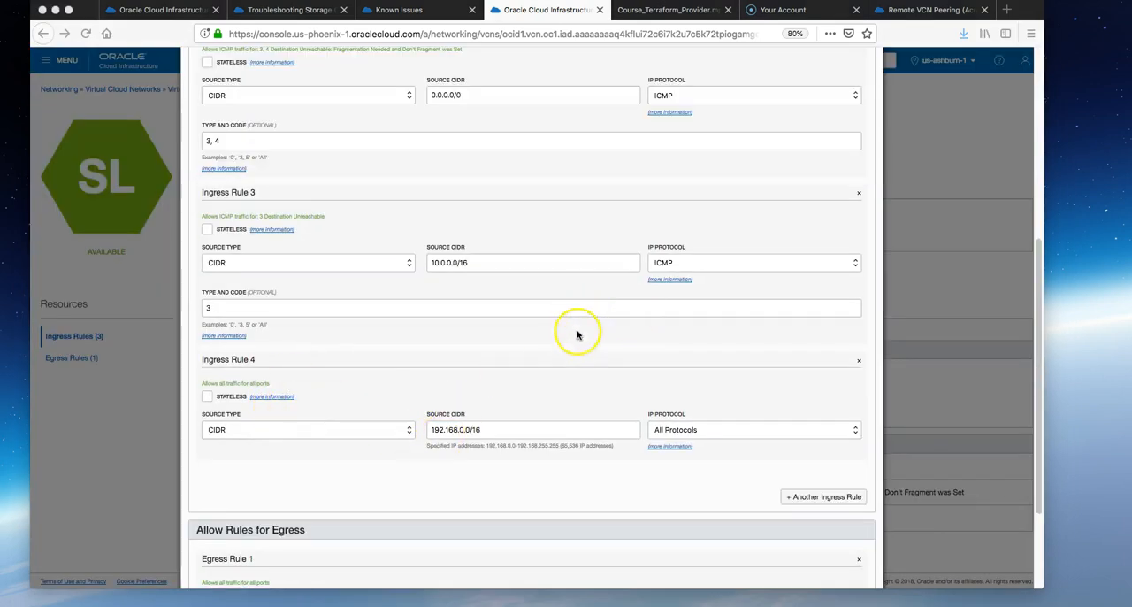
mouse_move(777, 205)
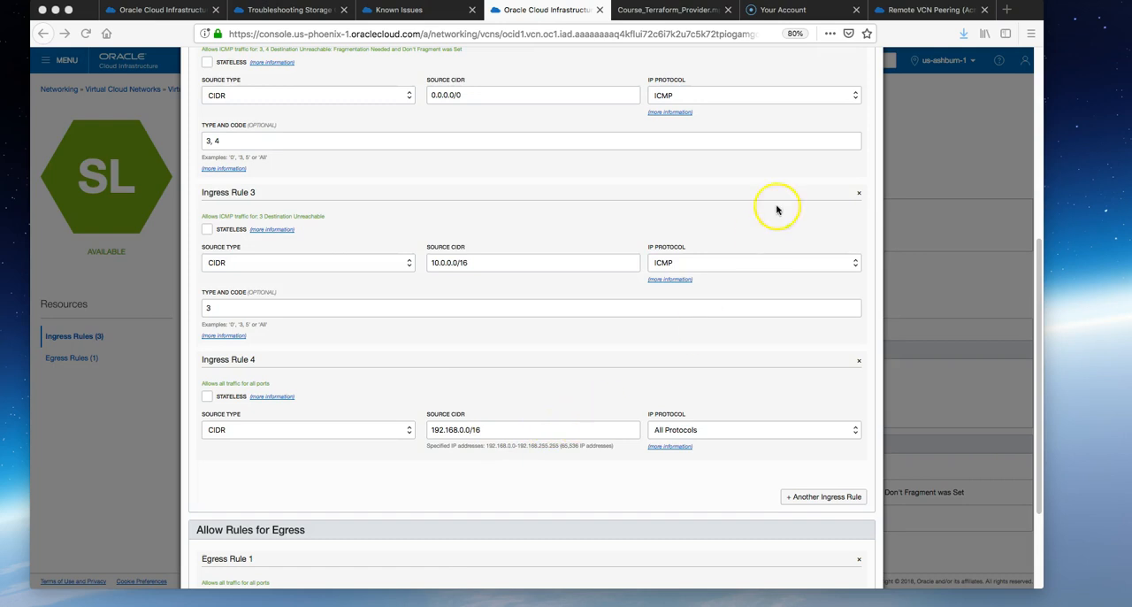
click(929, 11)
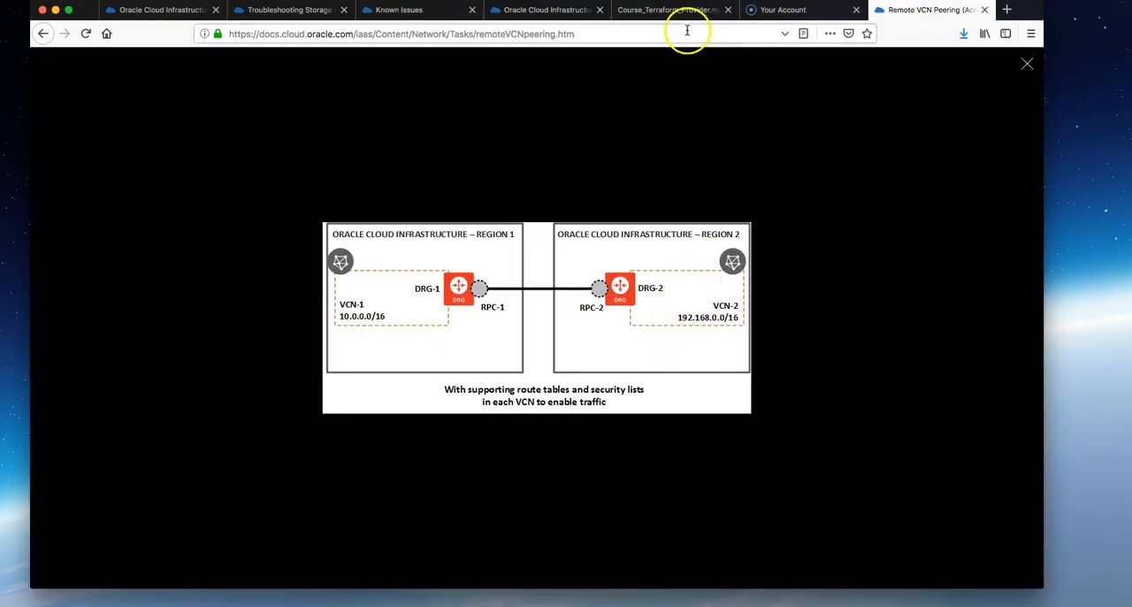
click(545, 11)
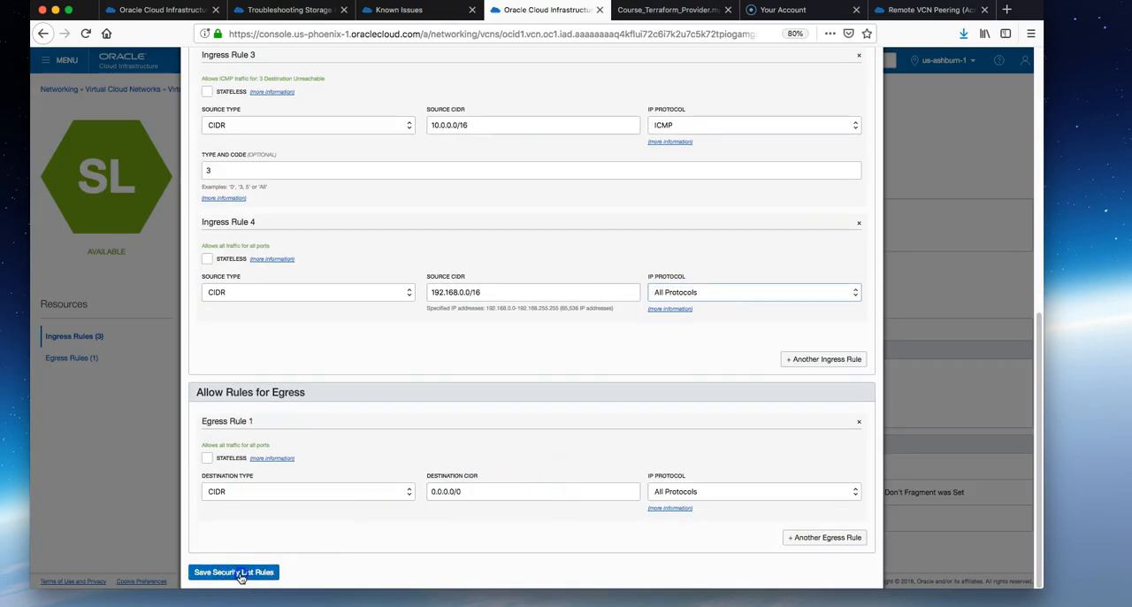
click(234, 572)
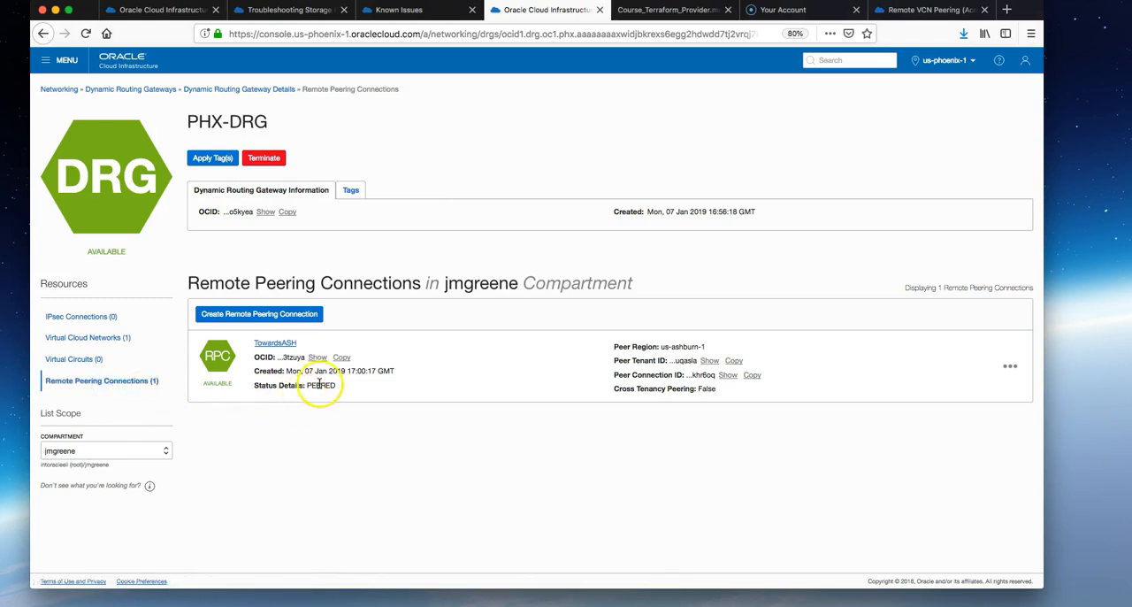
- Look again at the remote VCN peering diagram in the documentation
click(929, 11)
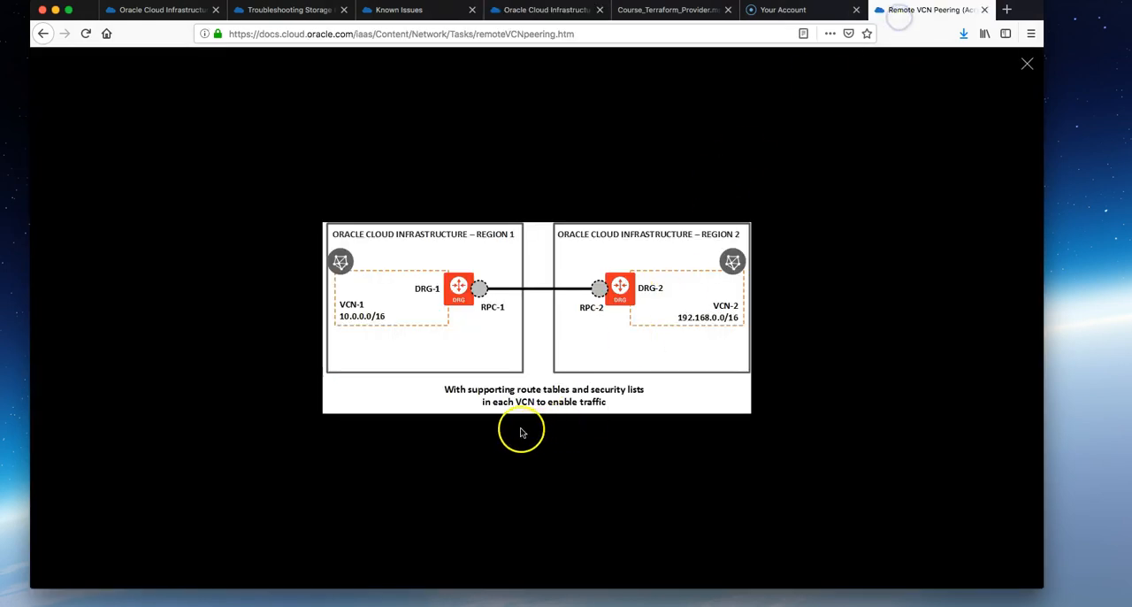
mouse_move(460, 247)
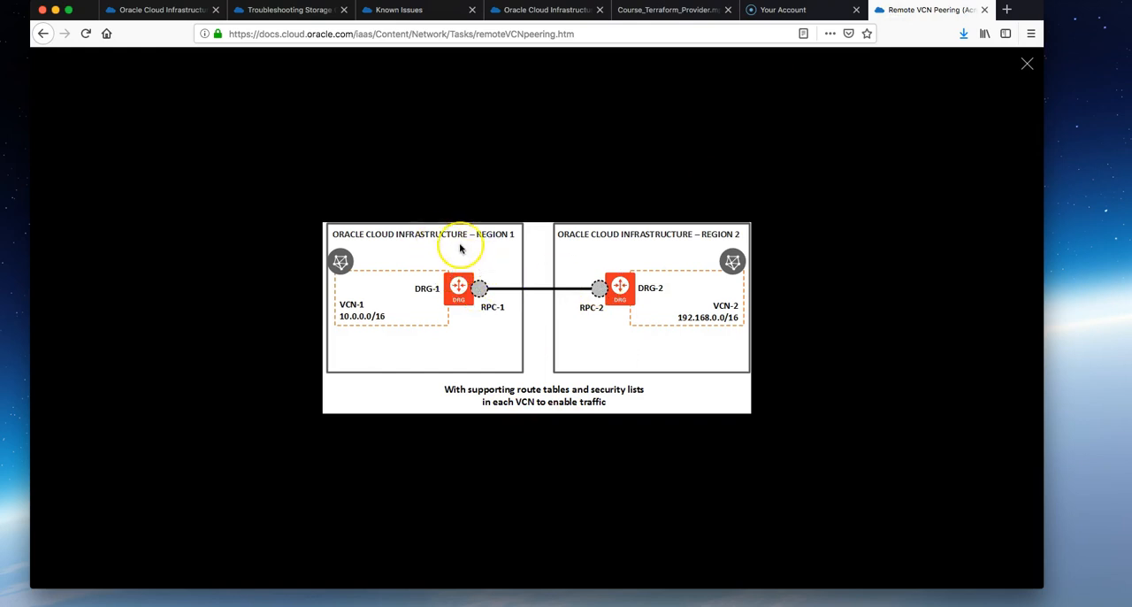
mouse_move(173, 499)
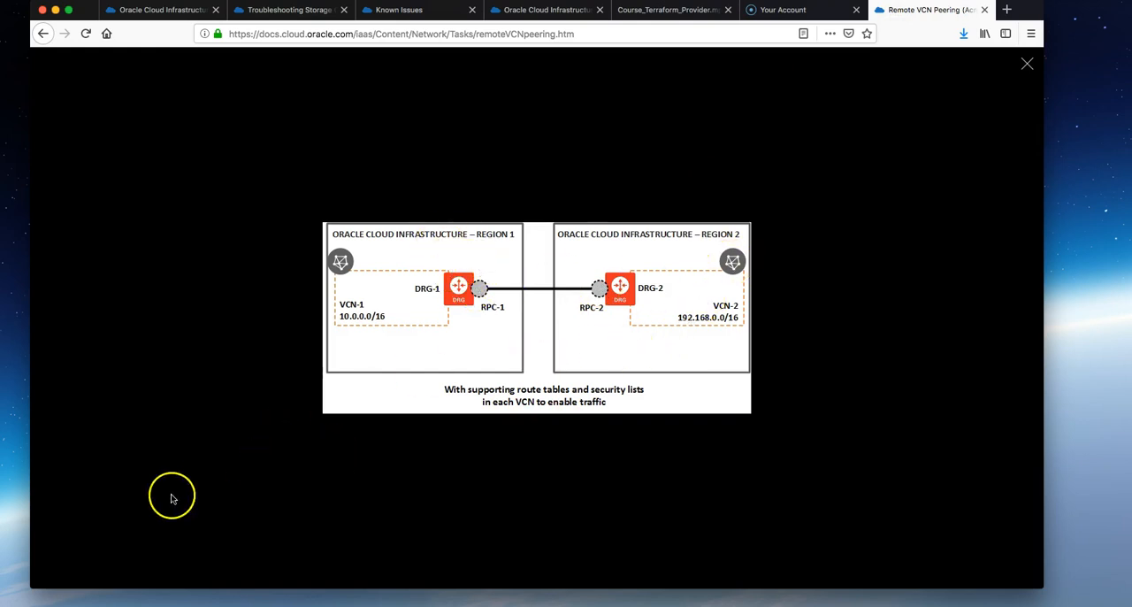
mouse_move(391, 322)
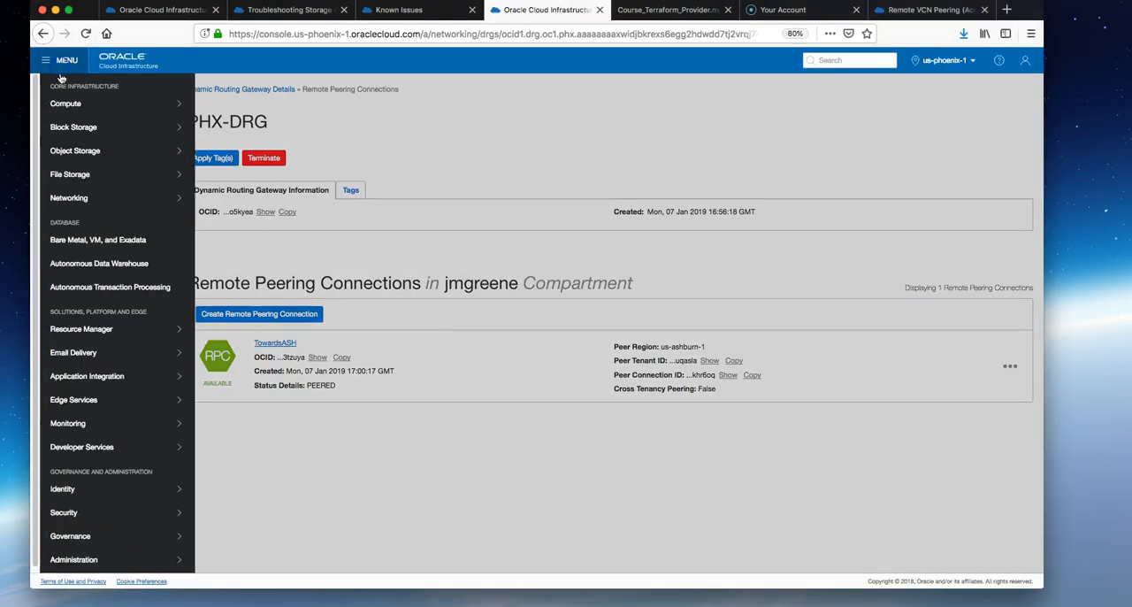
- From the Phoenix SSH session, run ping -c 5 10.0.0.2 against the Ashburn instance
click(65, 105)
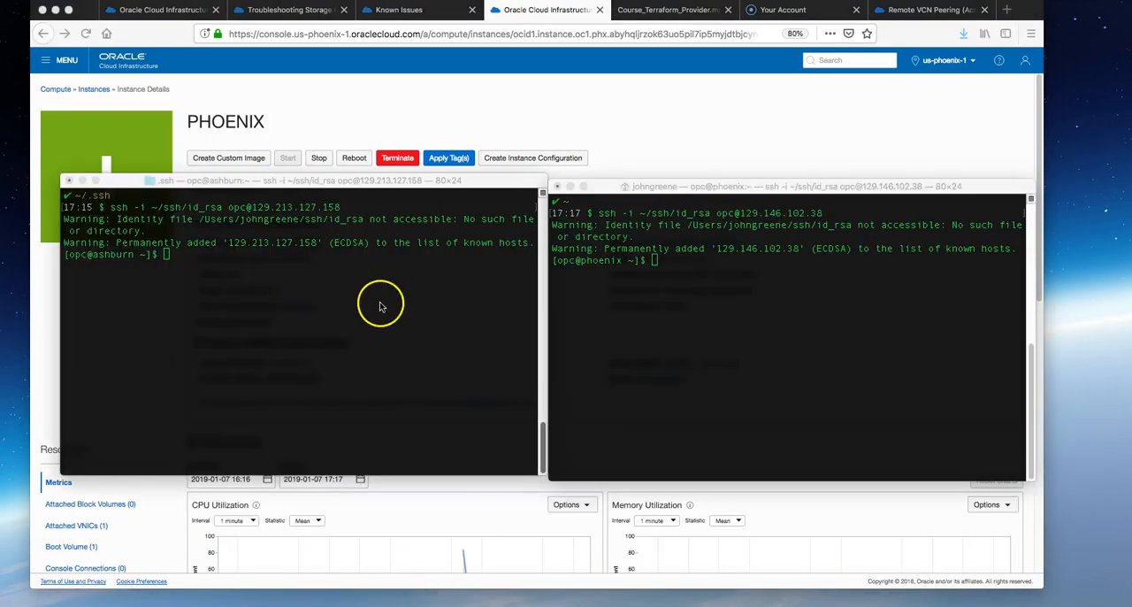
mouse_move(598, 267)
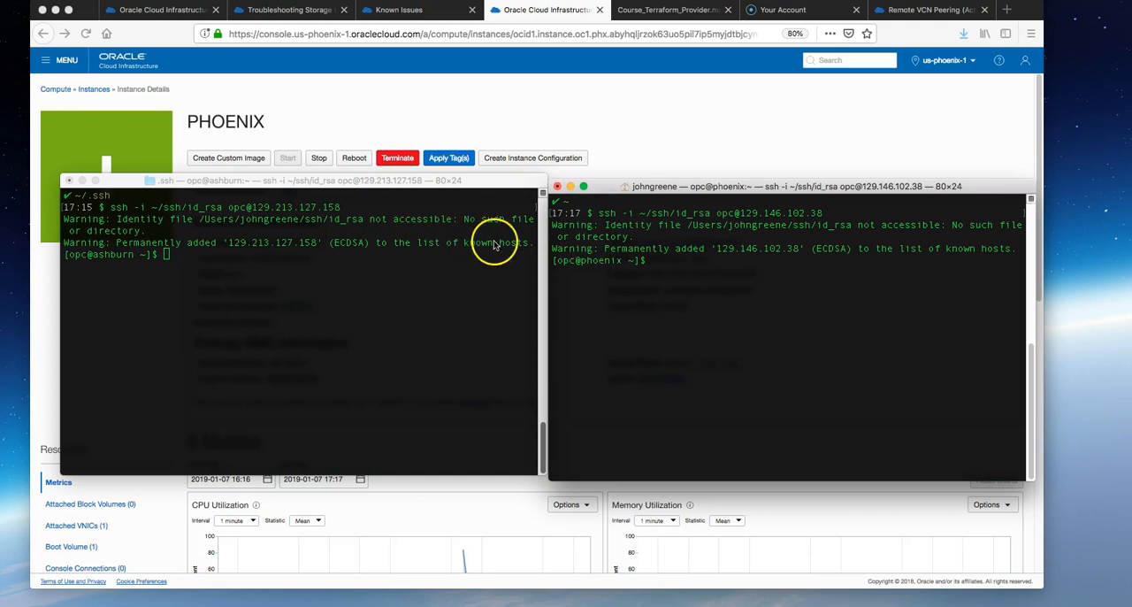
mouse_move(676, 265)
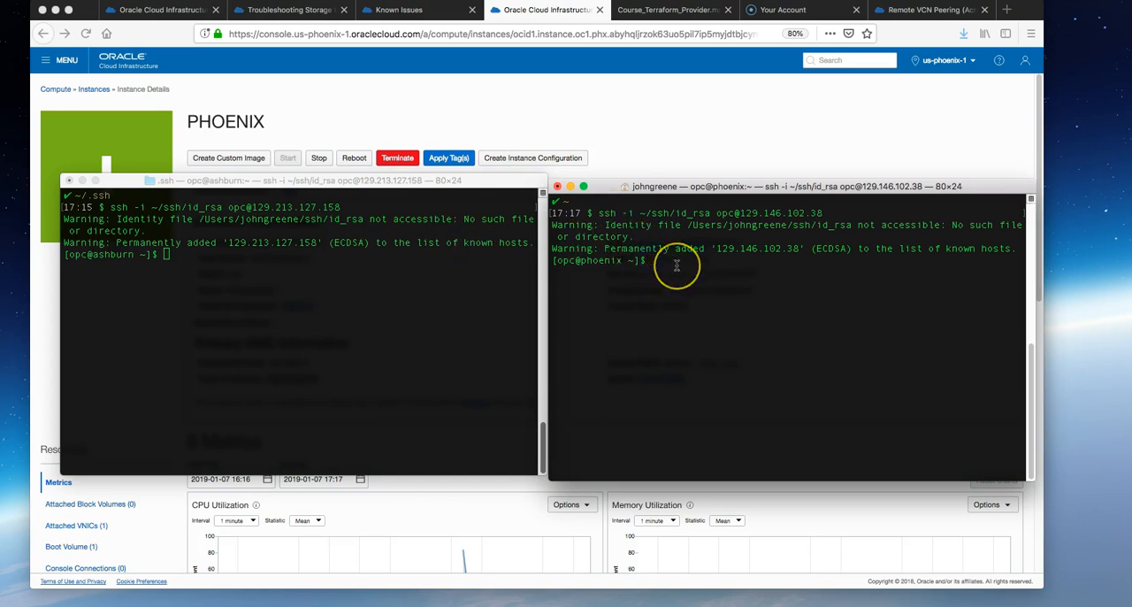
text(ping -c 5 10.0.0.2)
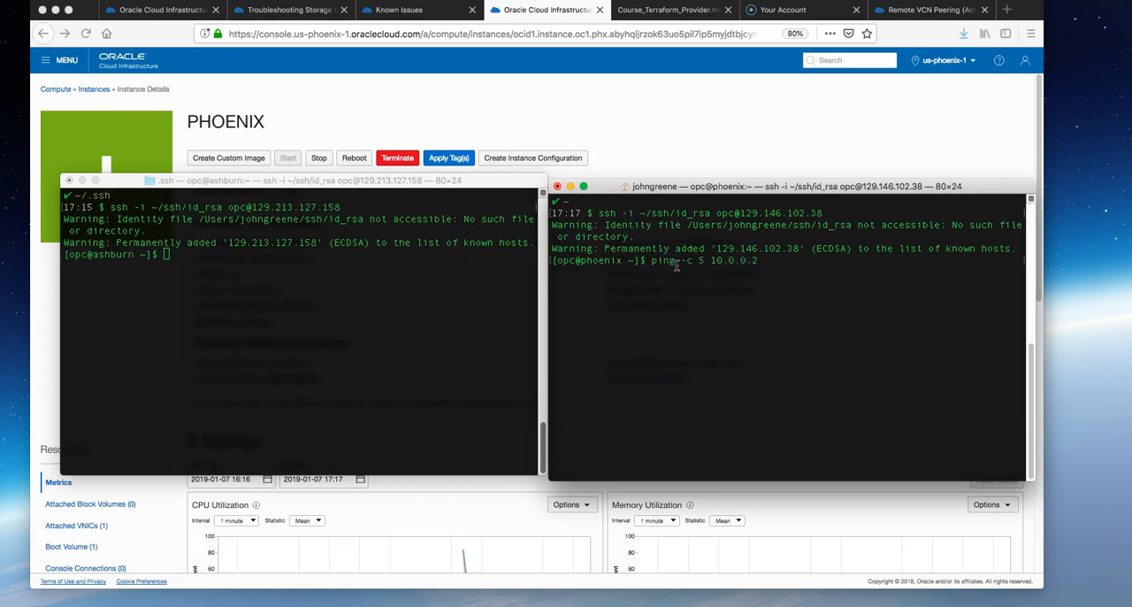